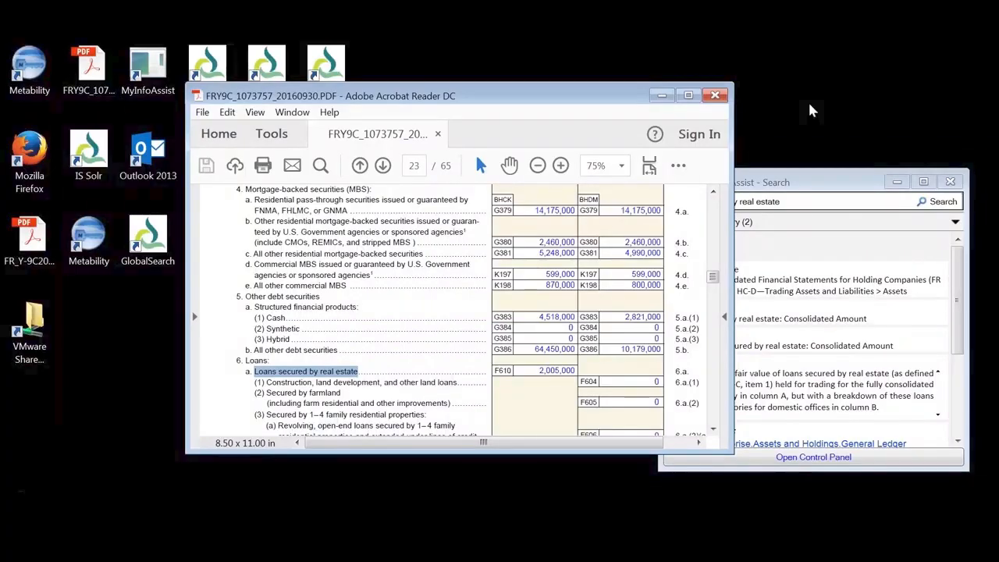
pyautogui.moveTo(788, 81)
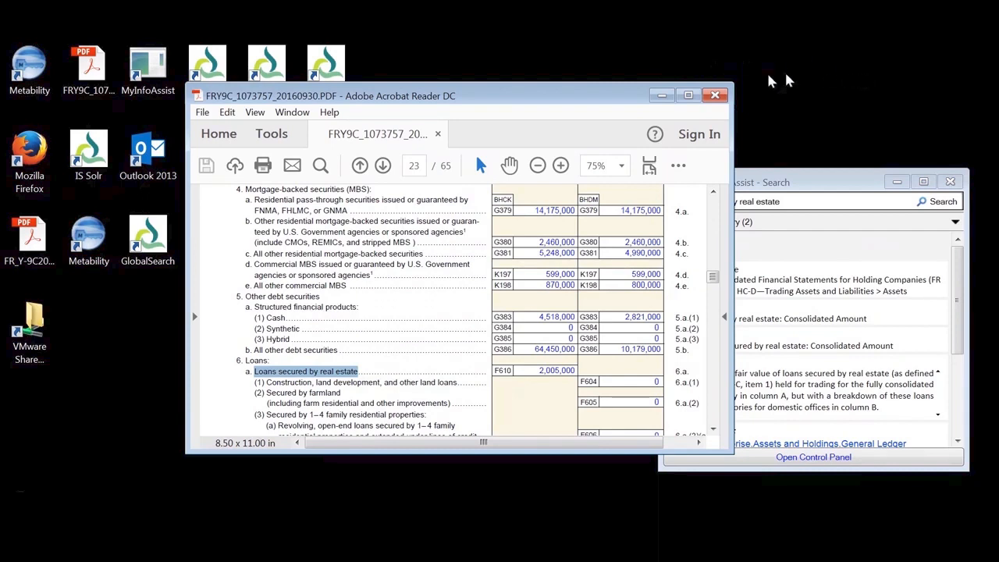
pyautogui.moveTo(199, 85)
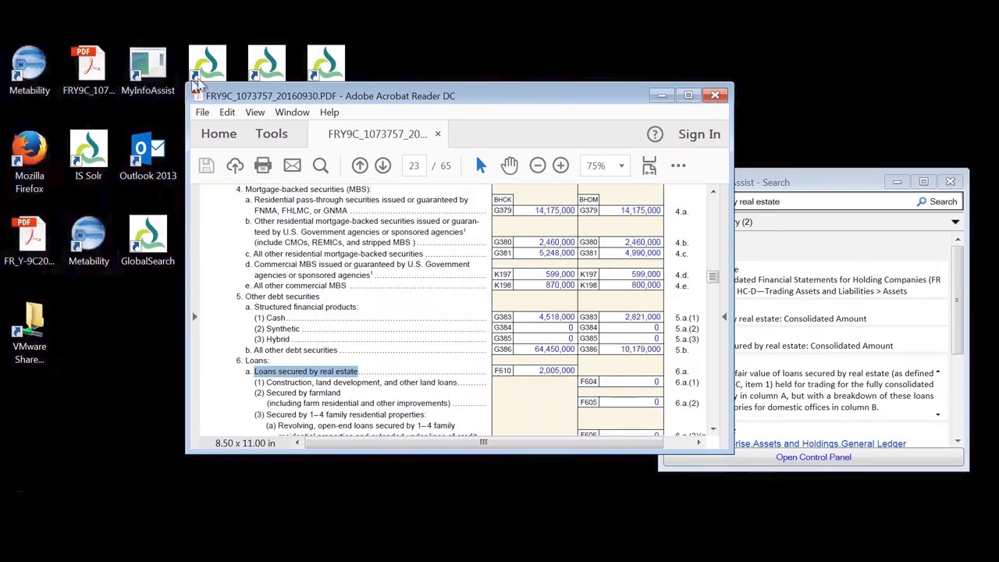
pyautogui.moveTo(383, 102)
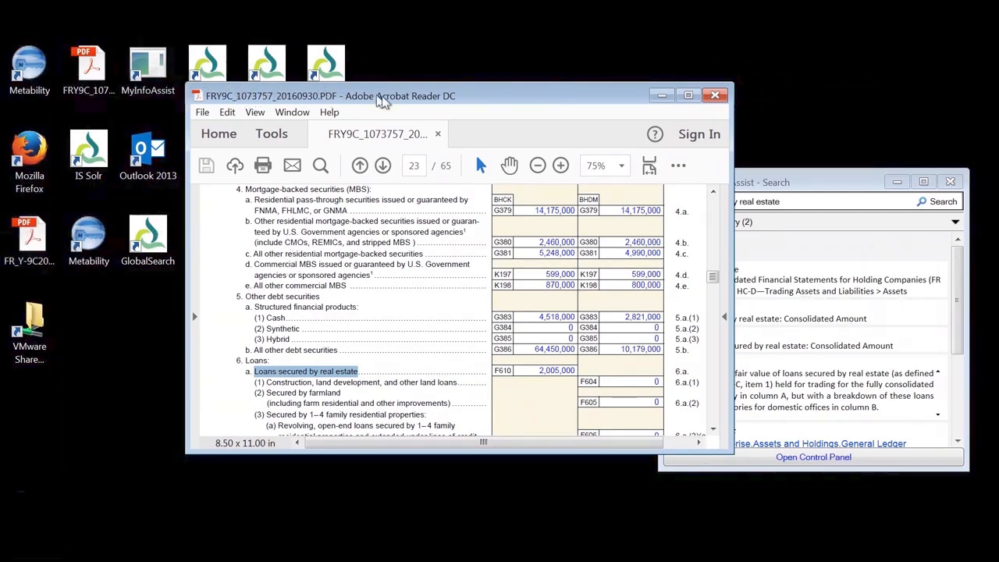
pyautogui.moveTo(463, 109)
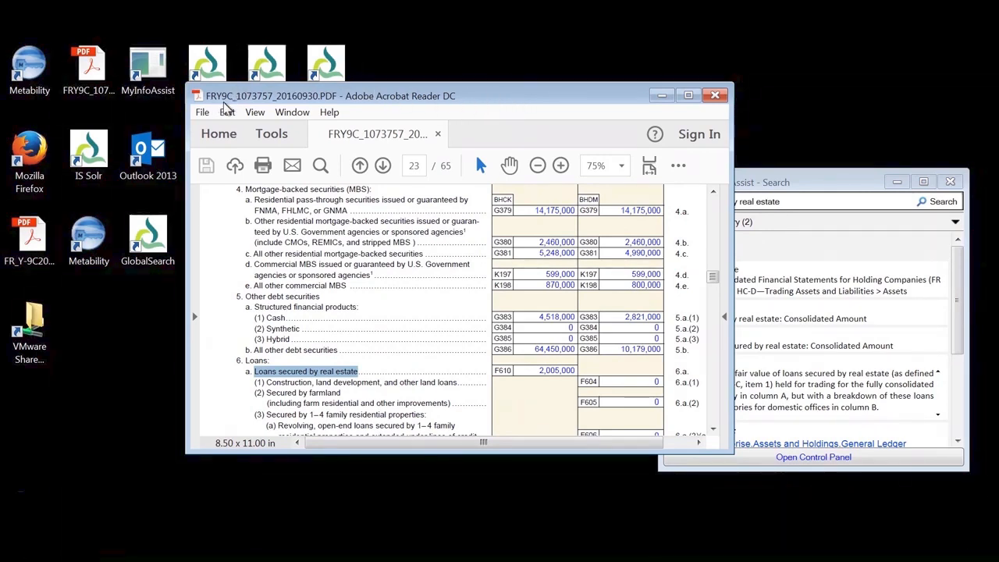
pyautogui.moveTo(527, 94)
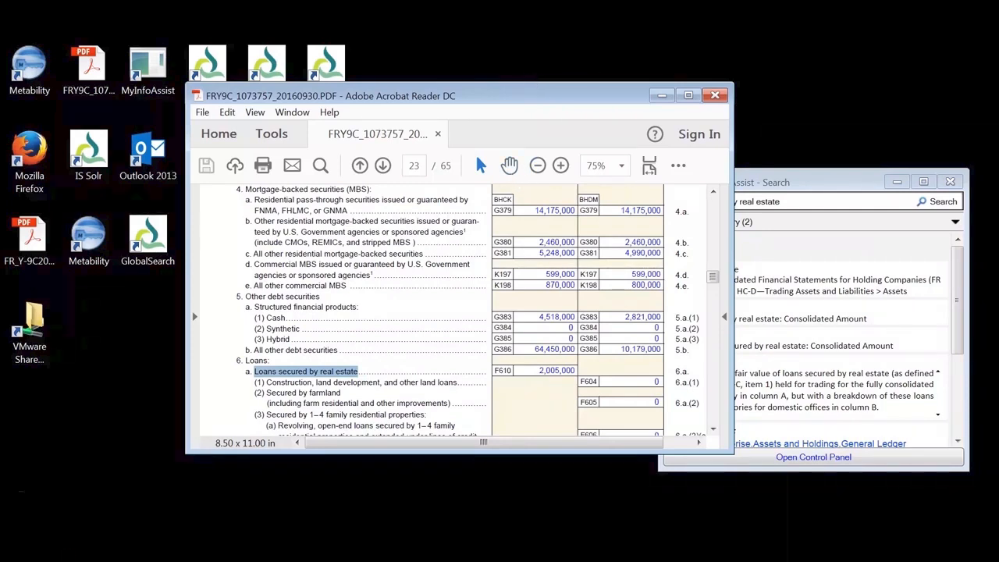
pyautogui.moveTo(649, 64)
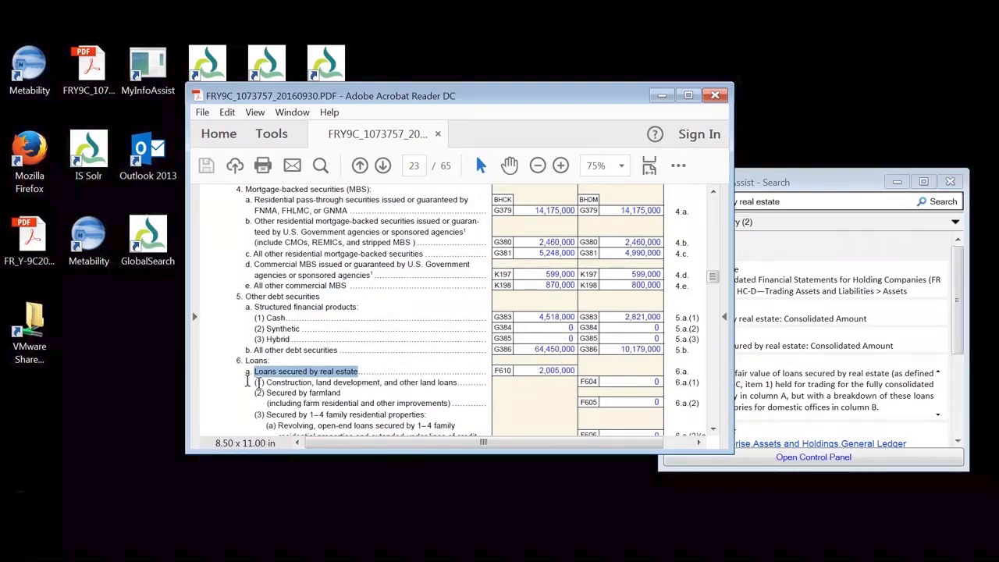
pyautogui.moveTo(316, 377)
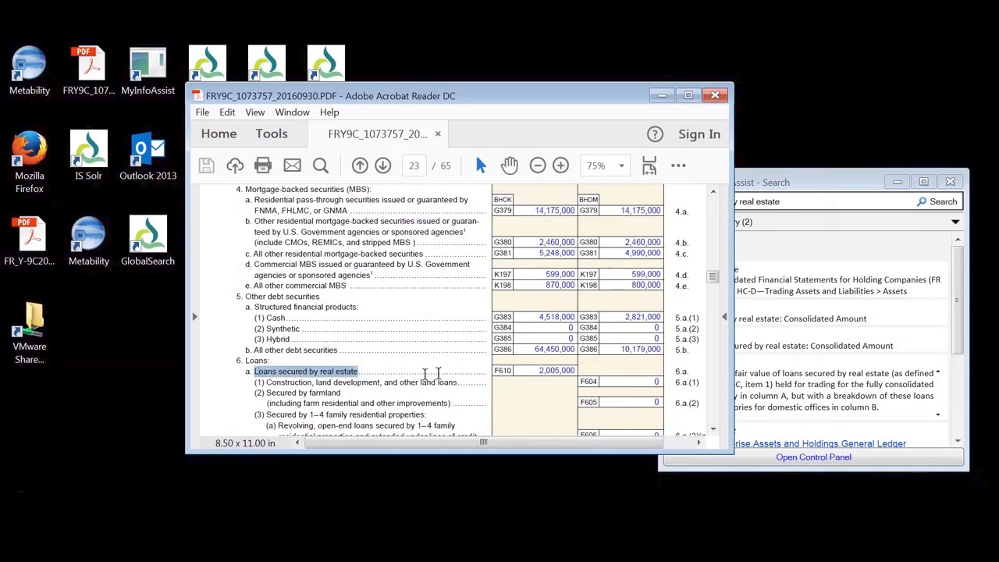
pyautogui.moveTo(349, 378)
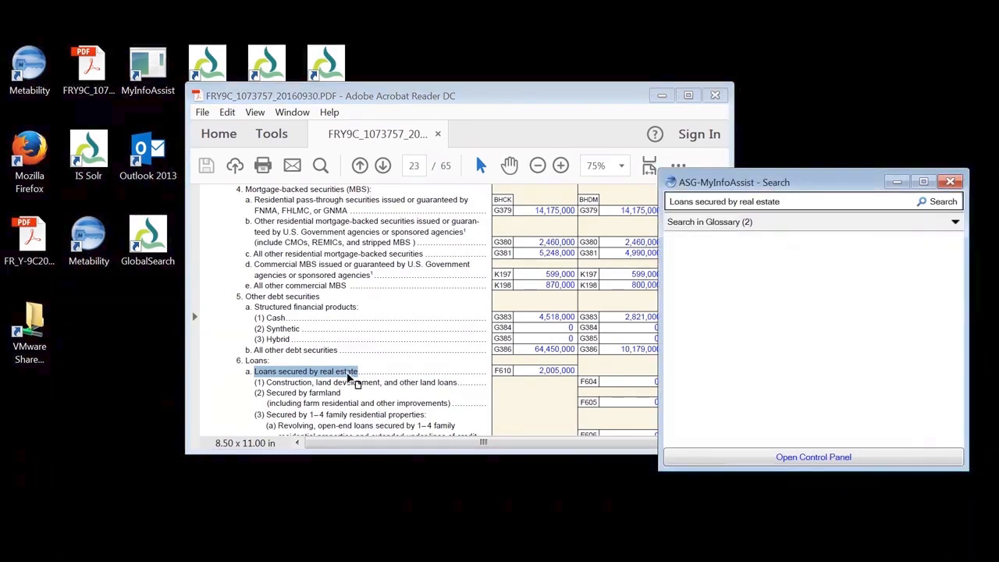
# Step: Find 'Loans secured by real estate: Consolidated Amount' in the glossary and open its full term page
pyautogui.click(936, 201)
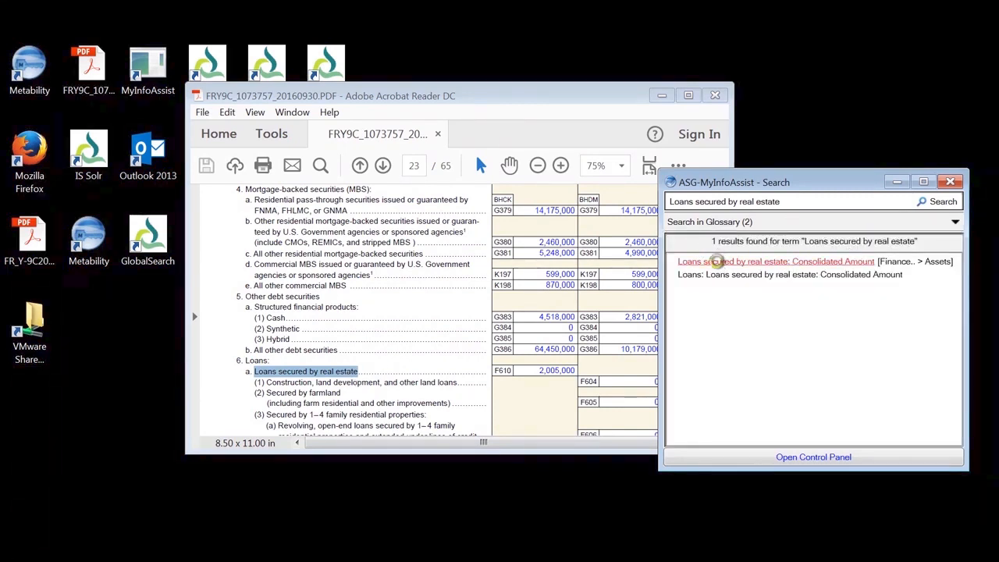
pyautogui.click(774, 261)
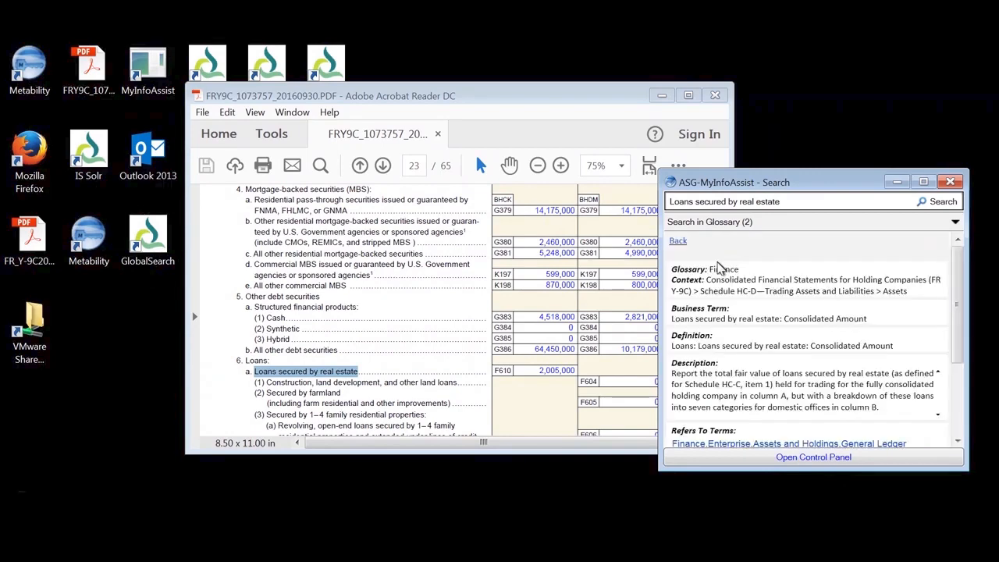
pyautogui.moveTo(686, 332)
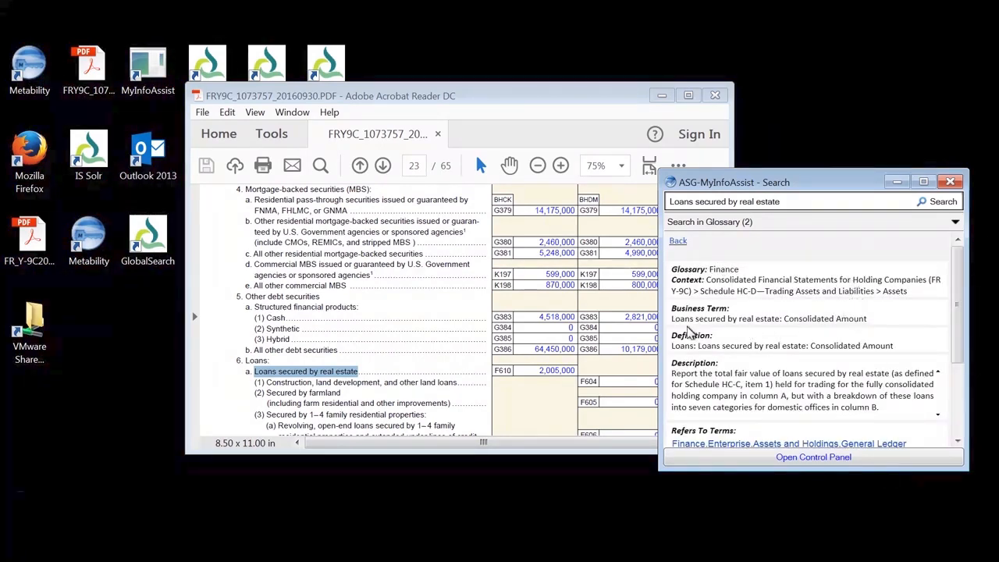
pyautogui.moveTo(675, 273)
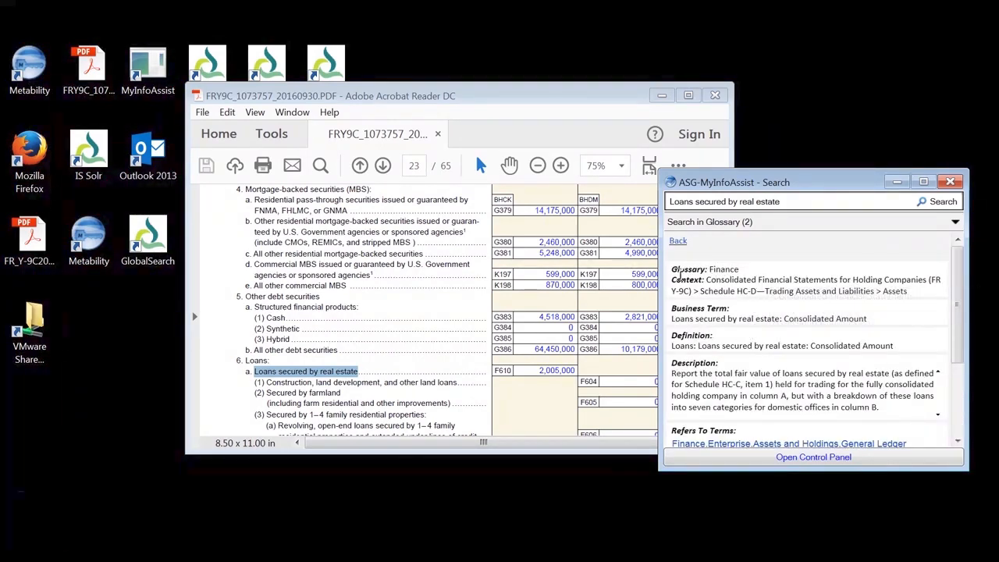
pyautogui.moveTo(846, 277)
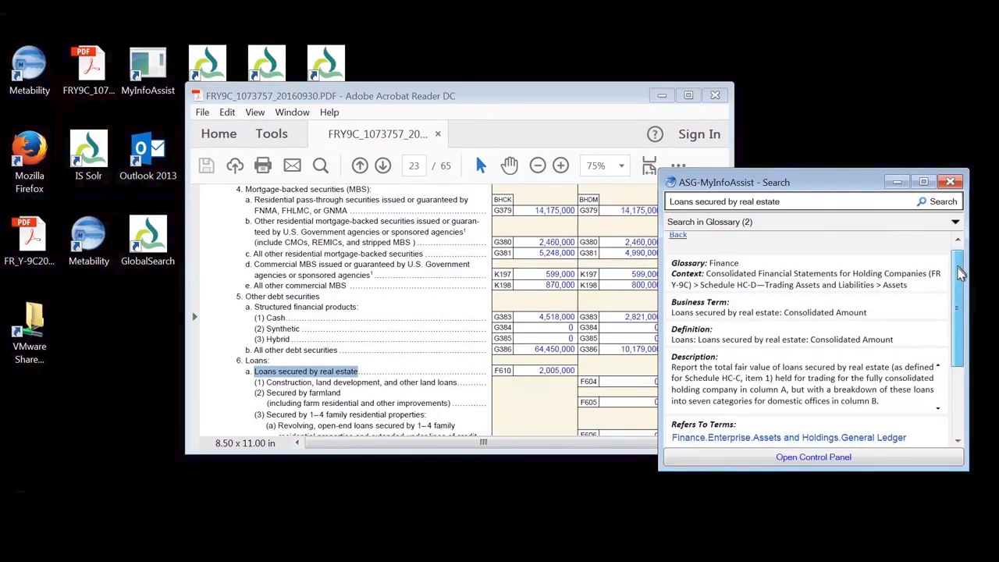
pyautogui.scroll(-3)
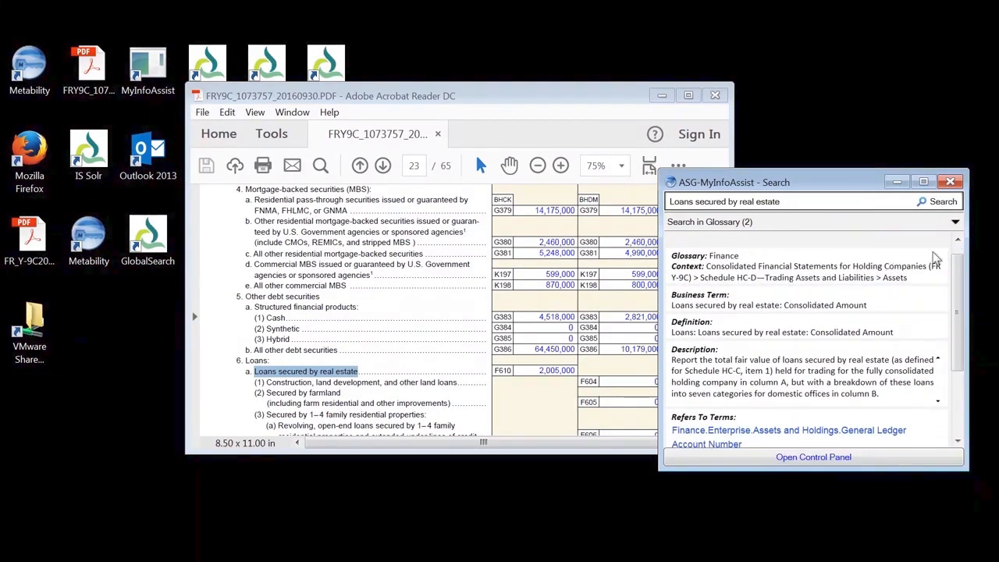
pyautogui.moveTo(851, 283)
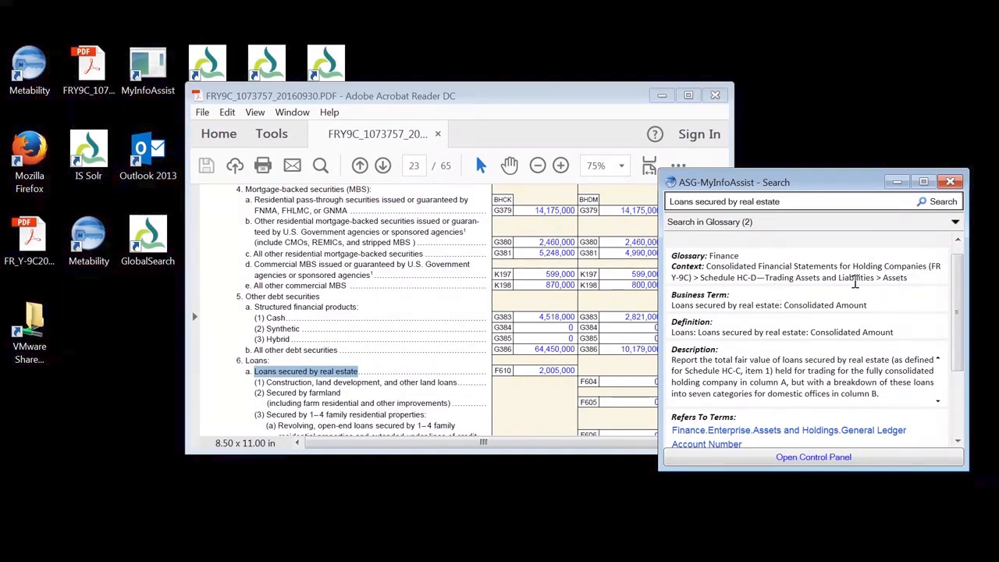
pyautogui.moveTo(866, 278)
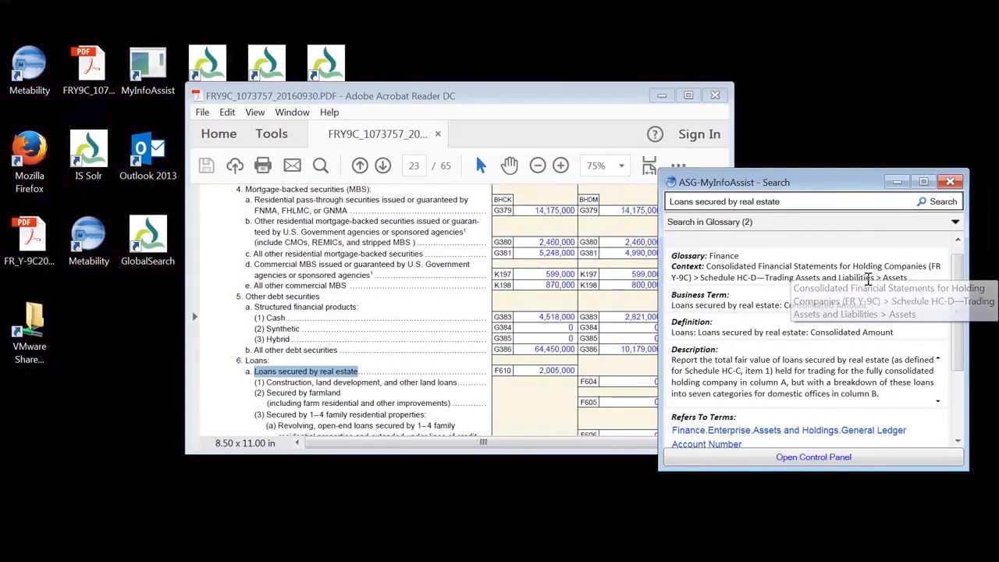
pyautogui.moveTo(952, 283)
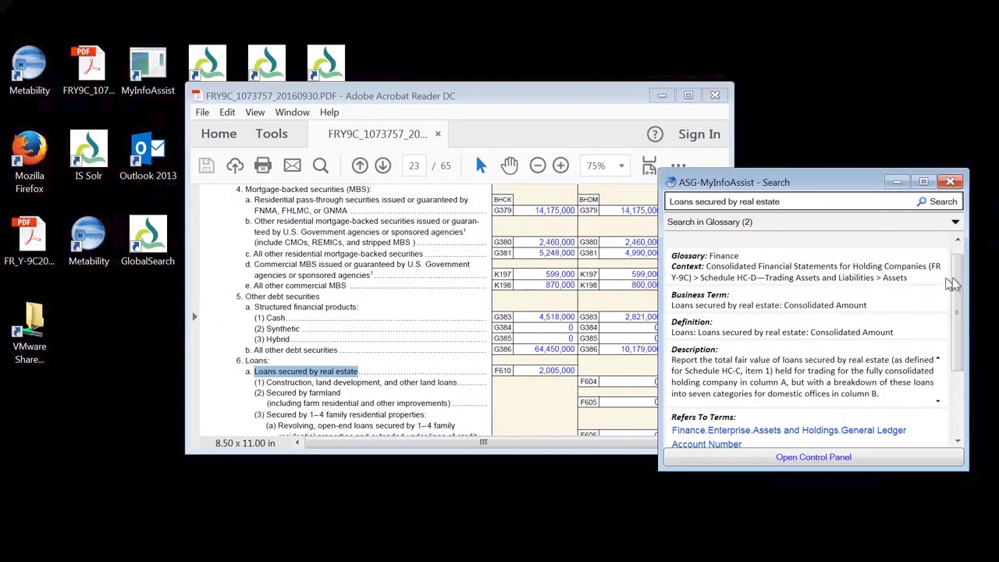
pyautogui.scroll(-3)
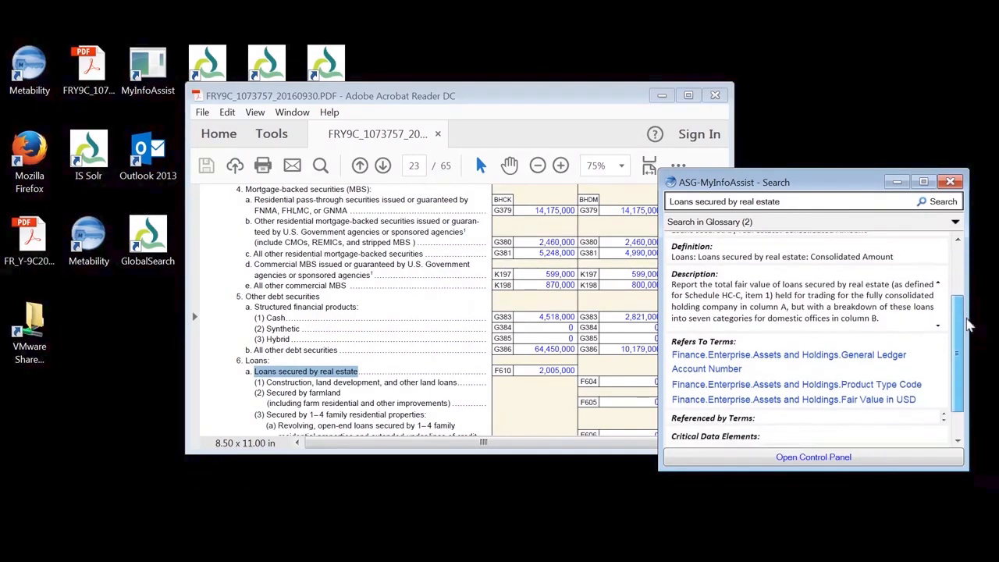
pyautogui.scroll(-3)
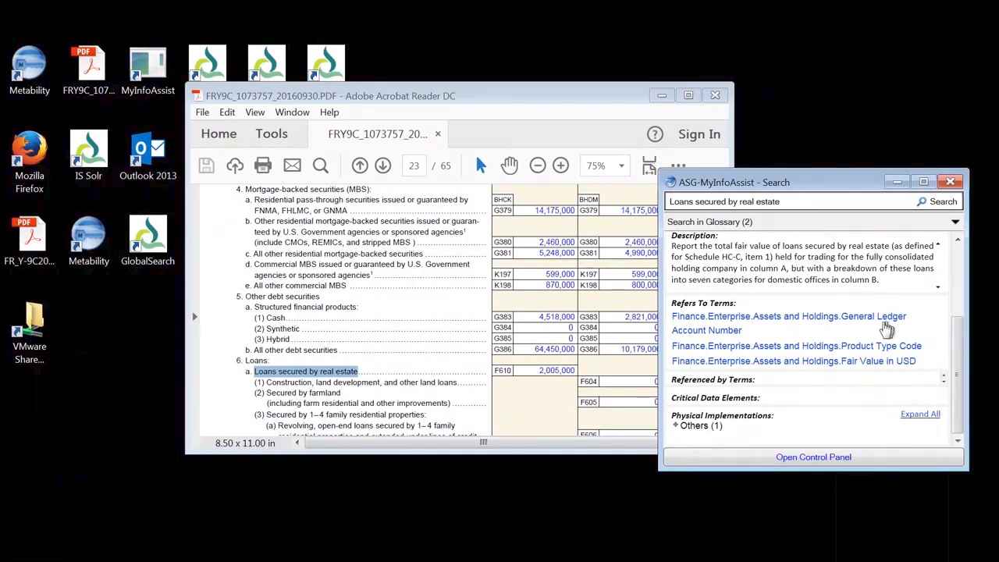
pyautogui.moveTo(932, 242)
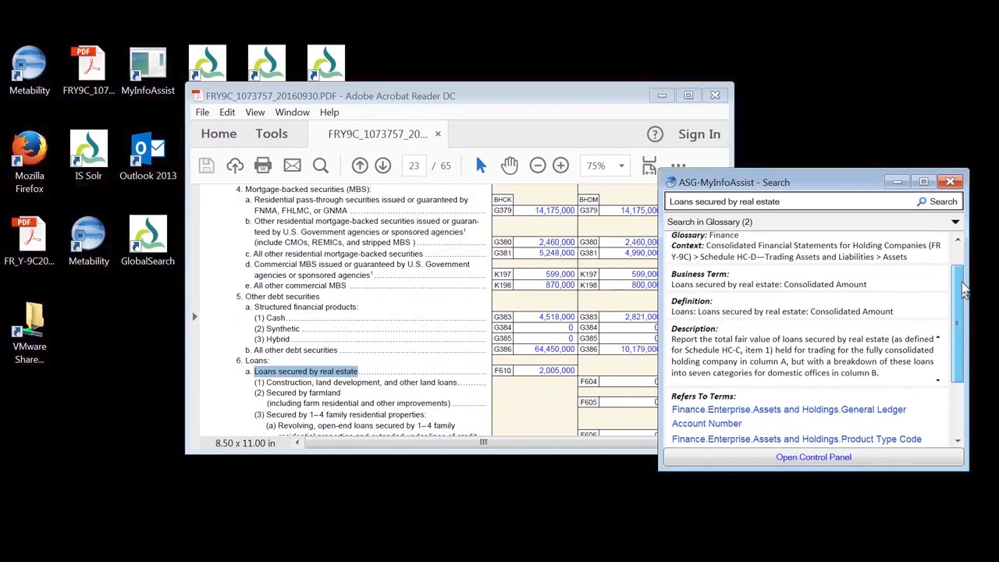
pyautogui.click(813, 456)
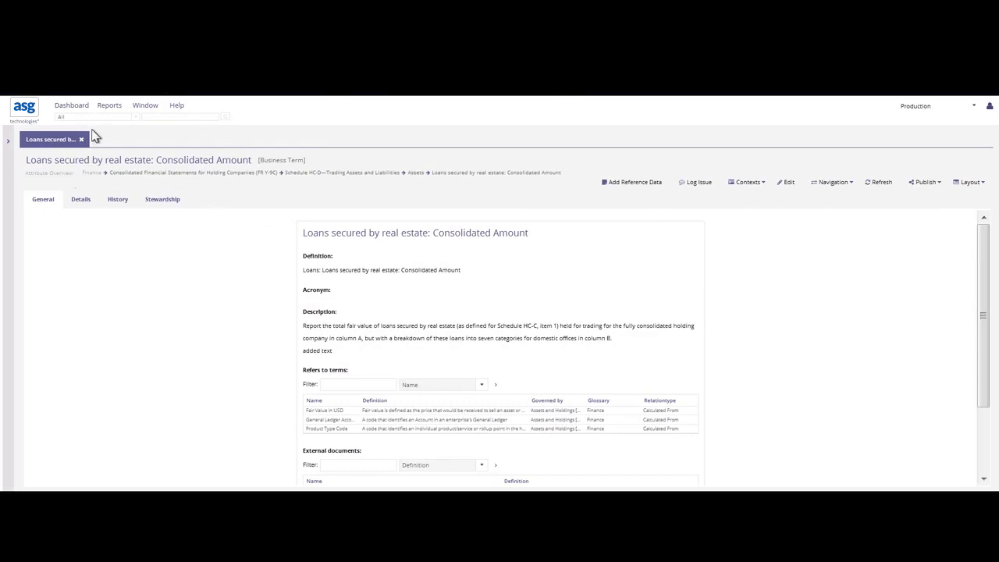
pyautogui.moveTo(230, 160)
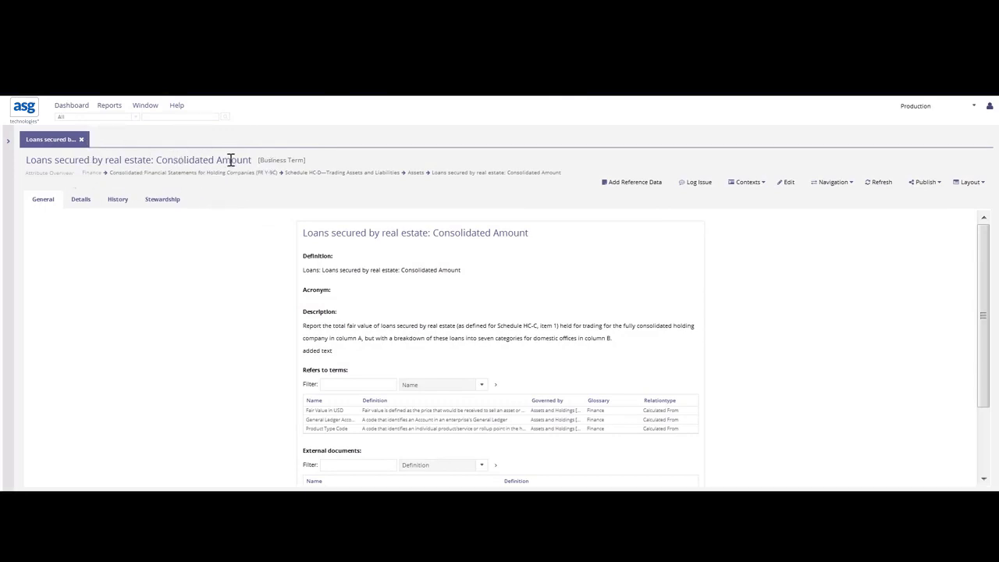
pyautogui.moveTo(201, 160)
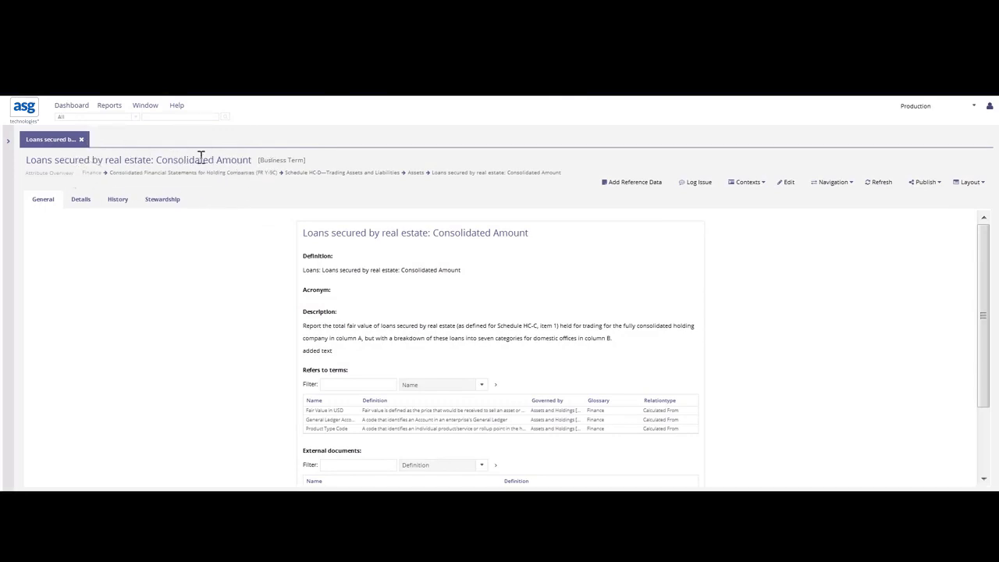
pyautogui.moveTo(600, 277)
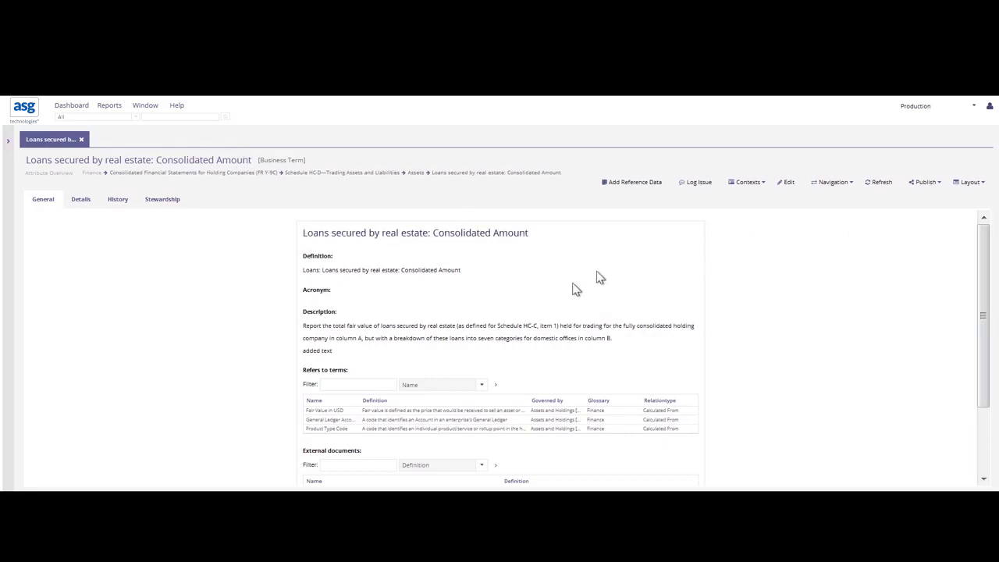
# Step: Bring up Data Lineage actions for the 6.a Loans secured by real estate report field
pyautogui.scroll(3)
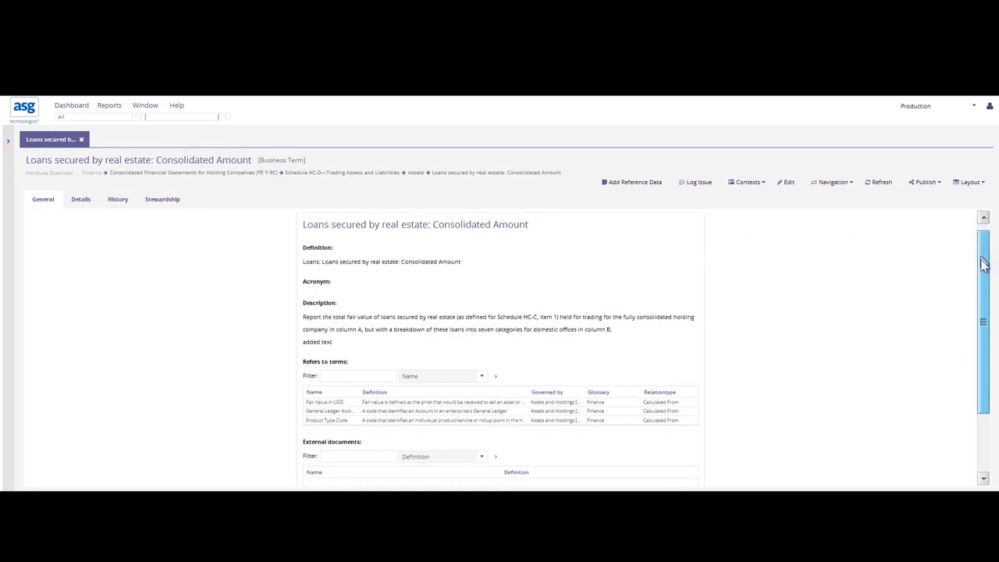
pyautogui.scroll(-3)
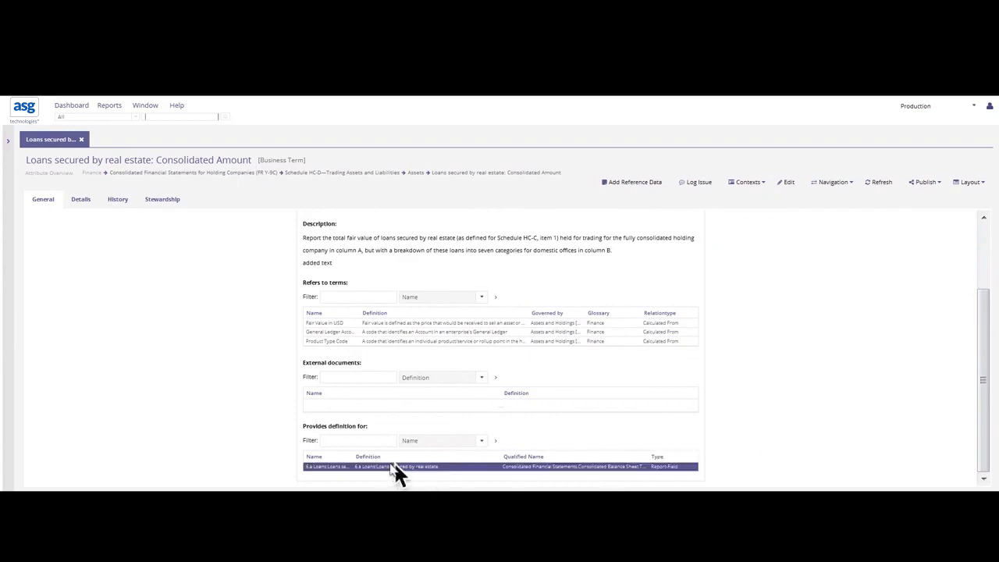
pyautogui.moveTo(671, 466)
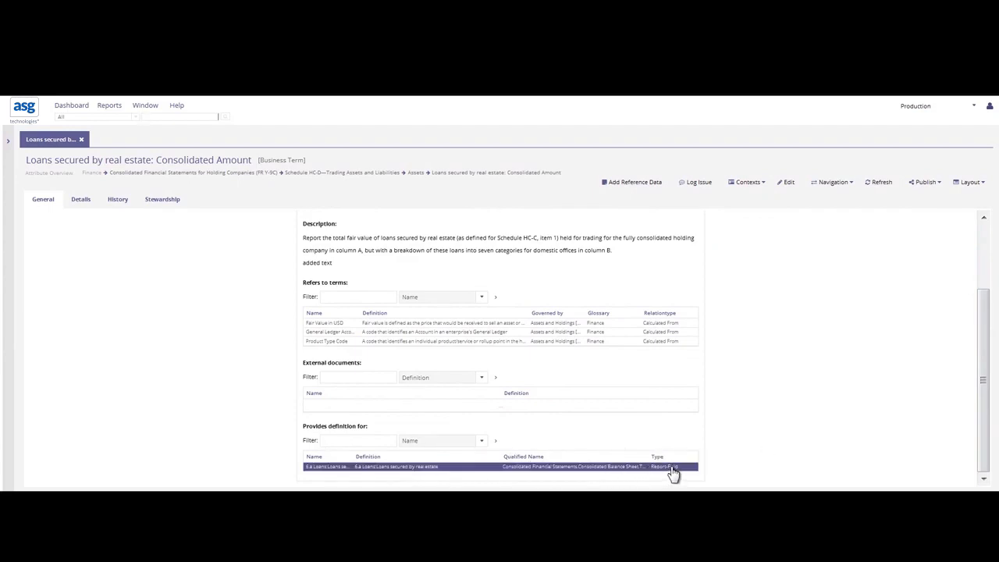
pyautogui.rightClick(667, 466)
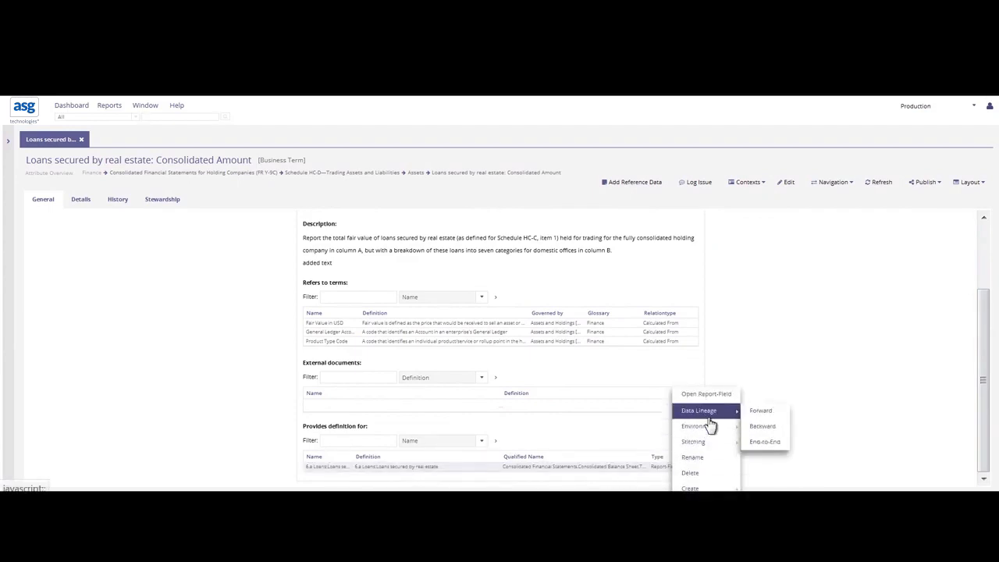
pyautogui.moveTo(760, 410)
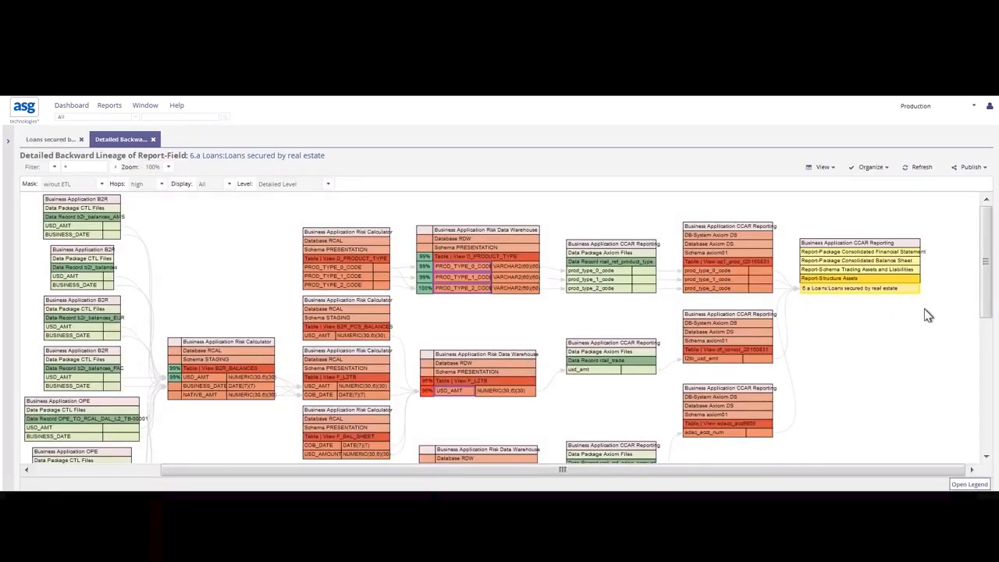
# Step: Browse the Detailed Backward Lineage diagram for report field 6.a
pyautogui.scroll(-3)
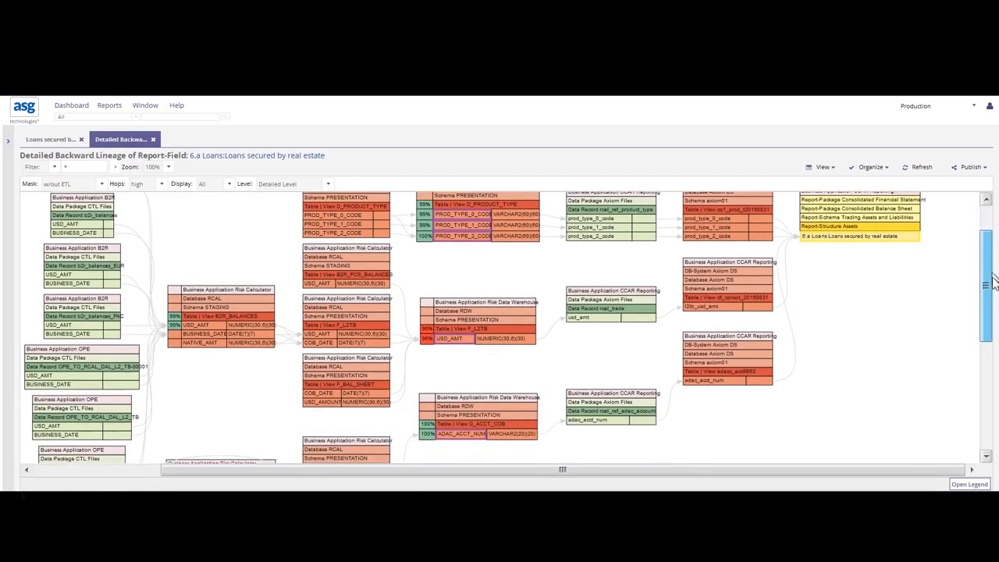
pyautogui.scroll(-3)
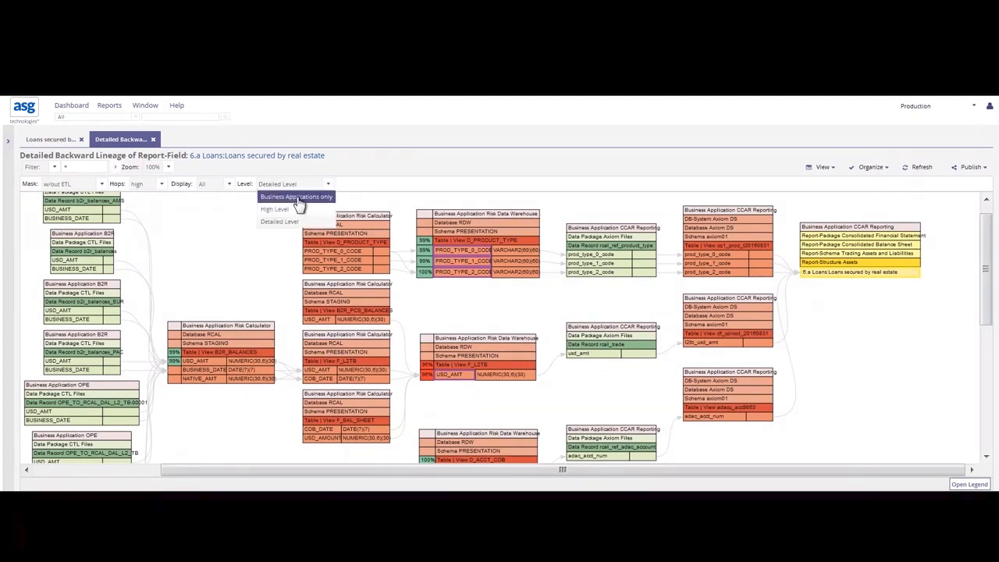
# Step: Set the lineage Level to Business Applications only
pyautogui.click(296, 195)
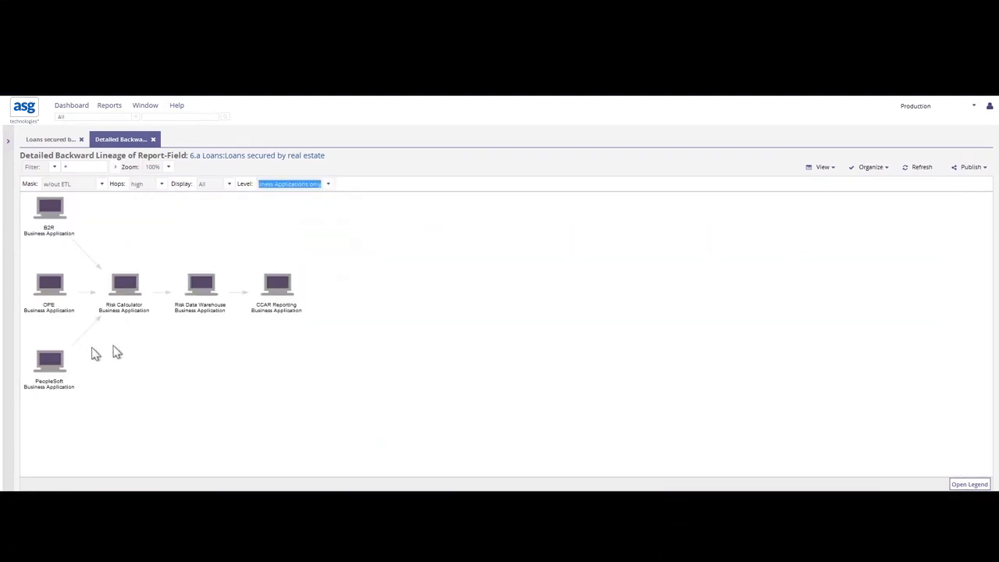
pyautogui.moveTo(191, 350)
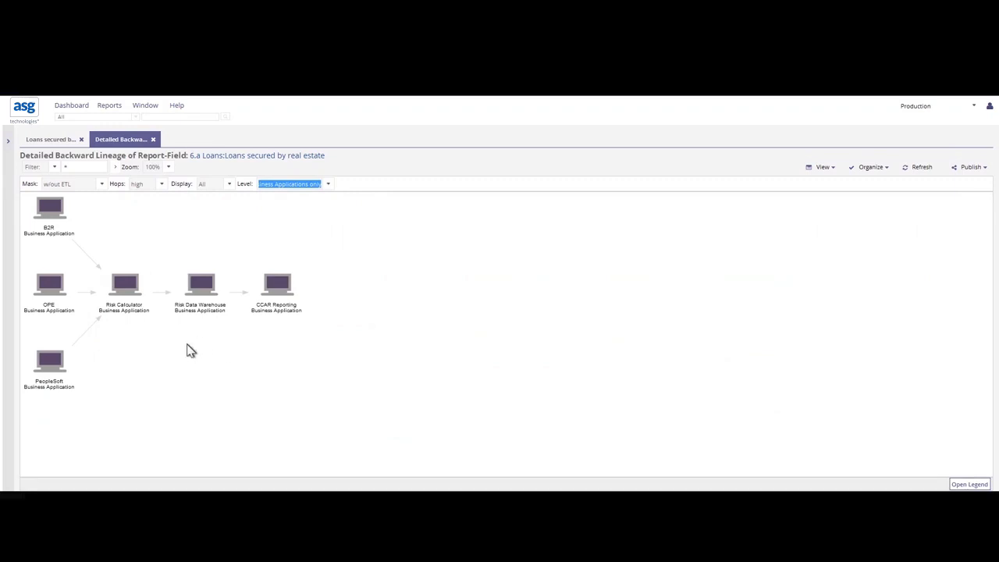
pyautogui.moveTo(90, 392)
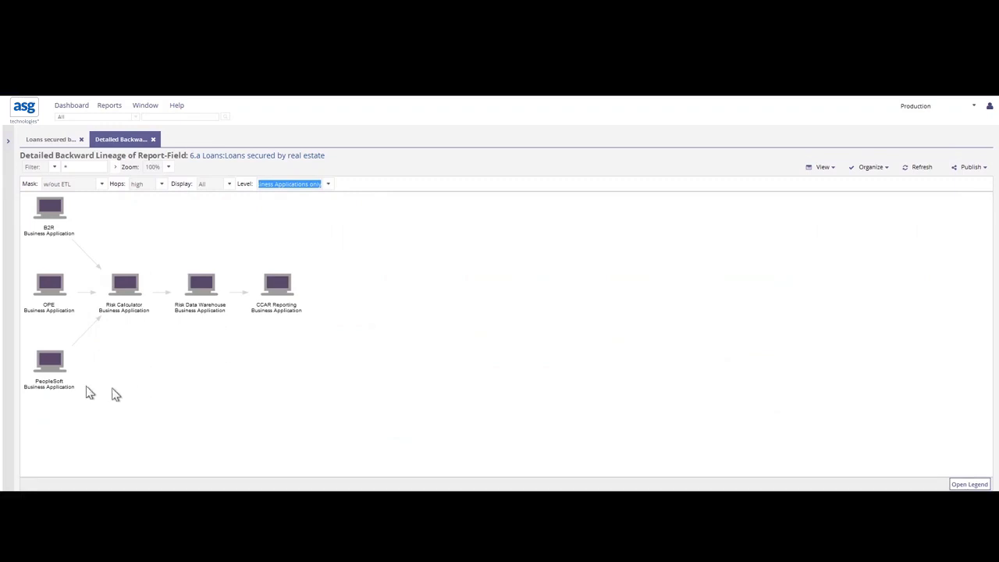
pyautogui.moveTo(68, 341)
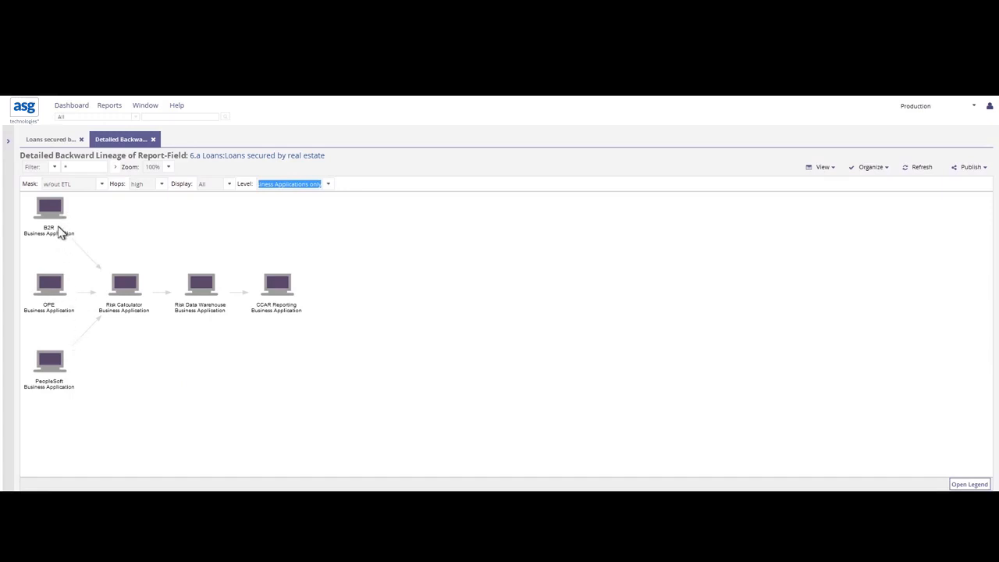
pyautogui.moveTo(68, 390)
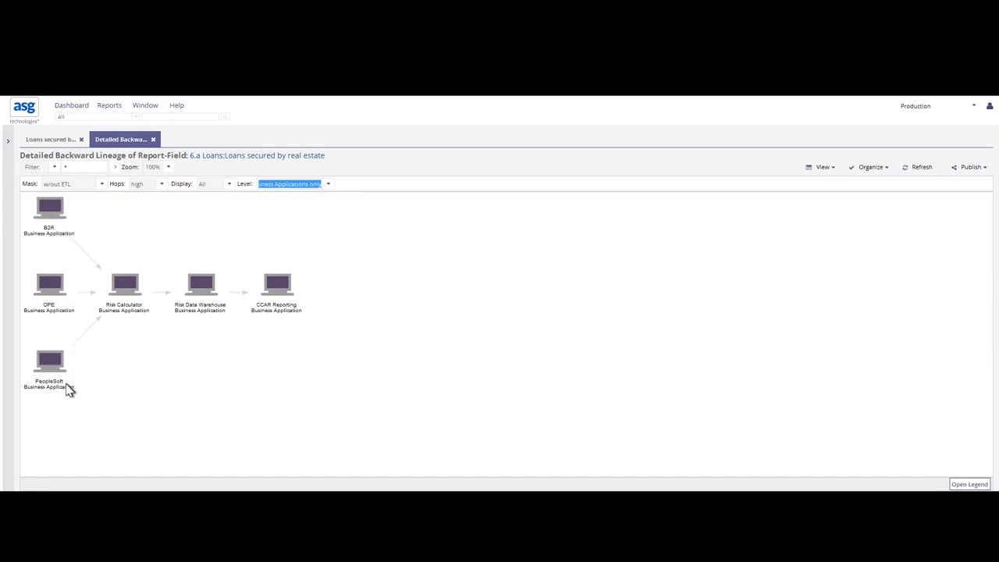
pyautogui.moveTo(129, 322)
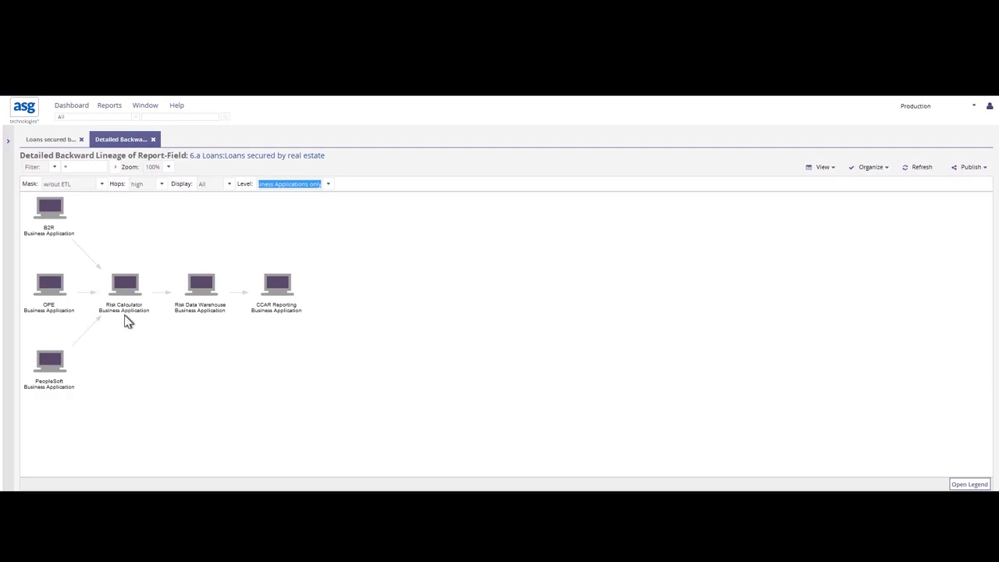
pyautogui.moveTo(141, 318)
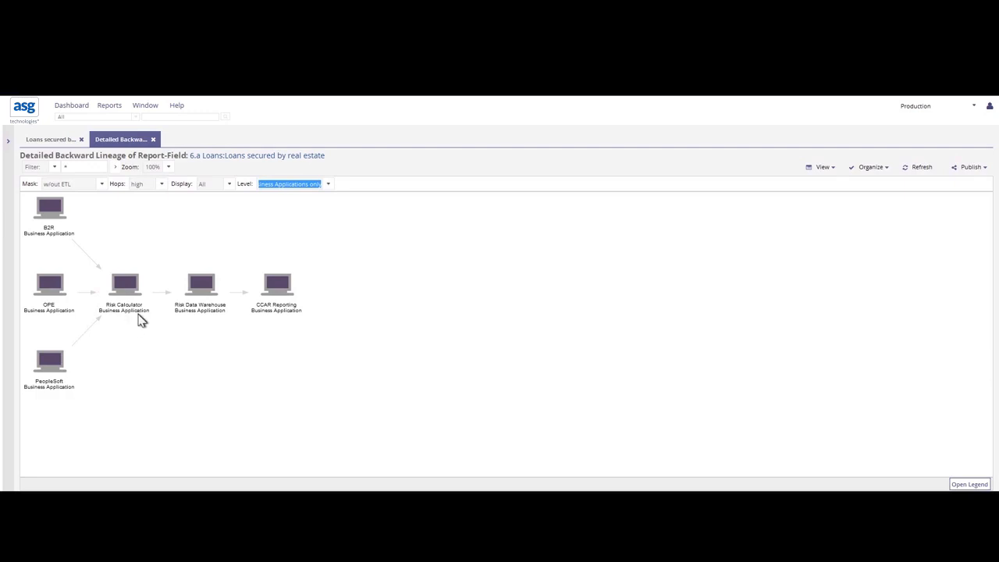
pyautogui.moveTo(207, 314)
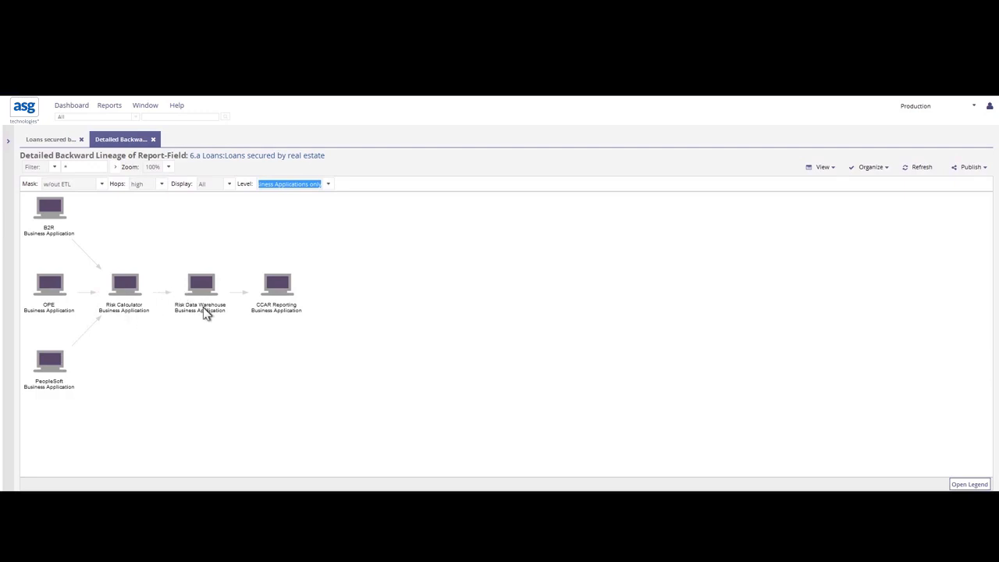
pyautogui.moveTo(300, 318)
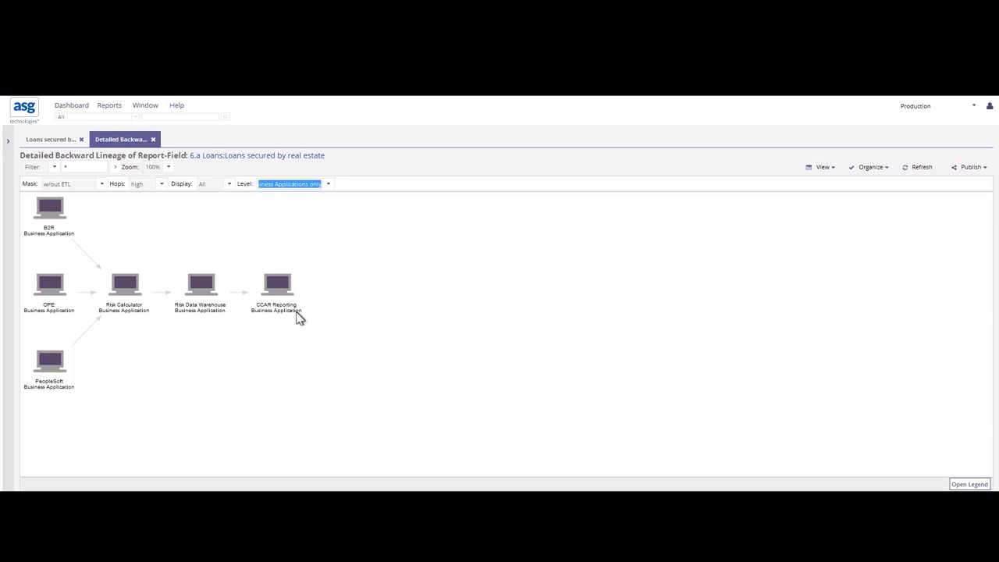
pyautogui.moveTo(293, 264)
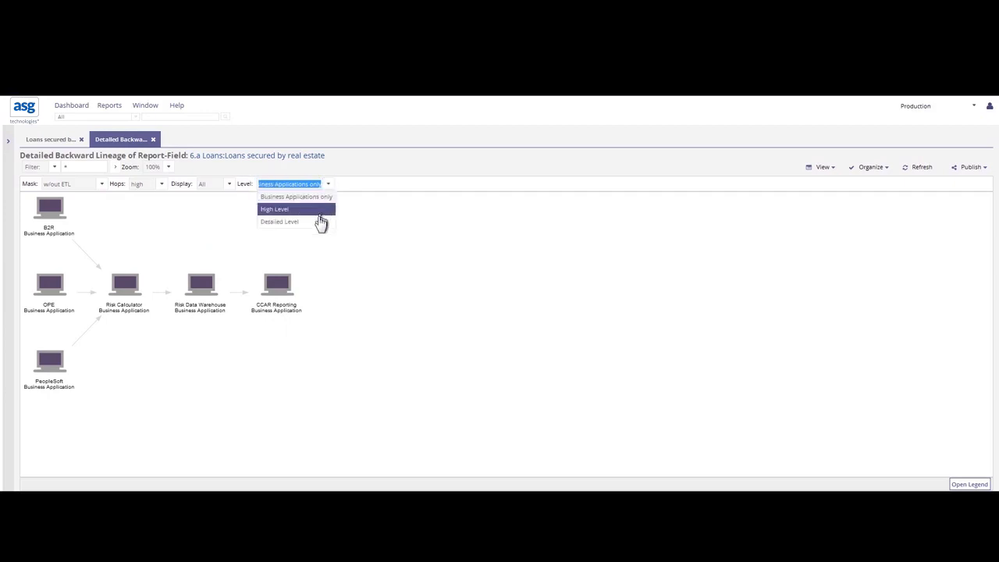
# Step: Switch the lineage Level back to Detailed Level and review the diagram
pyautogui.click(279, 221)
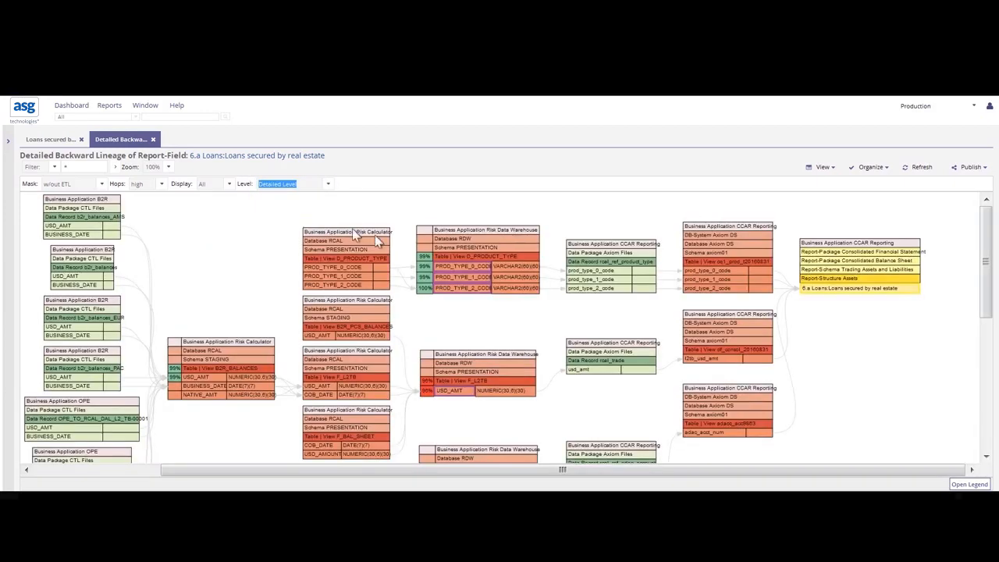
pyautogui.moveTo(857, 287)
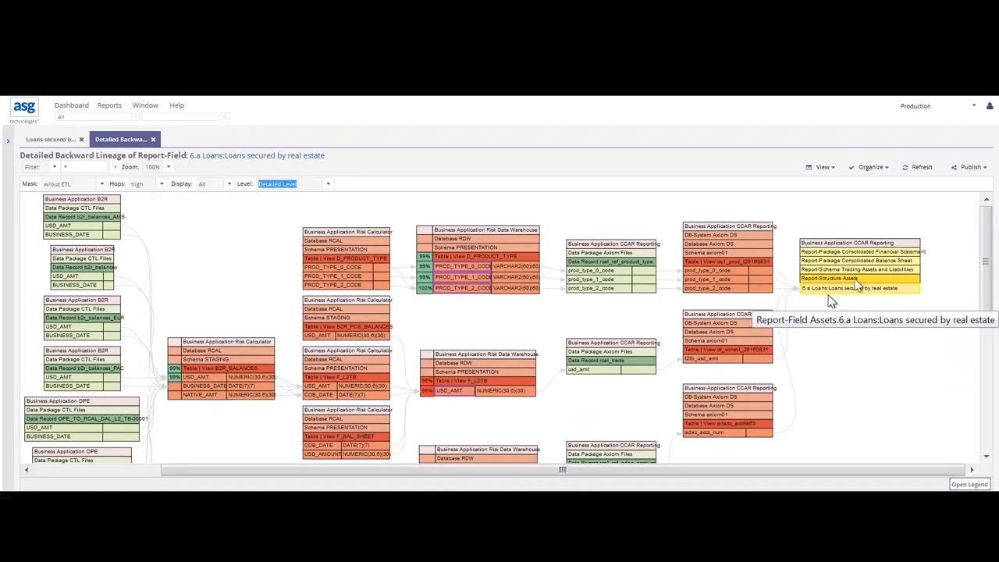
pyautogui.scroll(-3)
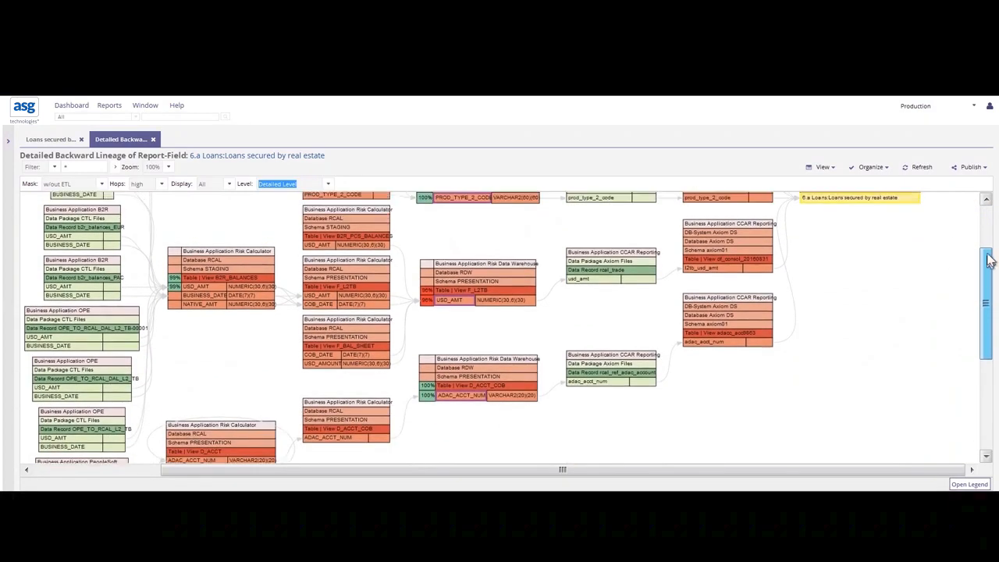
pyautogui.scroll(3)
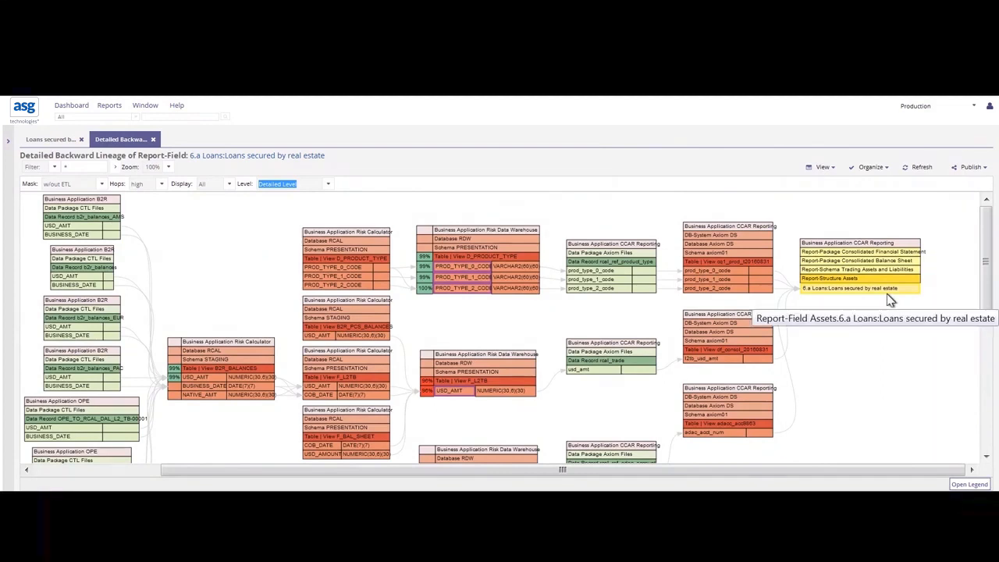
pyautogui.moveTo(722, 394)
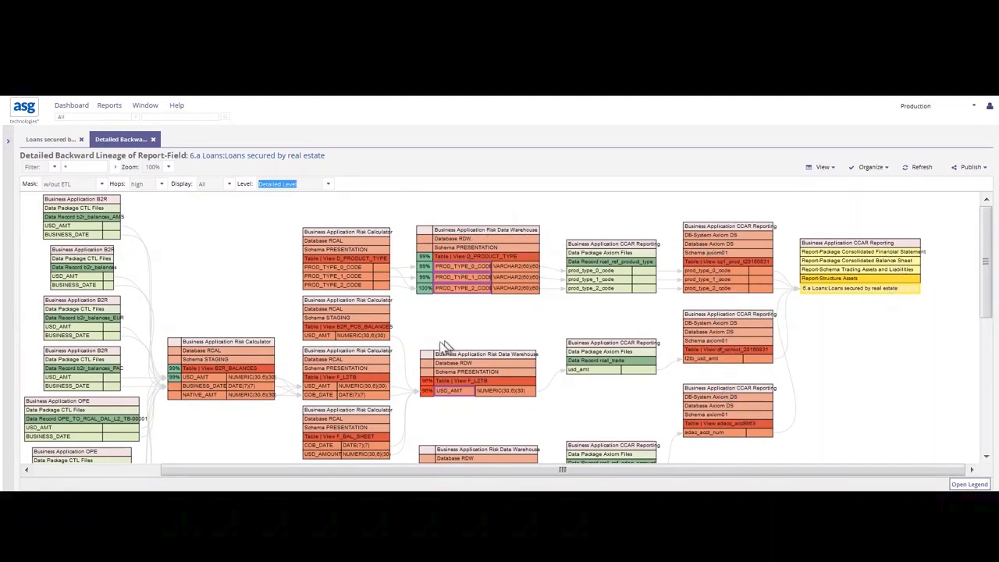
pyautogui.moveTo(437, 348)
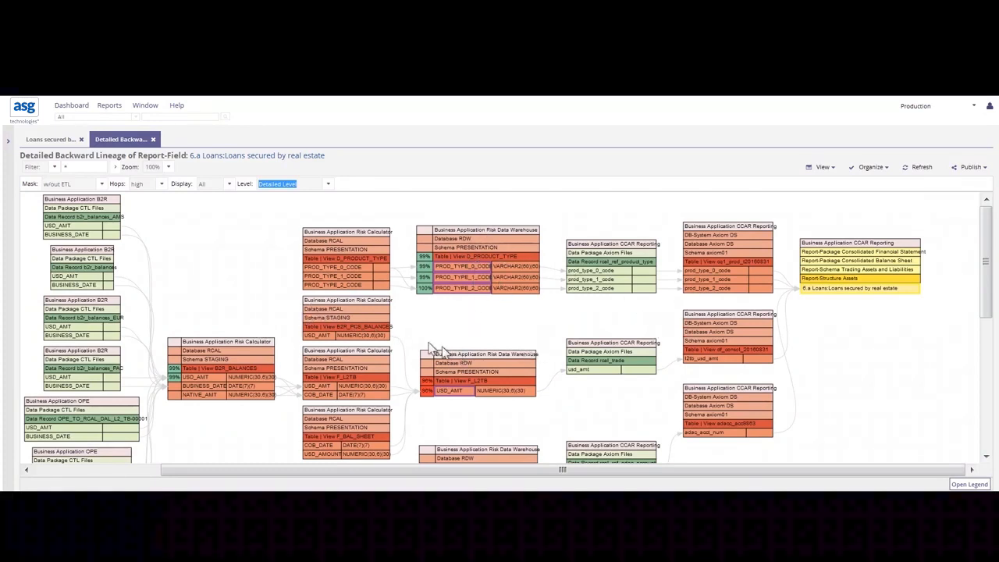
pyautogui.moveTo(768, 198)
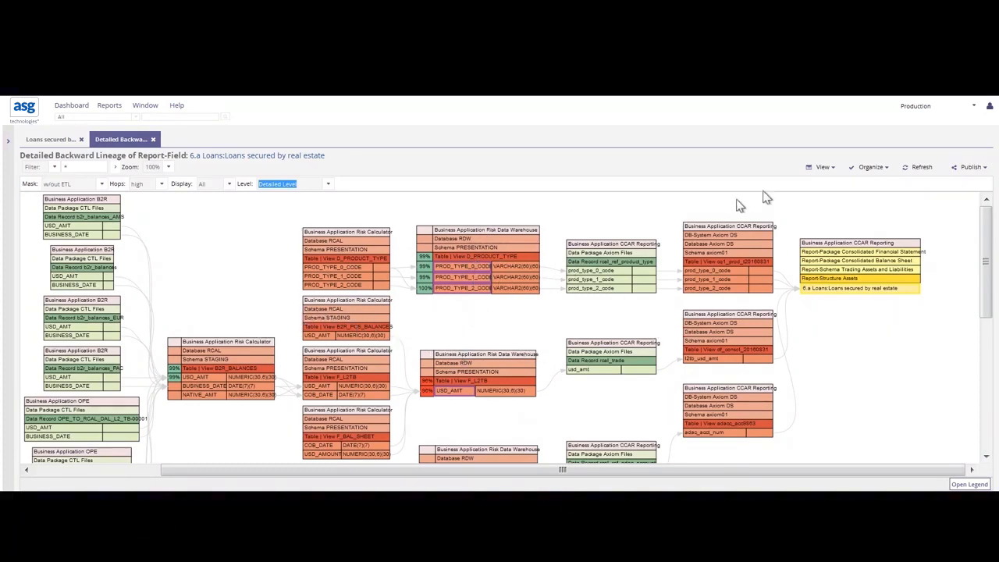
pyautogui.moveTo(481, 313)
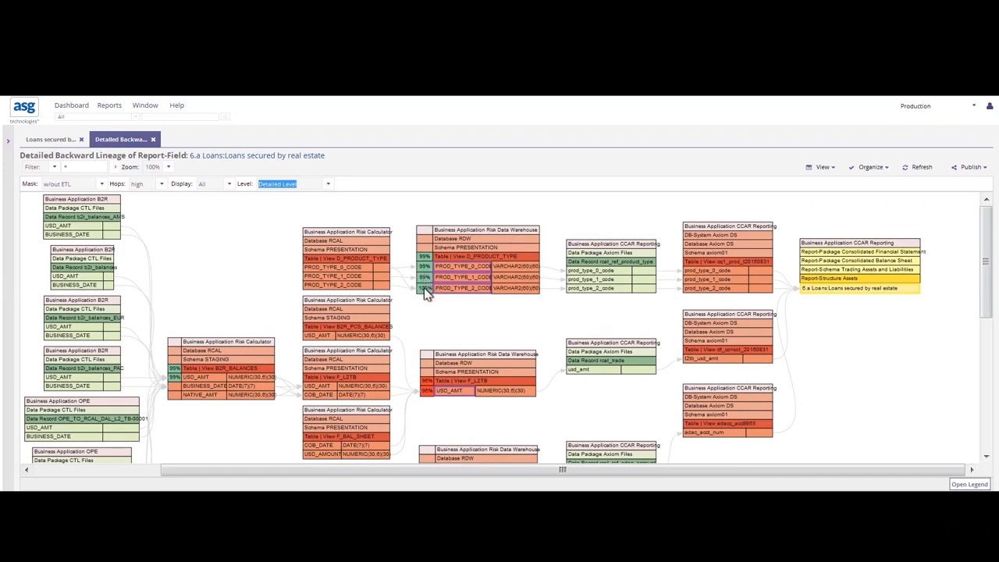
pyautogui.moveTo(536, 295)
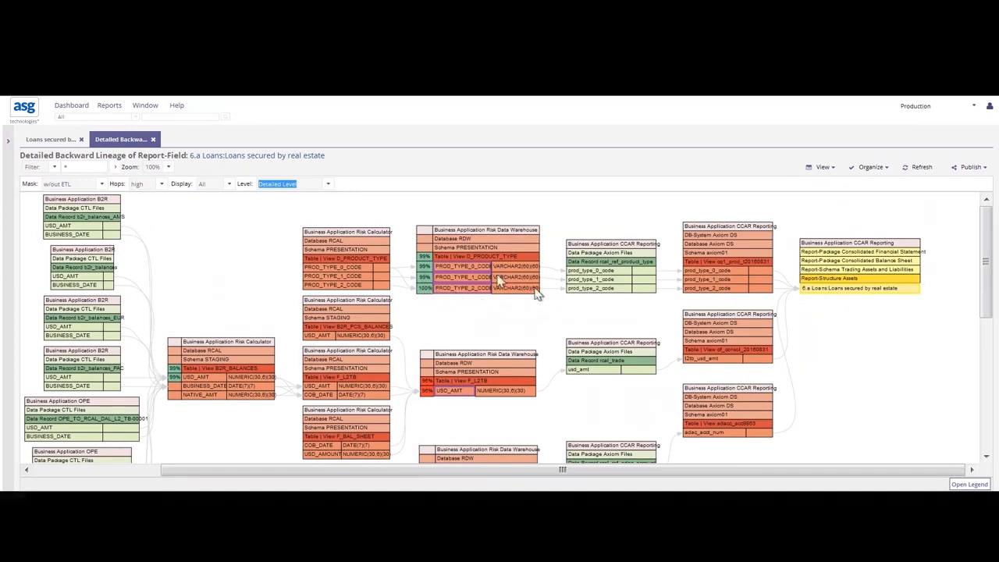
pyautogui.moveTo(493, 410)
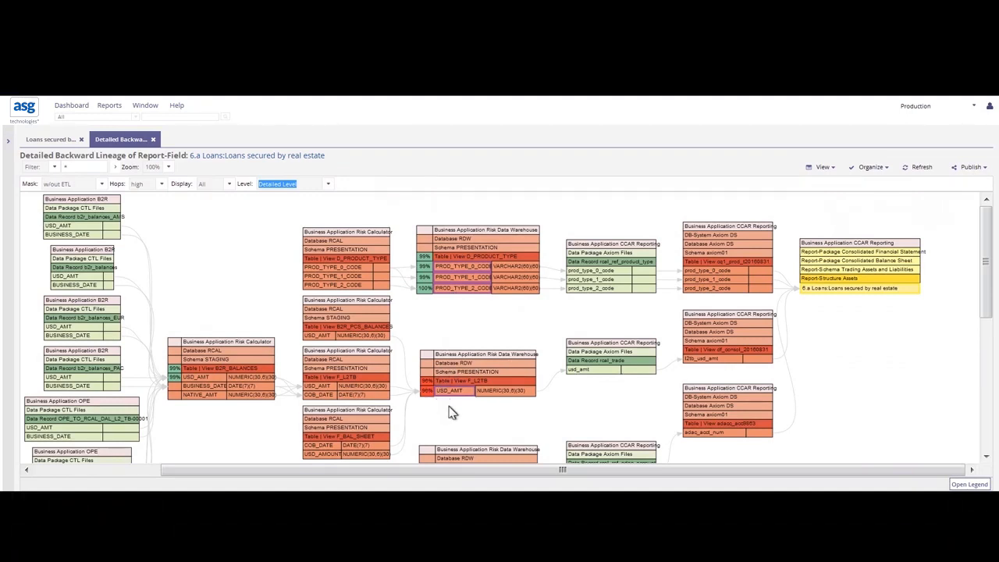
pyautogui.moveTo(435, 404)
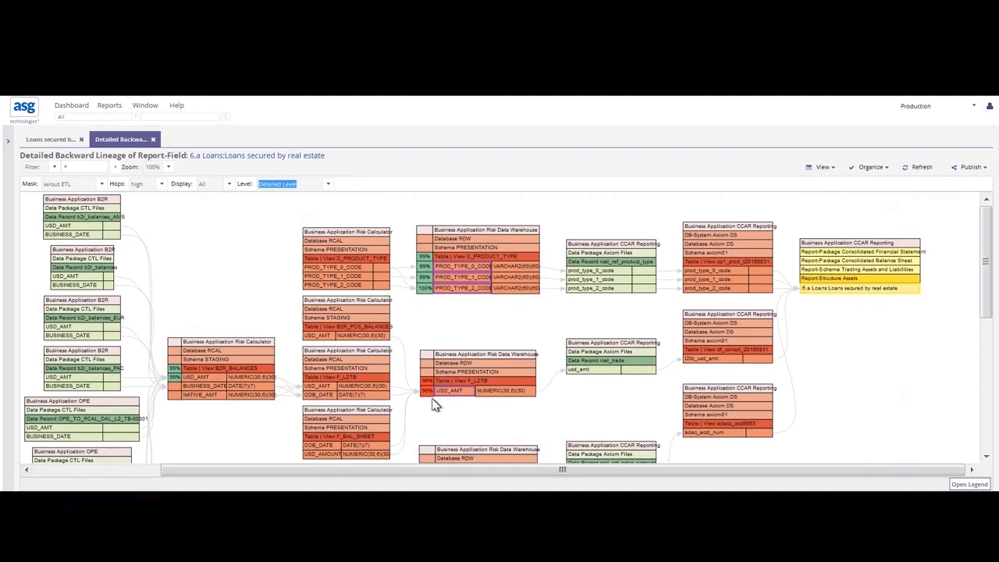
pyautogui.moveTo(465, 418)
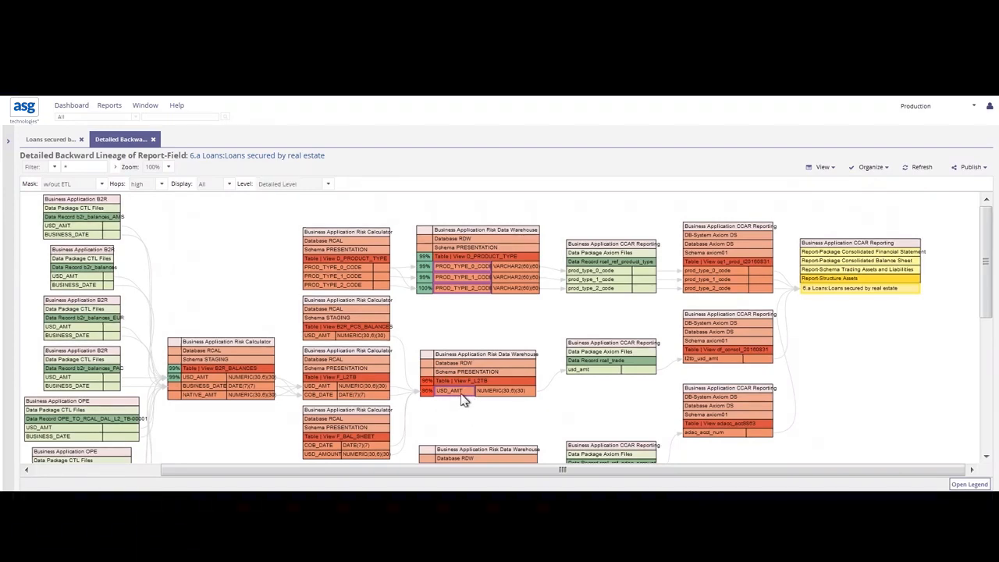
# Step: Open the forward lineage of the F_L2TB table's USD_AMT column
pyautogui.rightClick(450, 390)
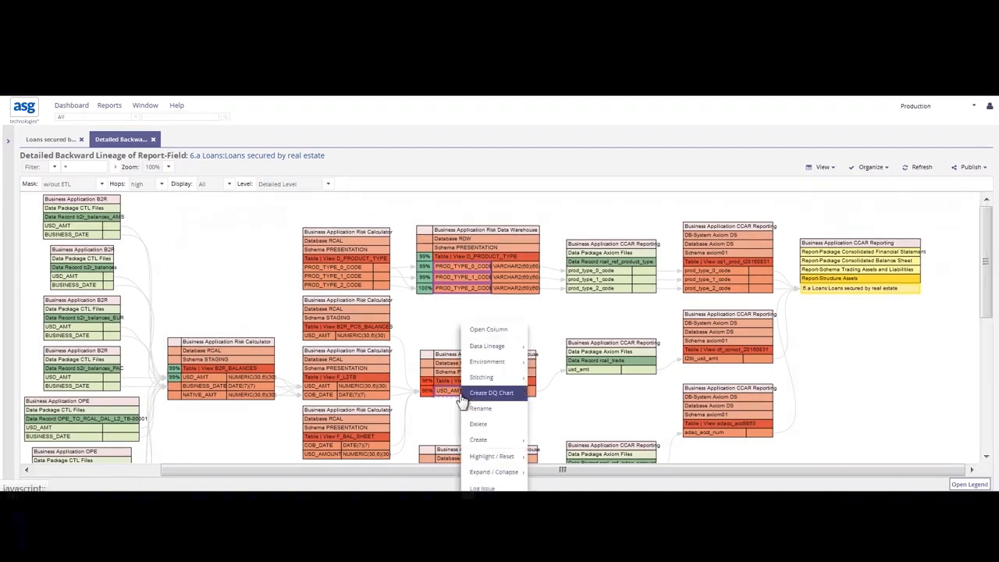
pyautogui.moveTo(444, 390)
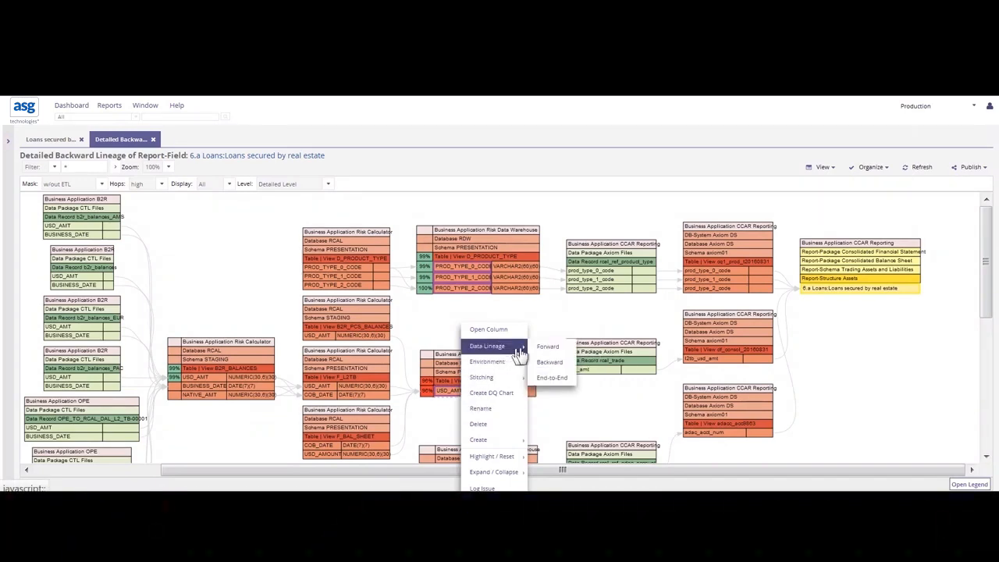
pyautogui.click(547, 346)
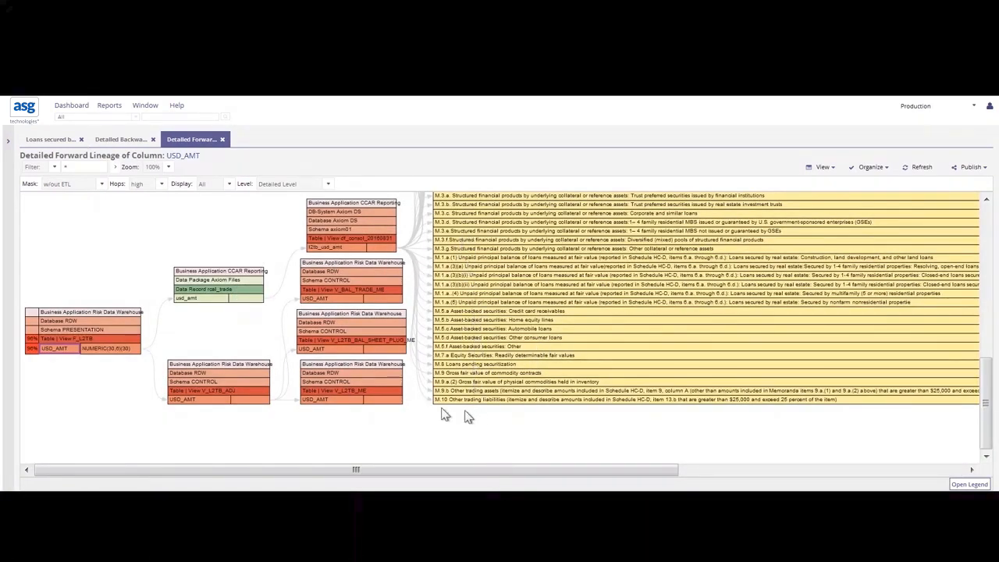
pyautogui.moveTo(378, 283)
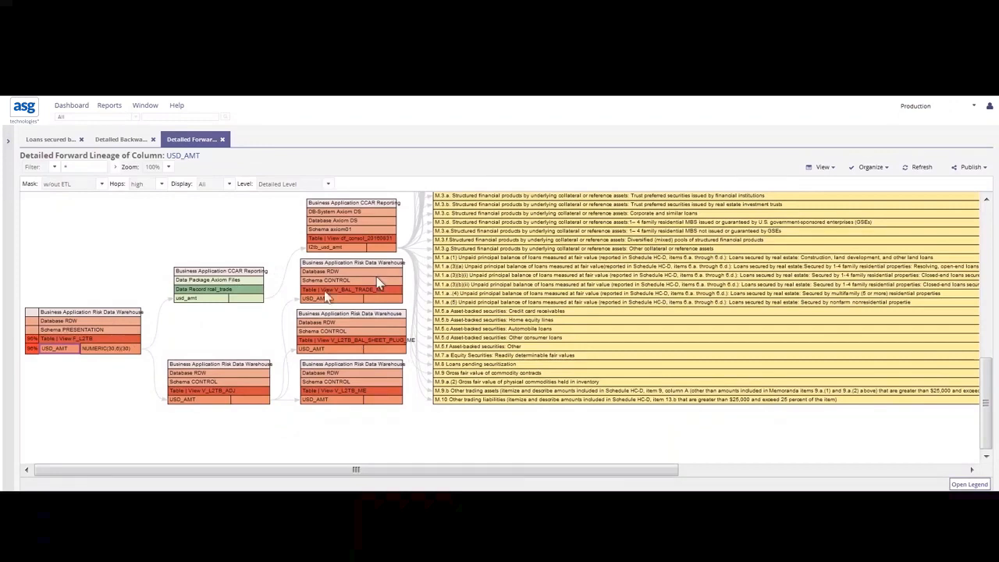
pyautogui.rightClick(53, 348)
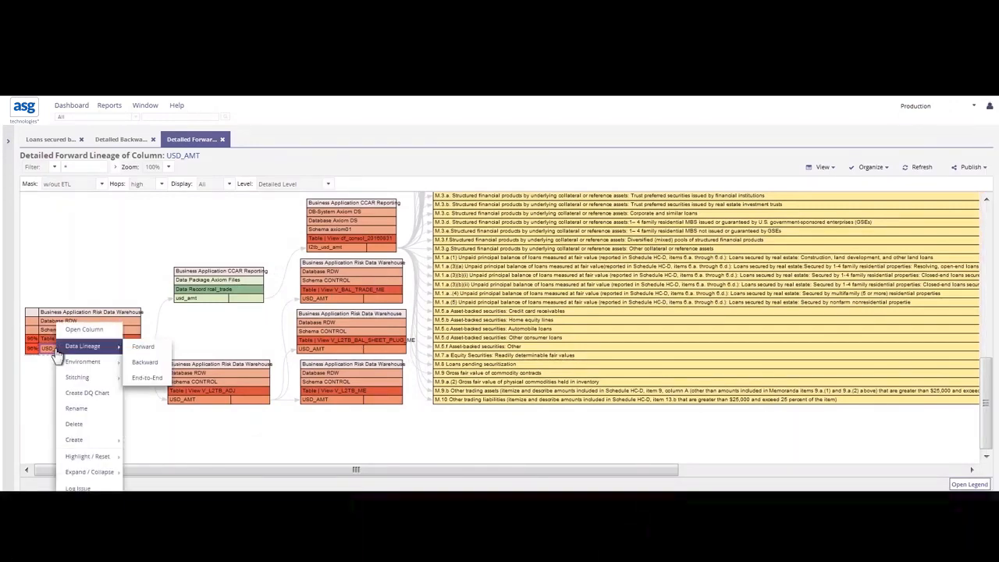
pyautogui.moveTo(131, 357)
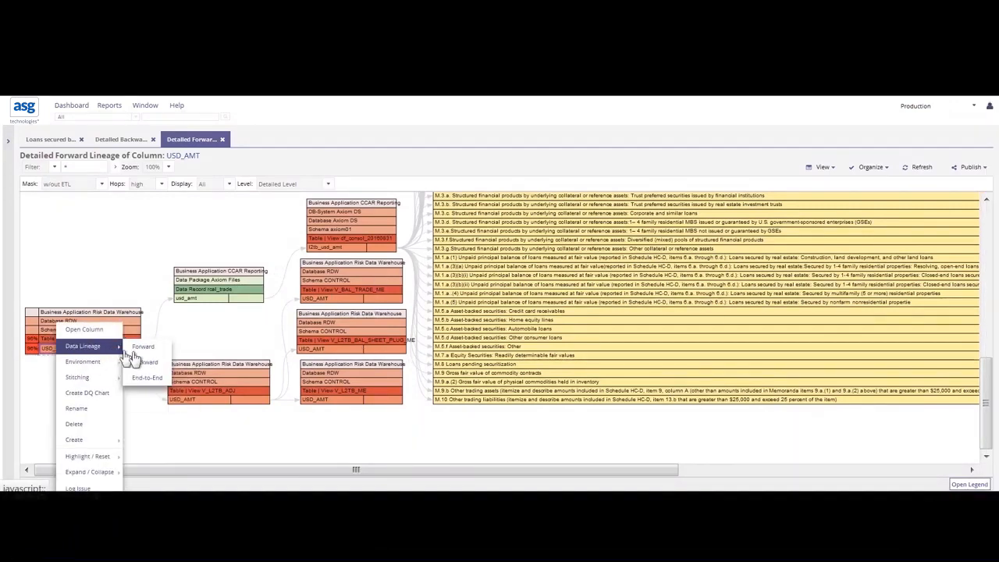
pyautogui.click(146, 361)
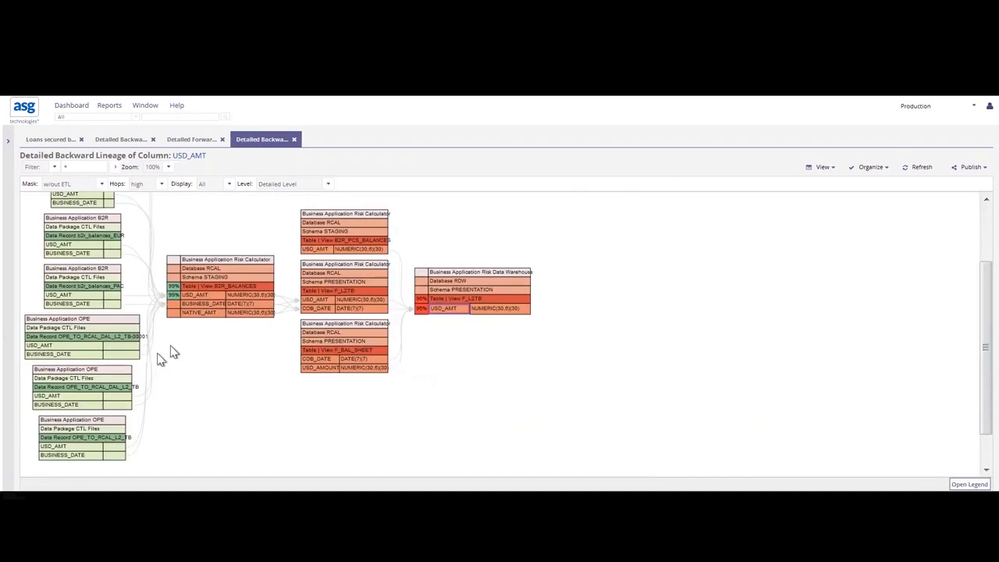
pyautogui.scroll(3)
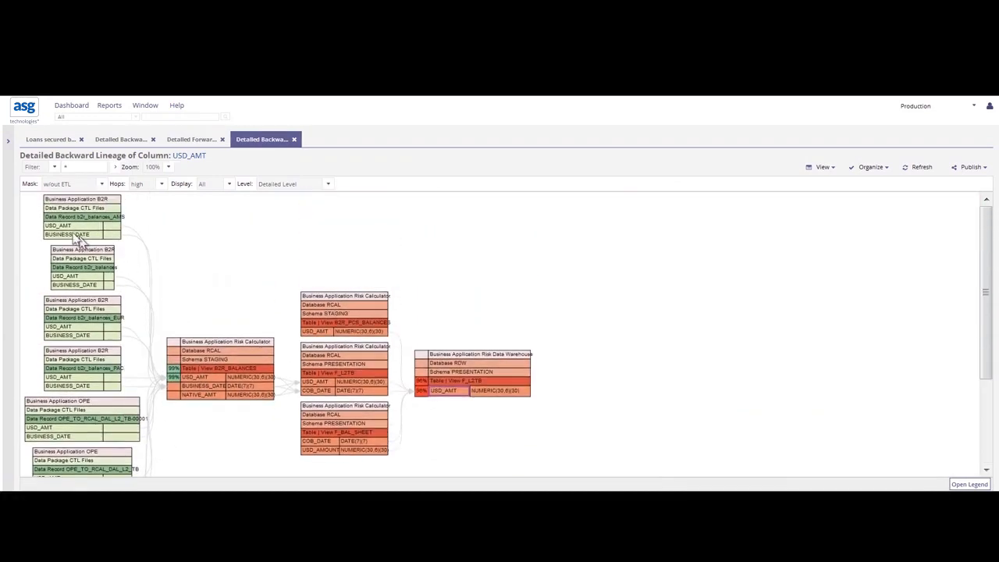
pyautogui.moveTo(213, 328)
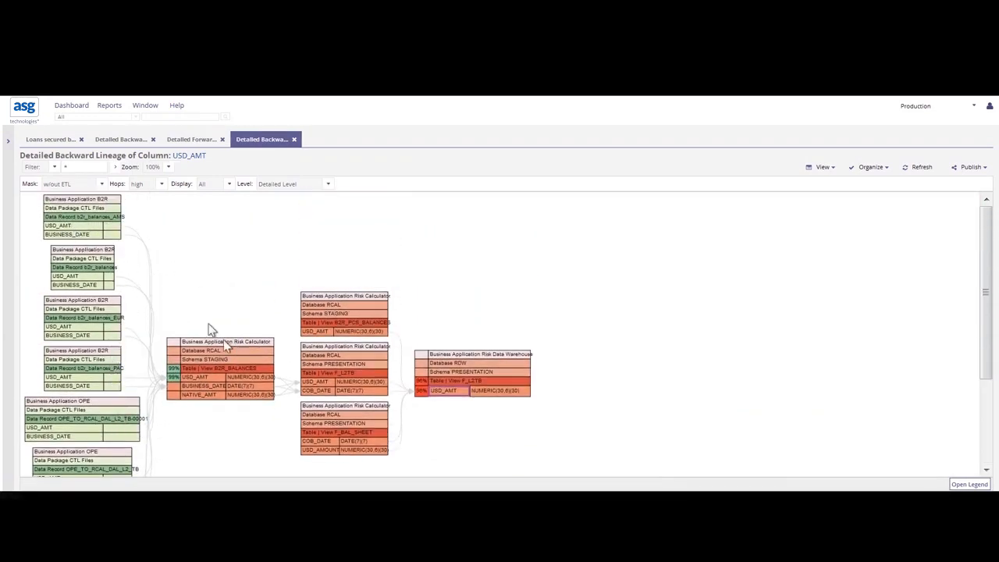
pyautogui.moveTo(386, 394)
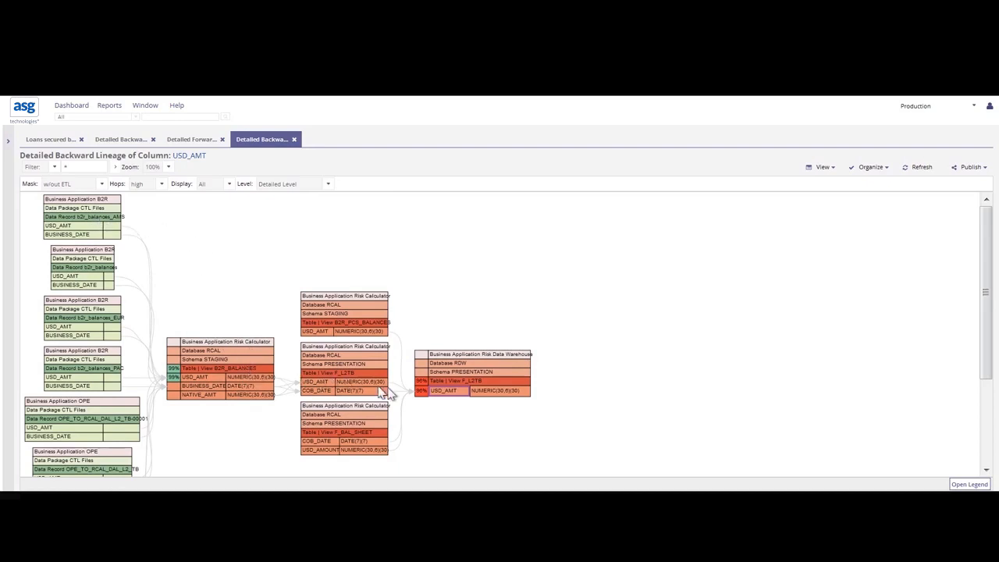
pyautogui.moveTo(131, 231)
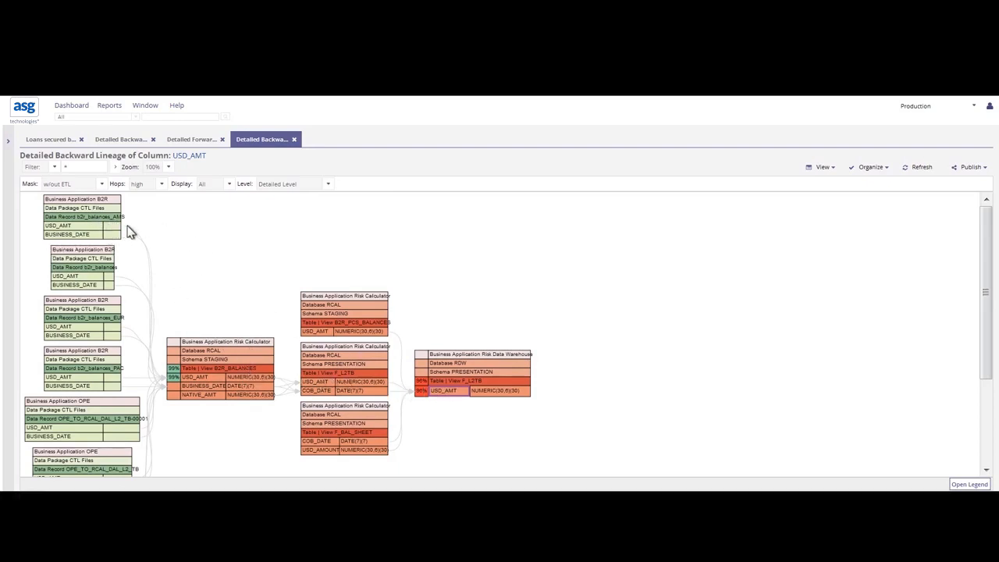
pyautogui.moveTo(121, 227)
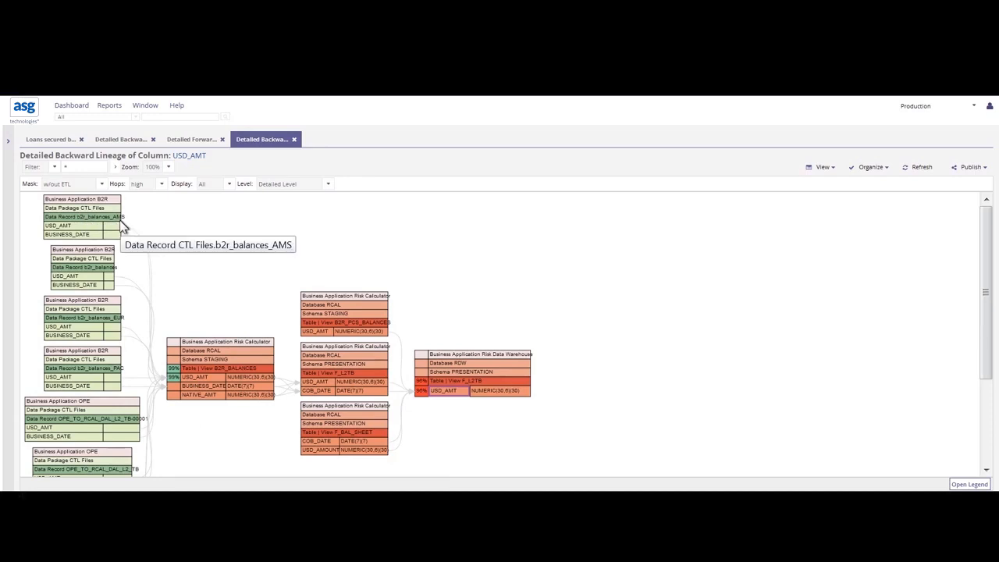
pyautogui.moveTo(123, 321)
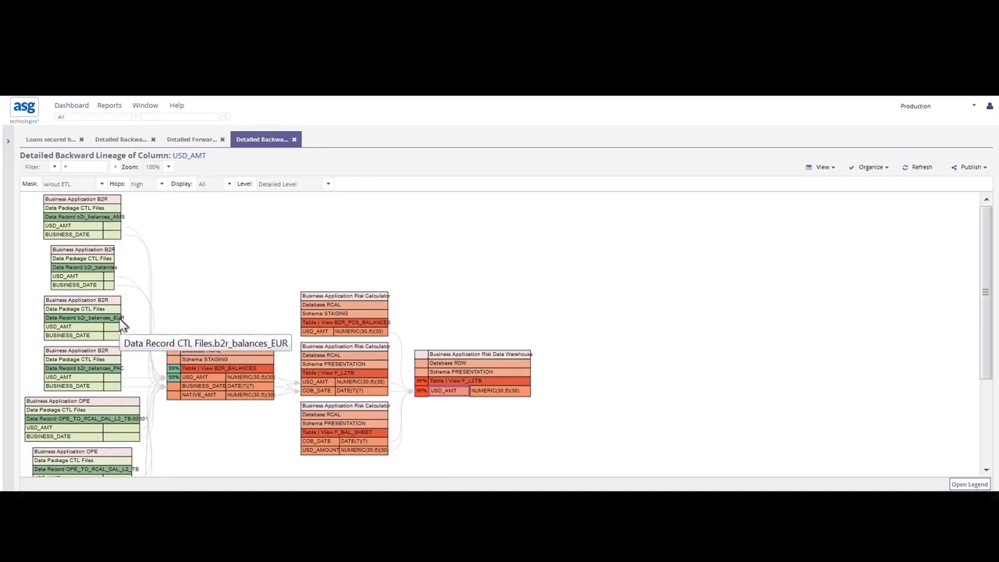
pyautogui.moveTo(121, 346)
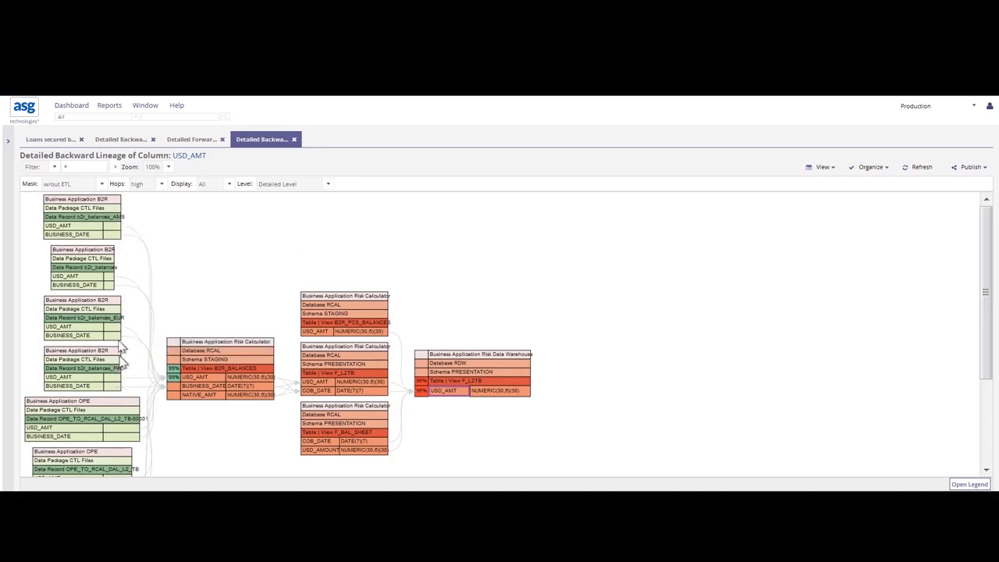
pyautogui.moveTo(199, 225)
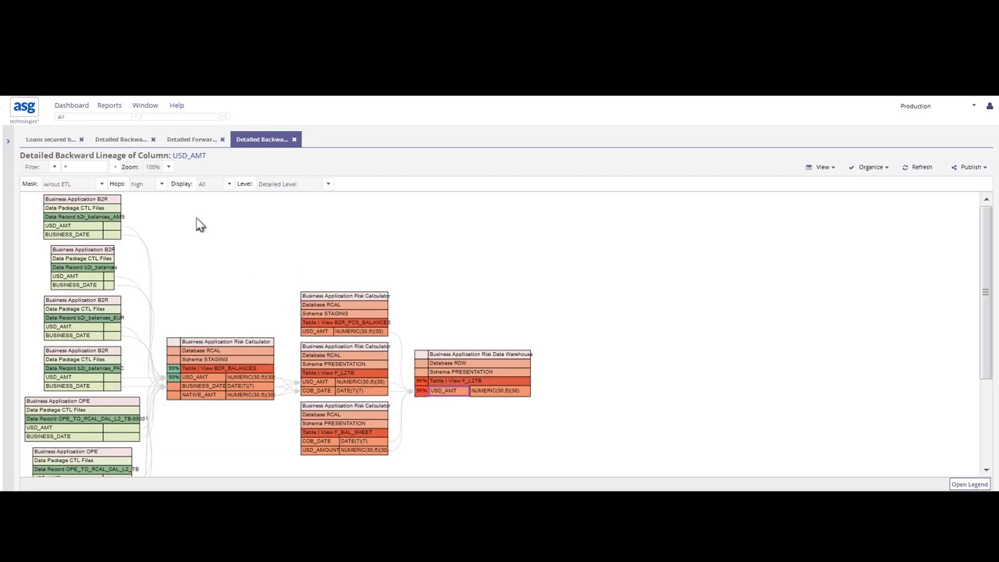
# Step: Set the USD_AMT lineage Mask to 'with ETL' to show transformation nodes
pyautogui.click(100, 184)
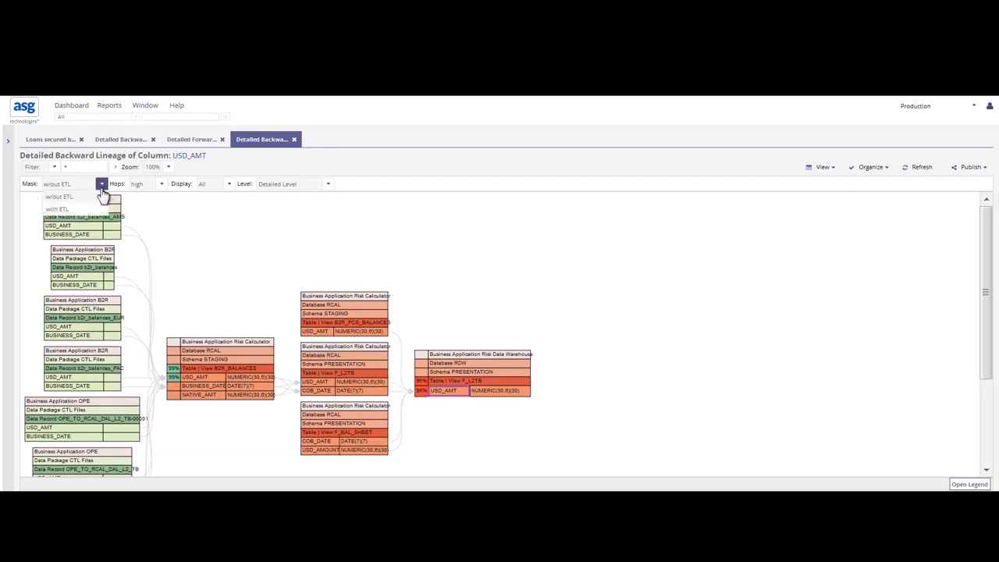
pyautogui.click(59, 196)
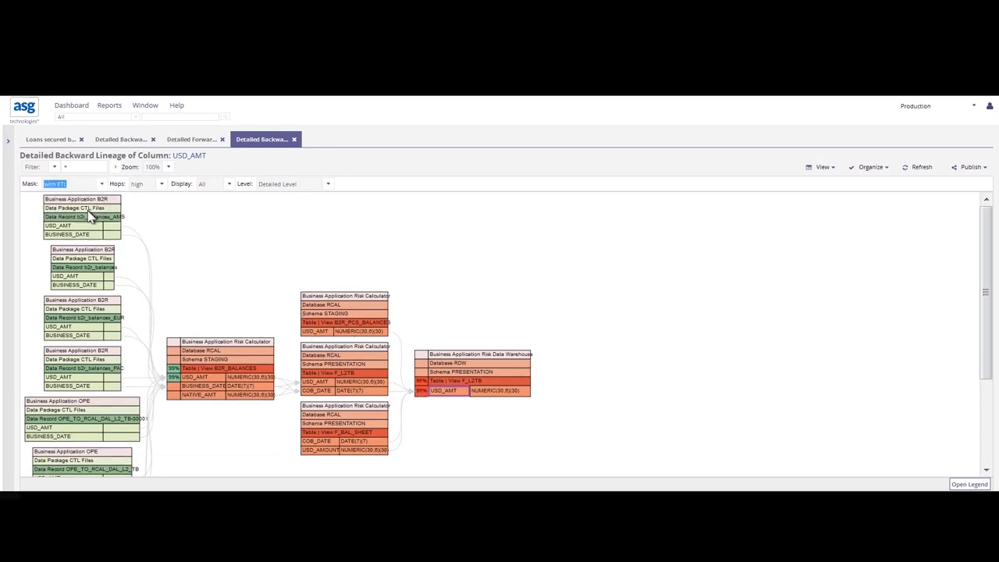
pyautogui.scroll(-3)
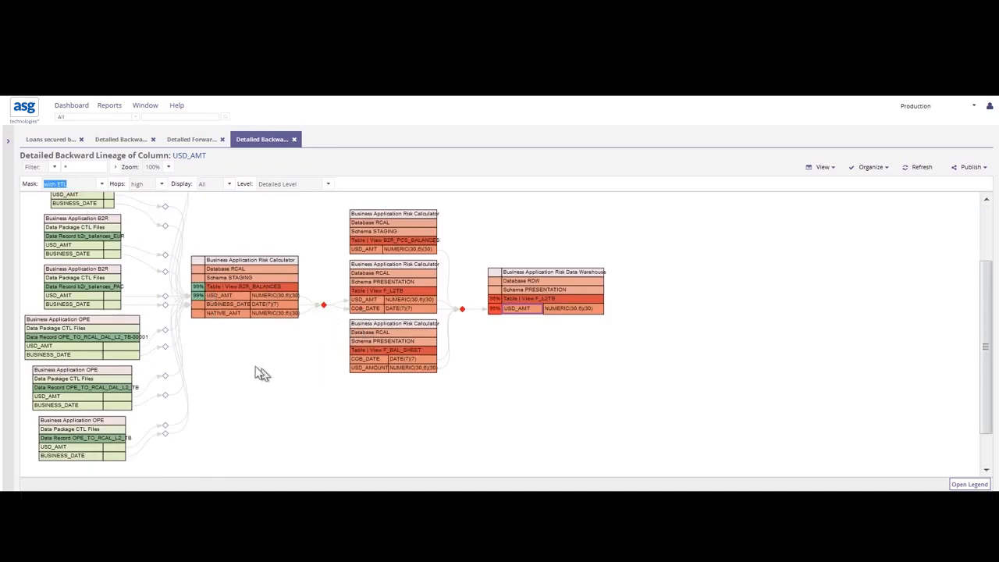
pyautogui.moveTo(441, 332)
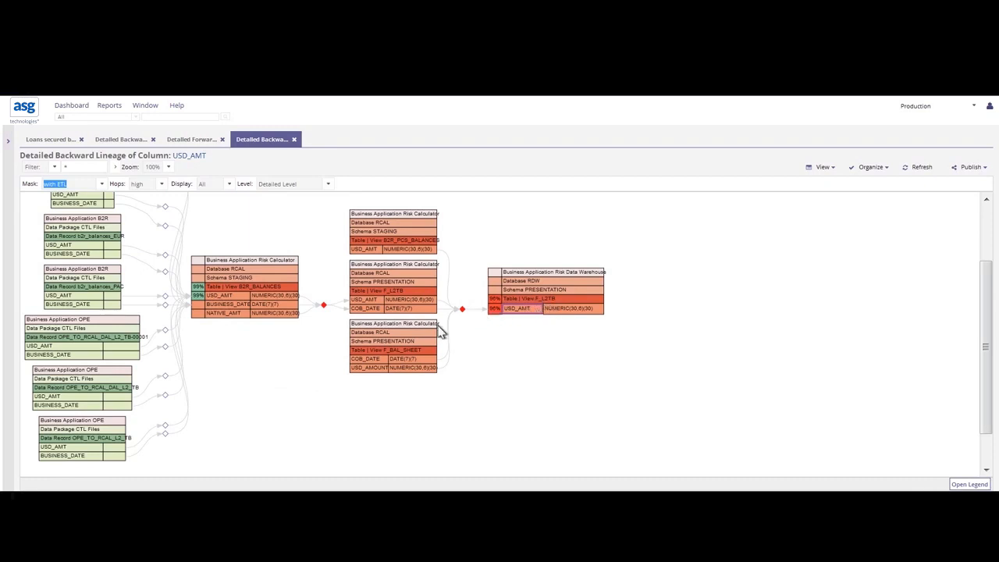
pyautogui.moveTo(441, 307)
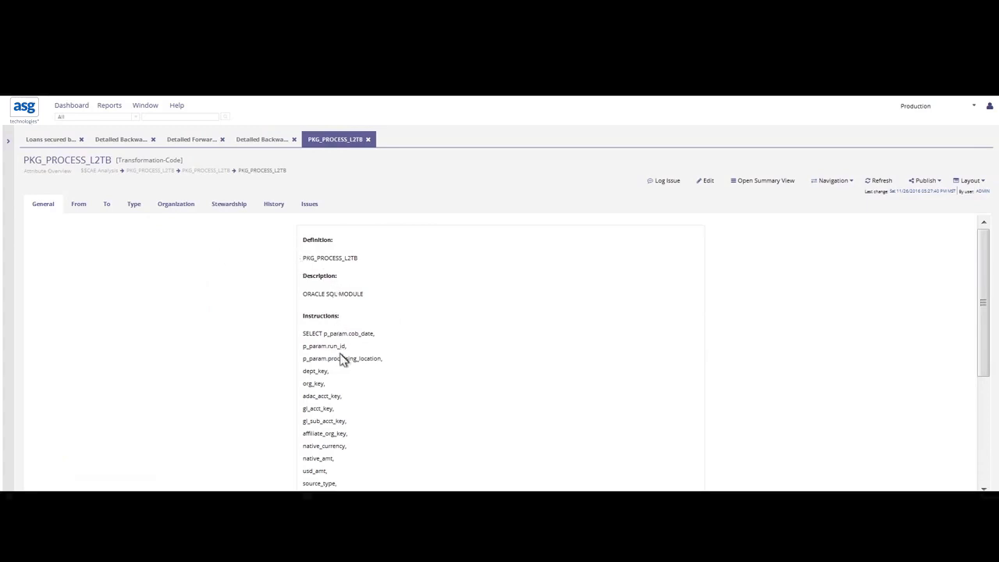
# Step: Read through the PKG_PROCESS_L2TB transformation's SQL instructions on the General tab
pyautogui.scroll(-3)
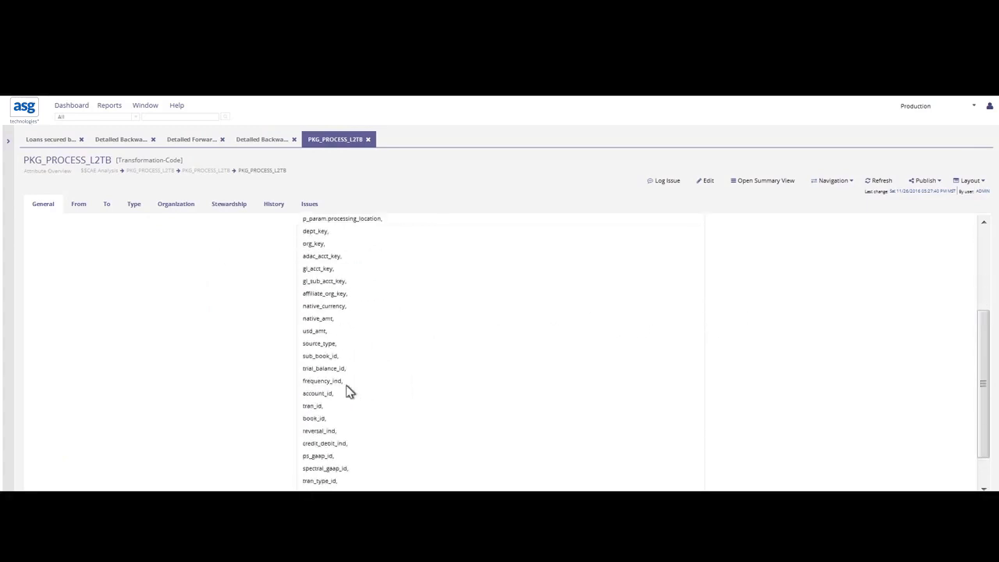
pyautogui.scroll(3)
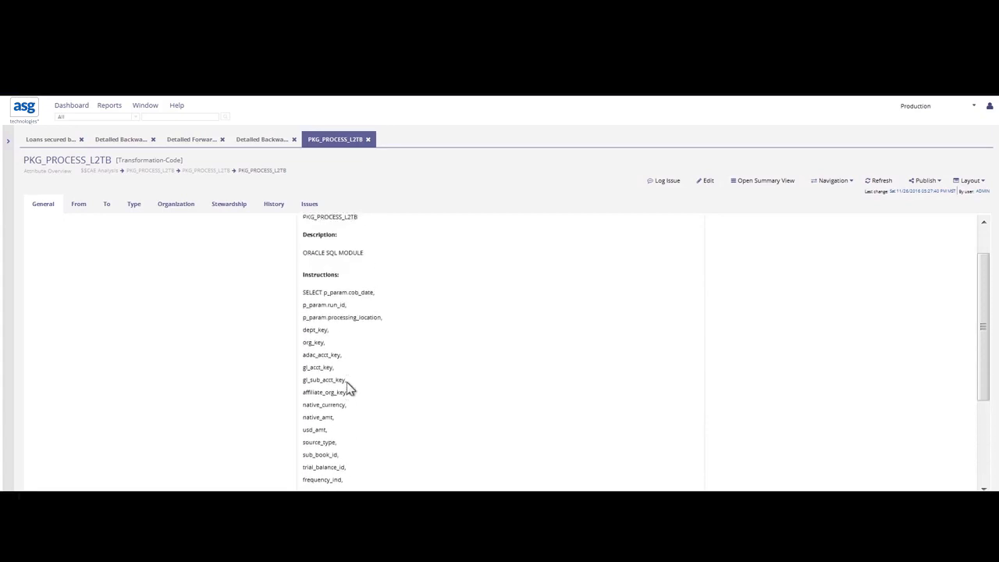
pyautogui.scroll(3)
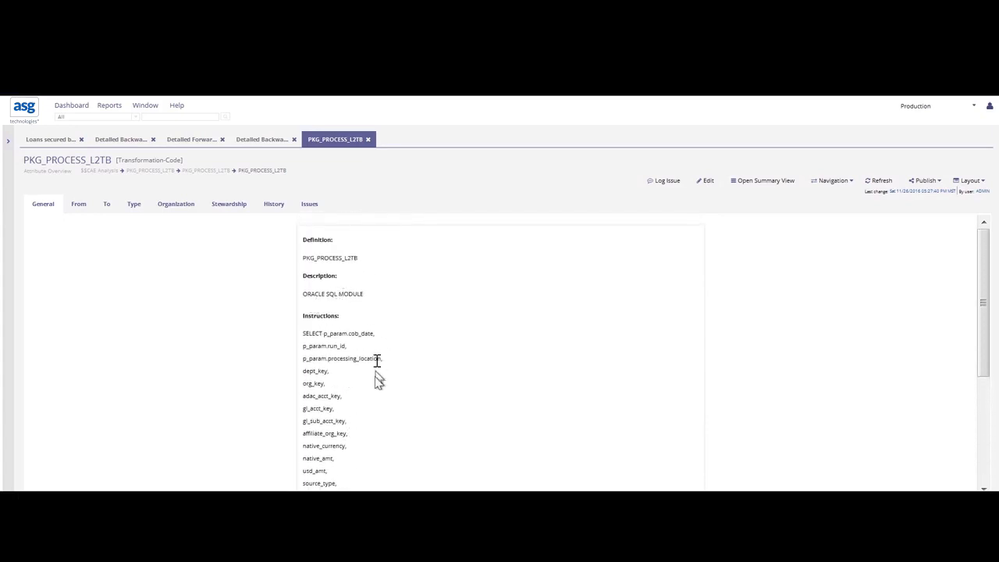
pyautogui.moveTo(320, 458)
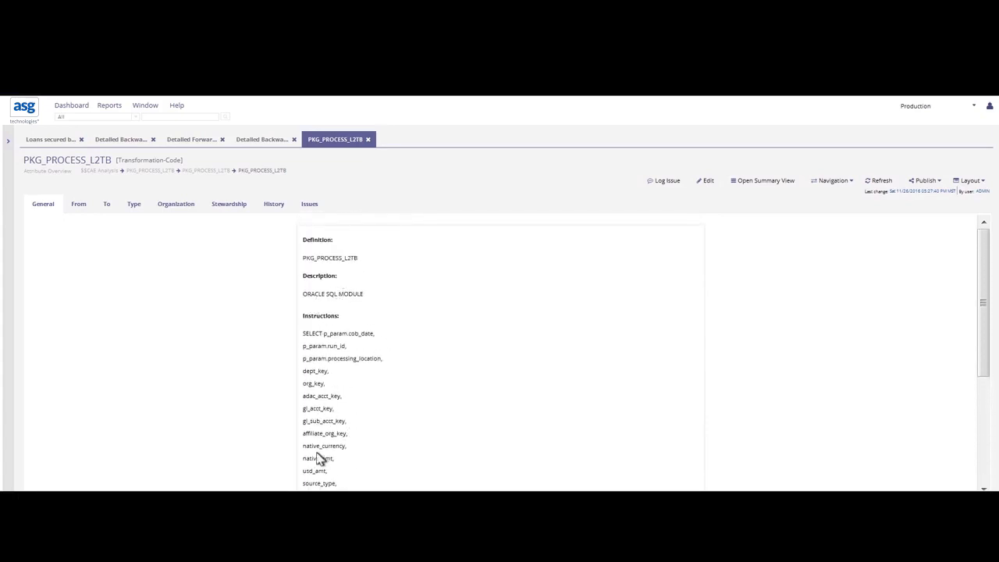
pyautogui.moveTo(339, 469)
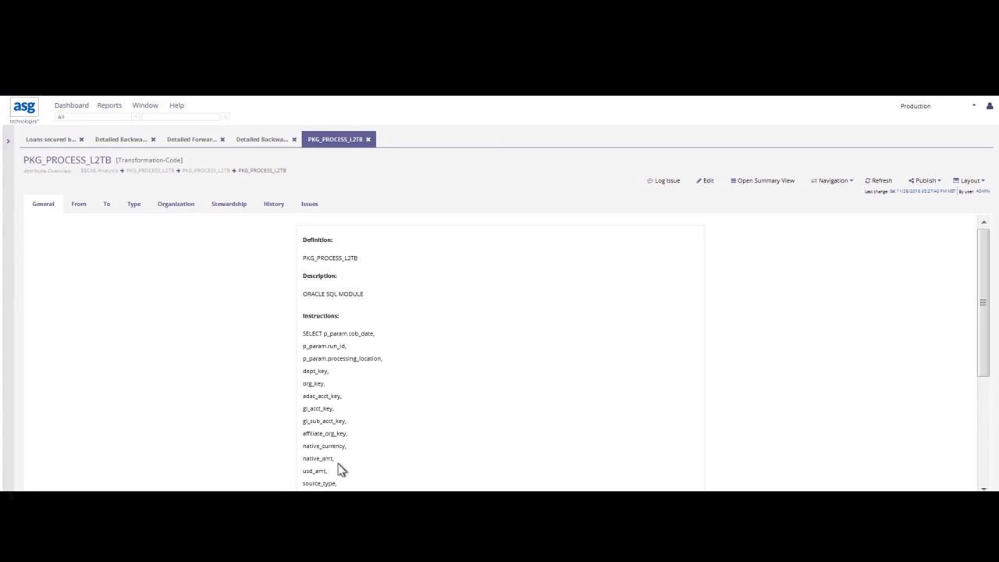
pyautogui.moveTo(93, 230)
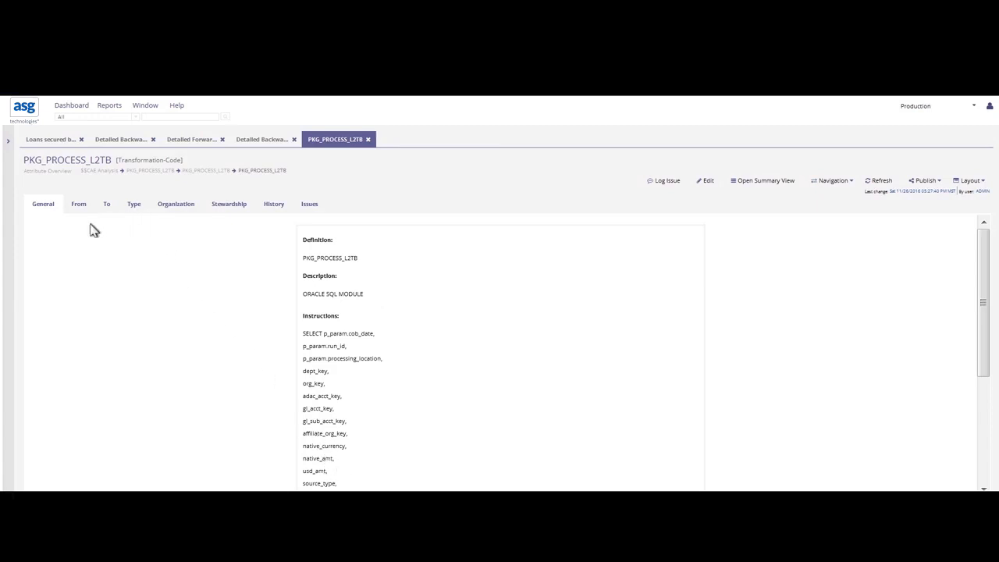
# Step: View PKG_PROCESS_L2TB's From and To columns and its related issues
pyautogui.click(78, 204)
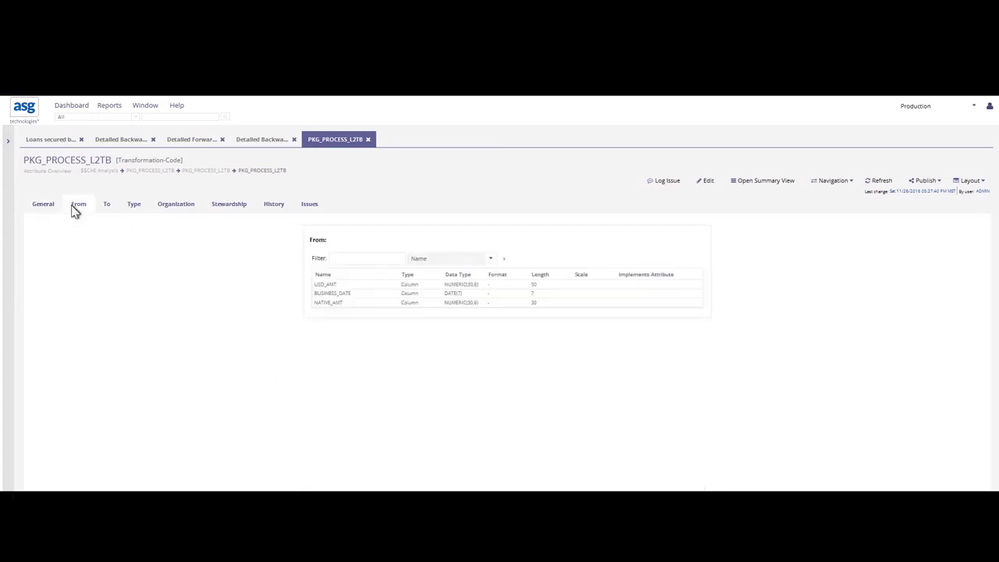
pyautogui.click(105, 204)
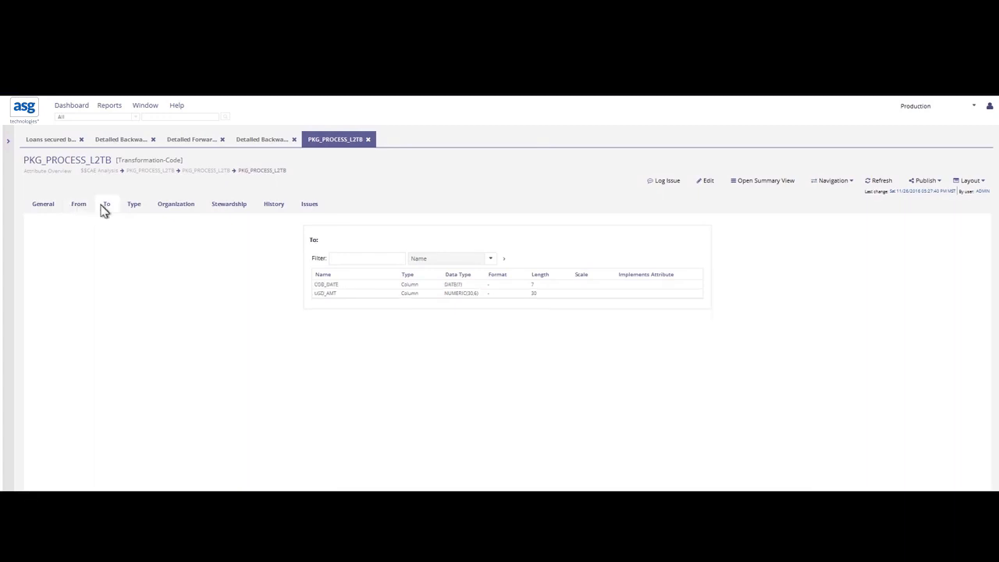
pyautogui.moveTo(309, 203)
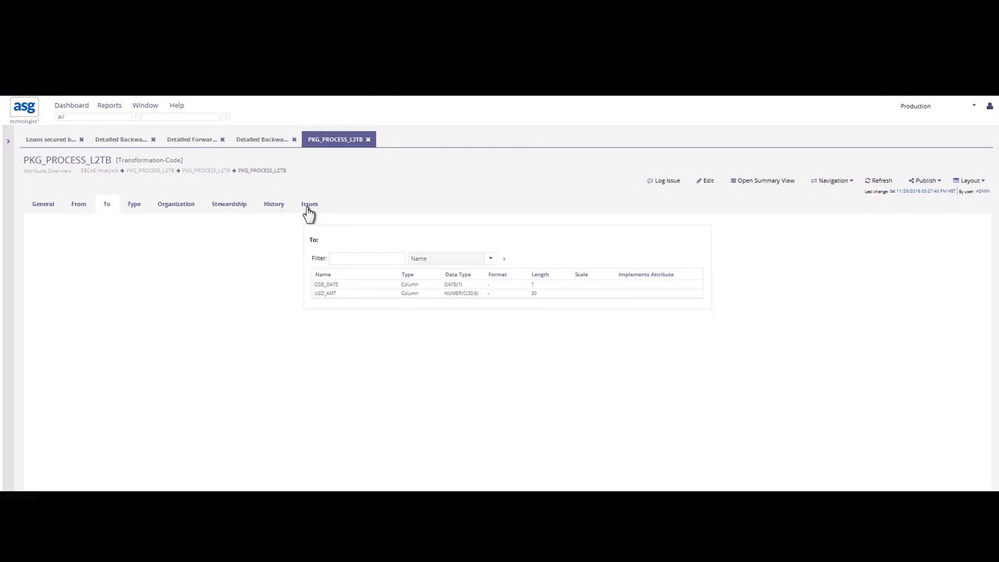
pyautogui.click(310, 204)
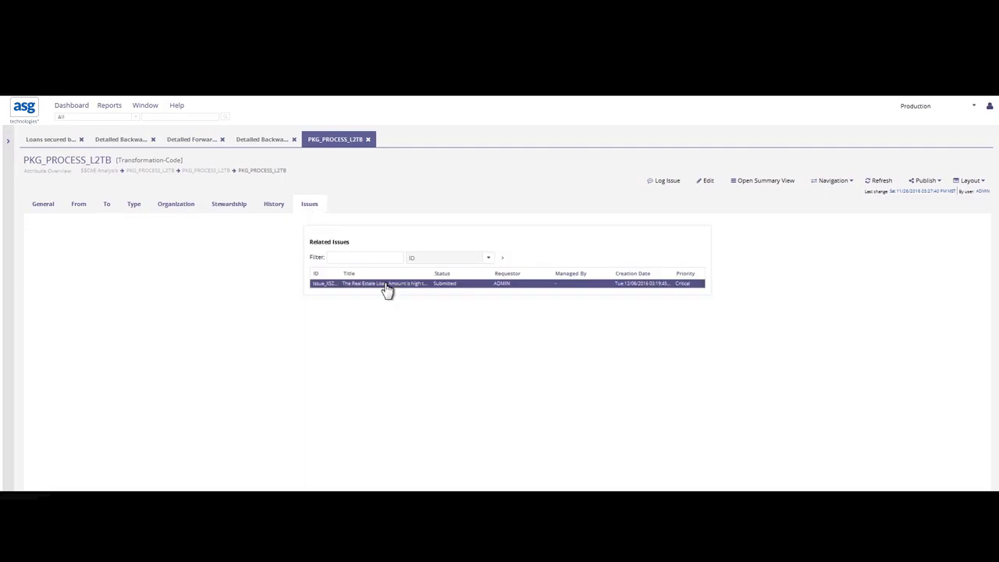
# Step: Open issue Issue_XSZPB00 about the high Real Estate Loan Amount
pyautogui.doubleClick(382, 283)
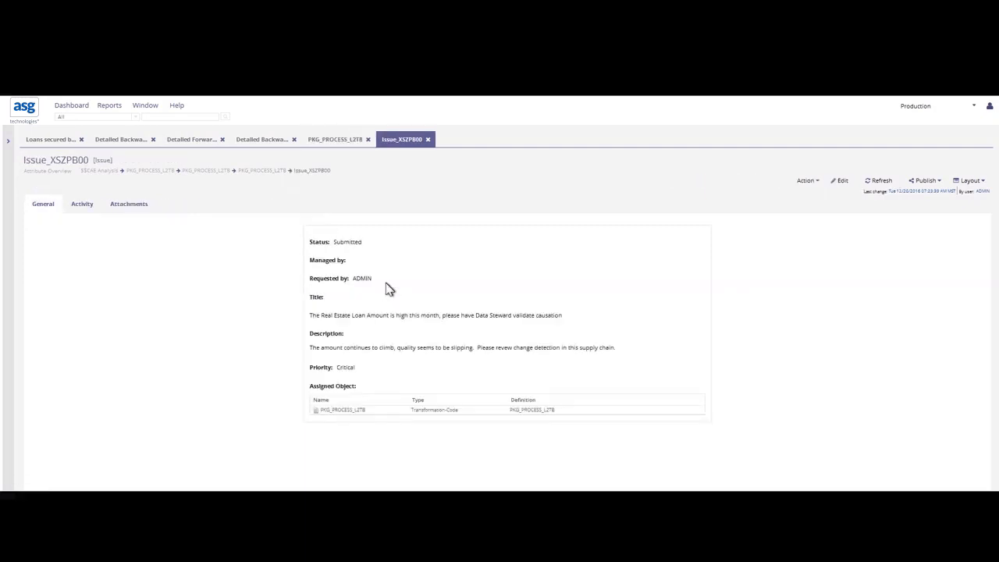
pyautogui.moveTo(128, 210)
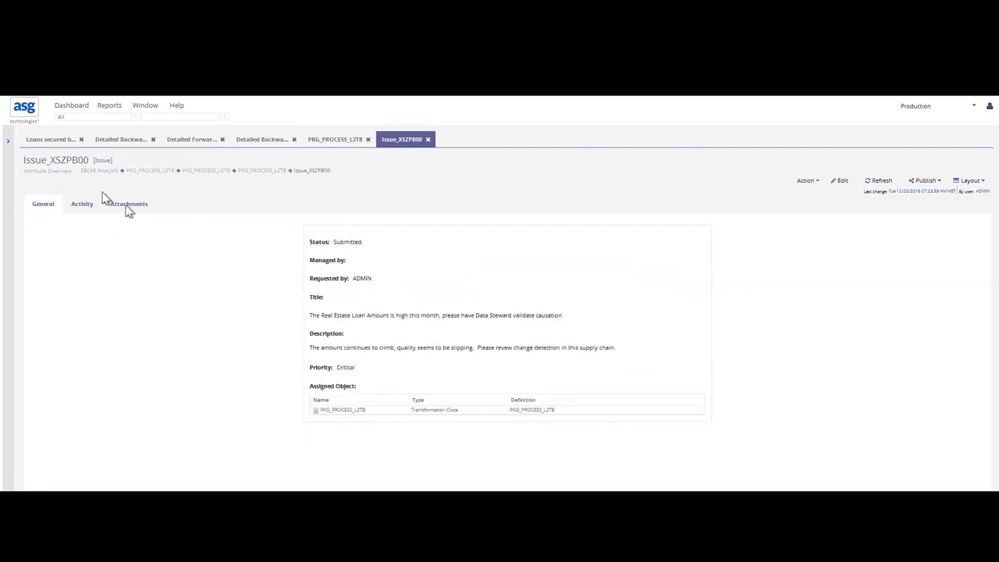
pyautogui.moveTo(369, 328)
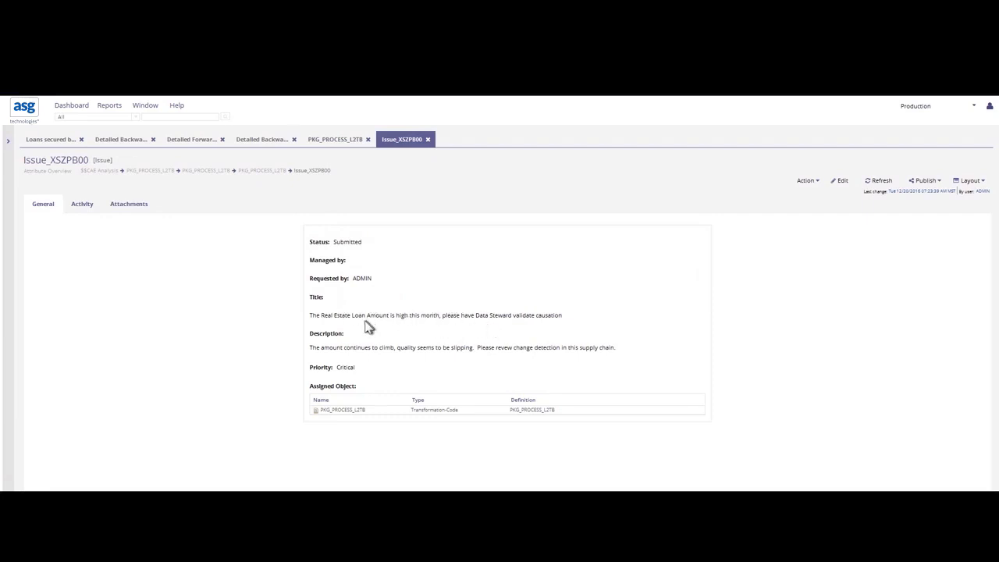
pyautogui.moveTo(416, 332)
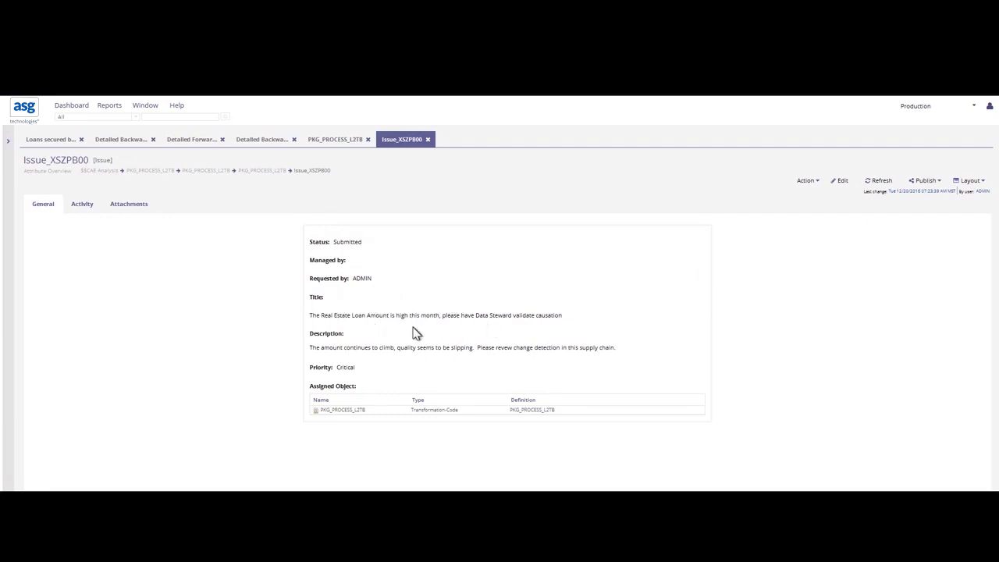
pyautogui.moveTo(493, 332)
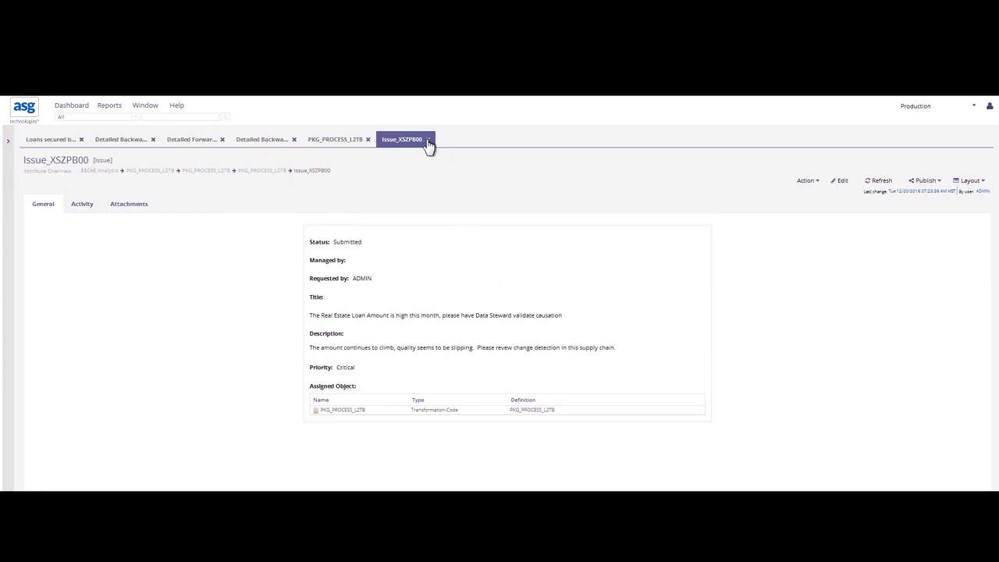
# Step: Close the issue and open the CCAR_REPORTS MONTHLY_201607 snapshot from Version Management
pyautogui.click(428, 139)
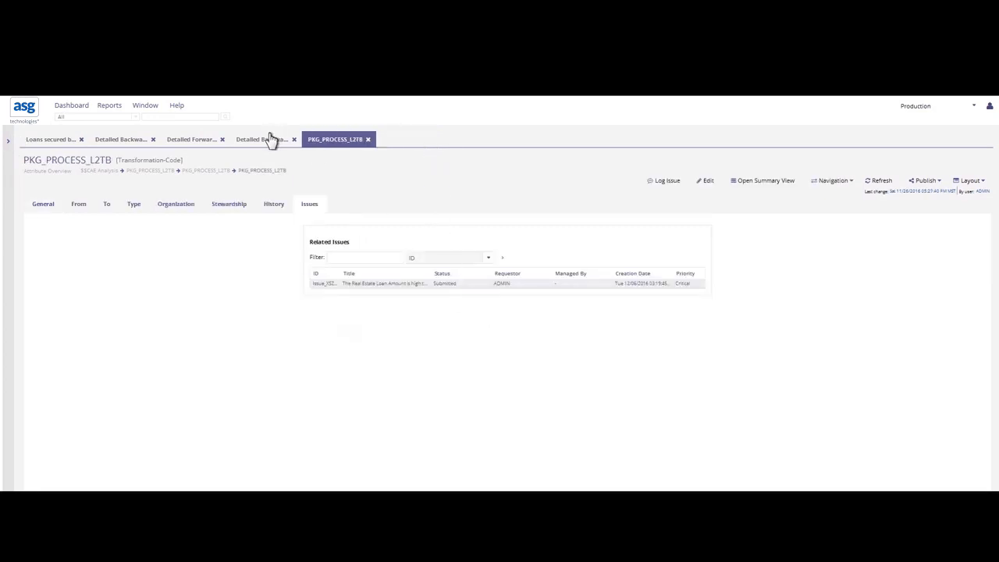
pyautogui.click(262, 138)
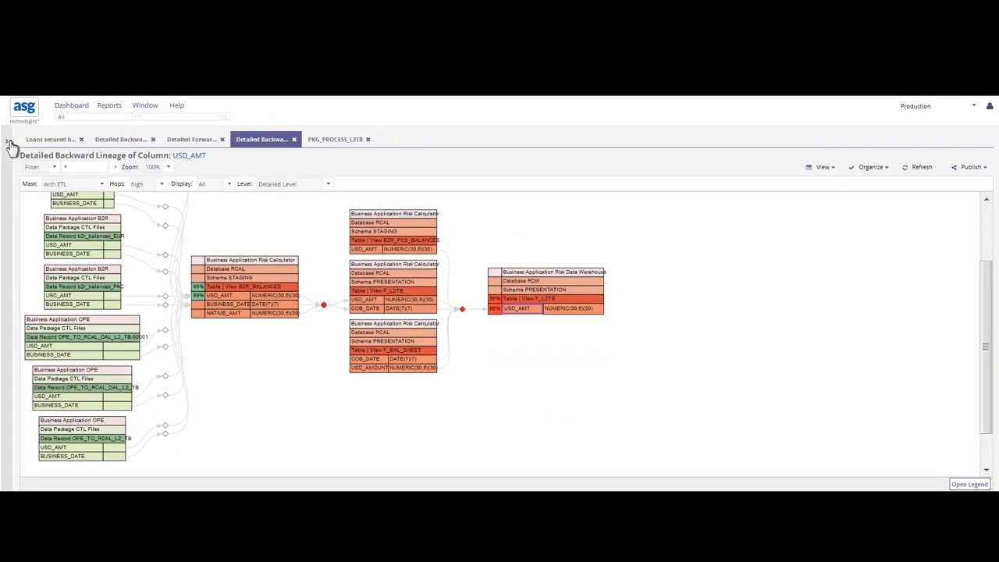
pyautogui.click(10, 142)
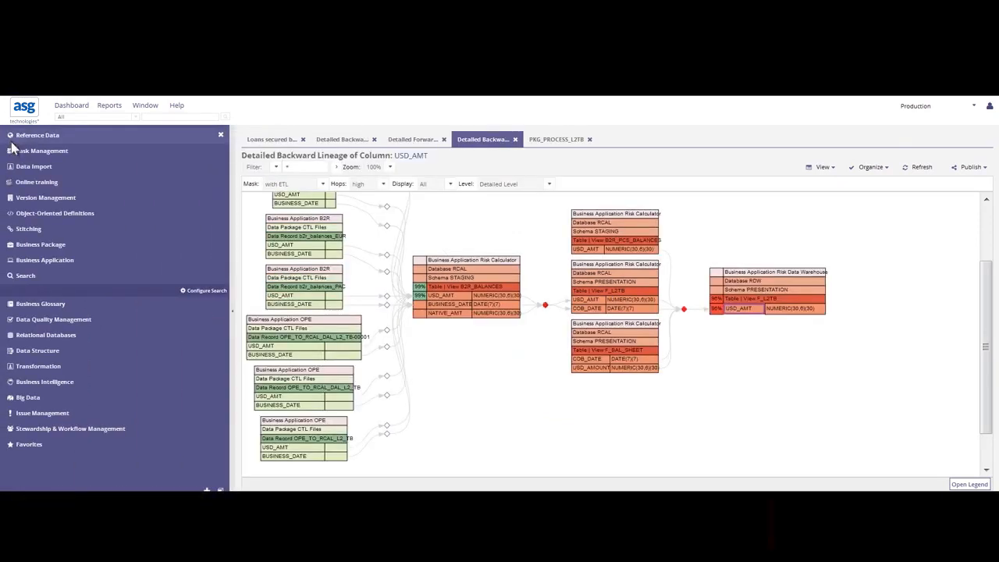
pyautogui.click(45, 198)
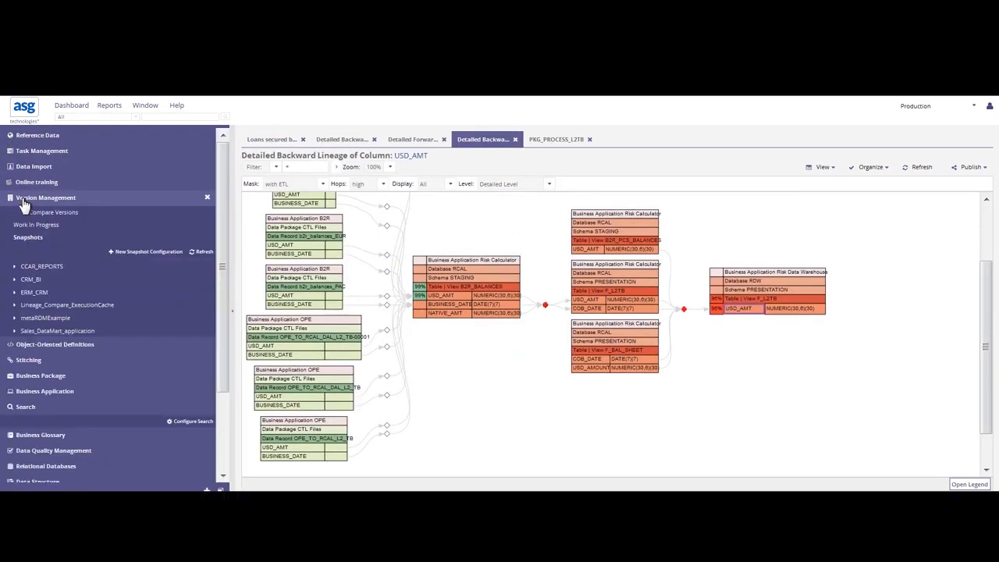
pyautogui.click(42, 266)
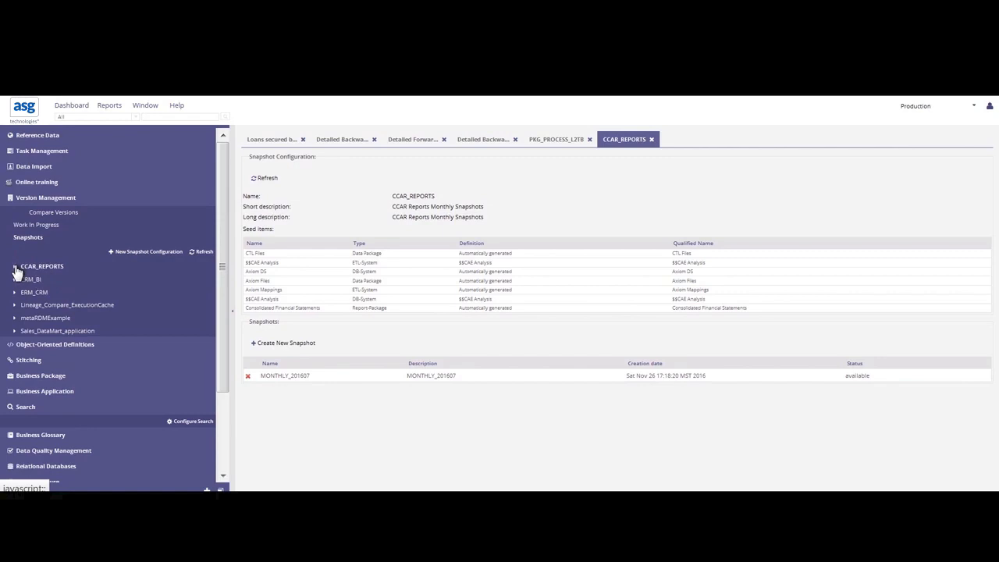
pyautogui.click(14, 266)
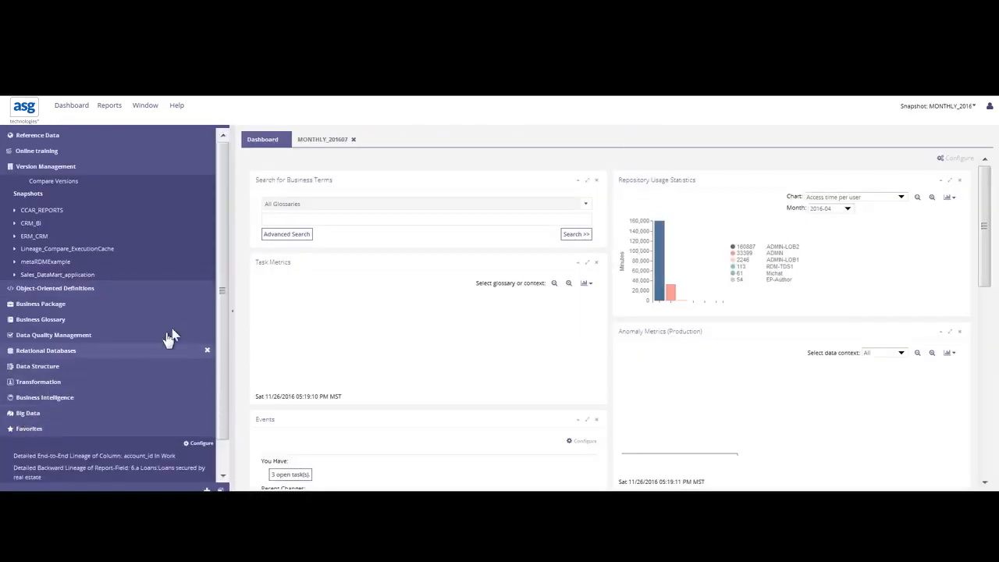
# Step: Open the favorite backward lineage of 6.a Loans secured by real estate at Detailed Level
pyautogui.scroll(3)
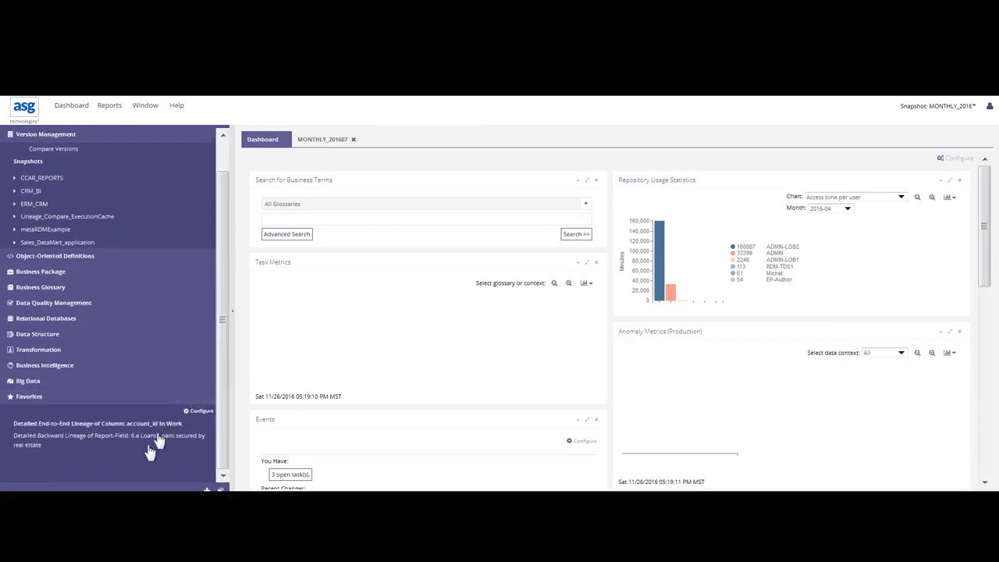
pyautogui.click(113, 440)
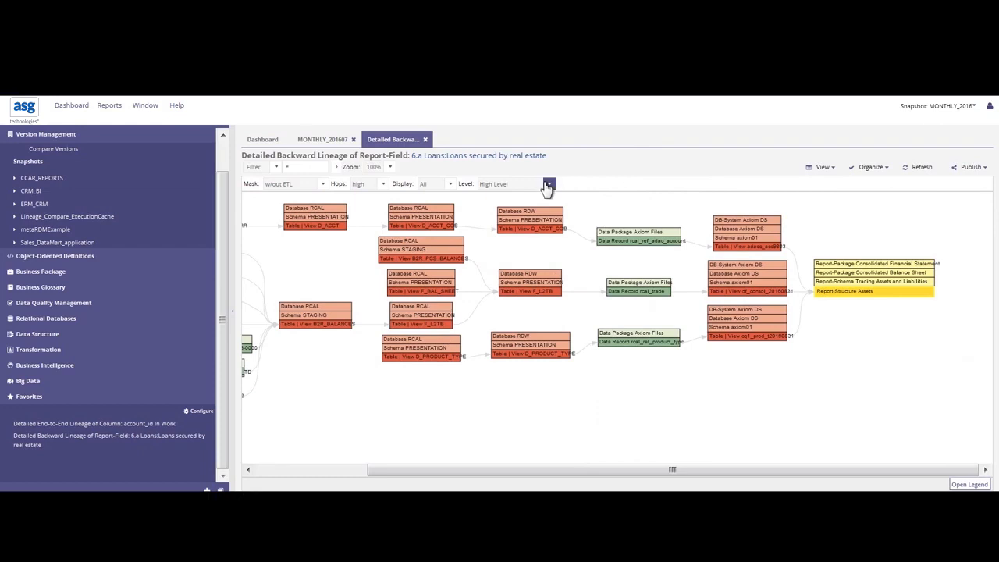
pyautogui.click(548, 183)
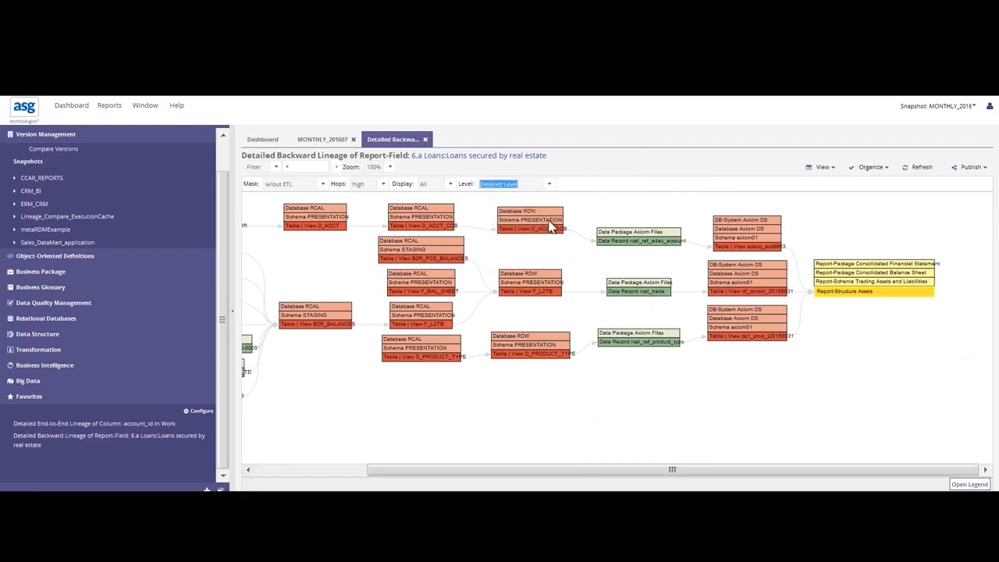
pyautogui.click(822, 168)
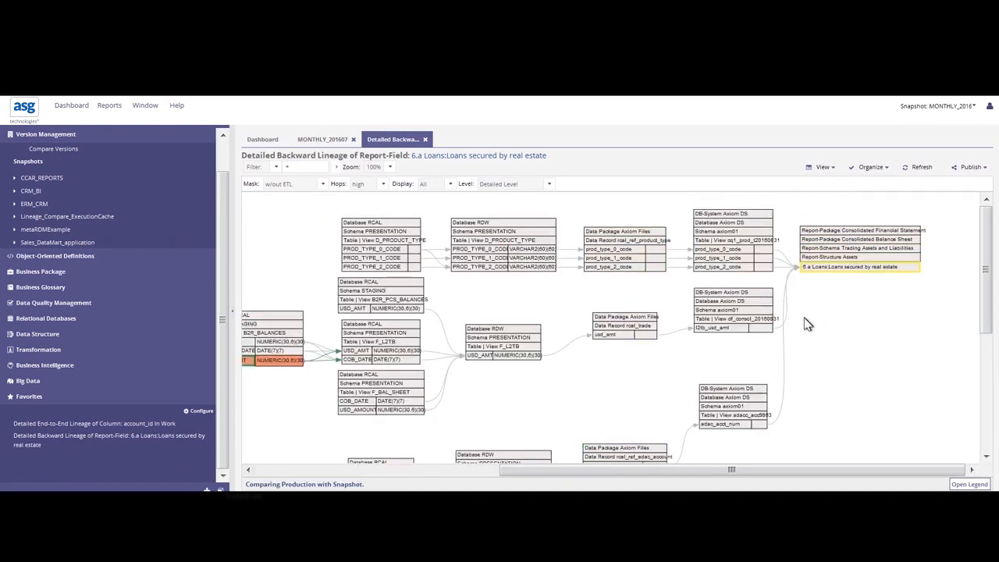
pyautogui.moveTo(816, 351)
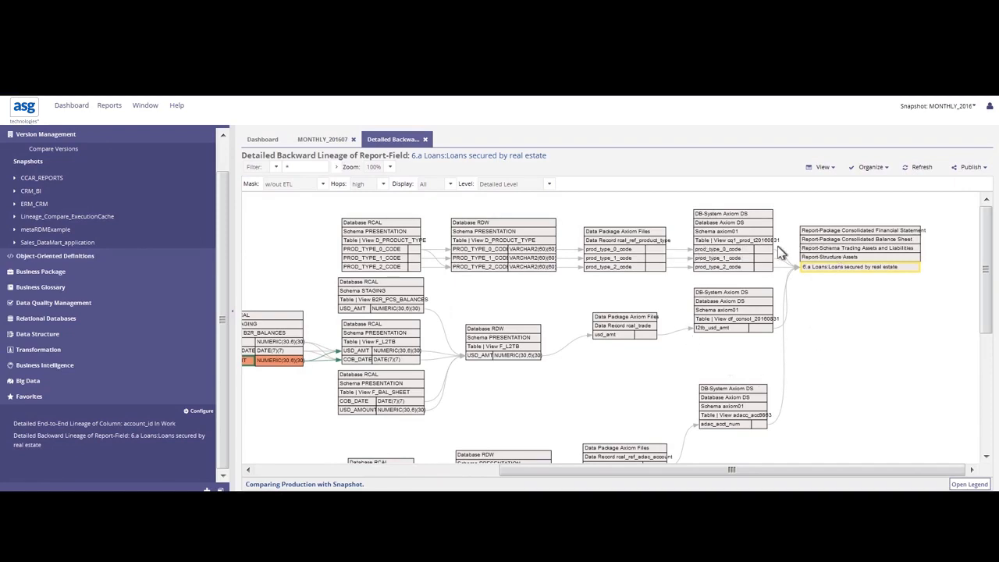
pyautogui.moveTo(934, 261)
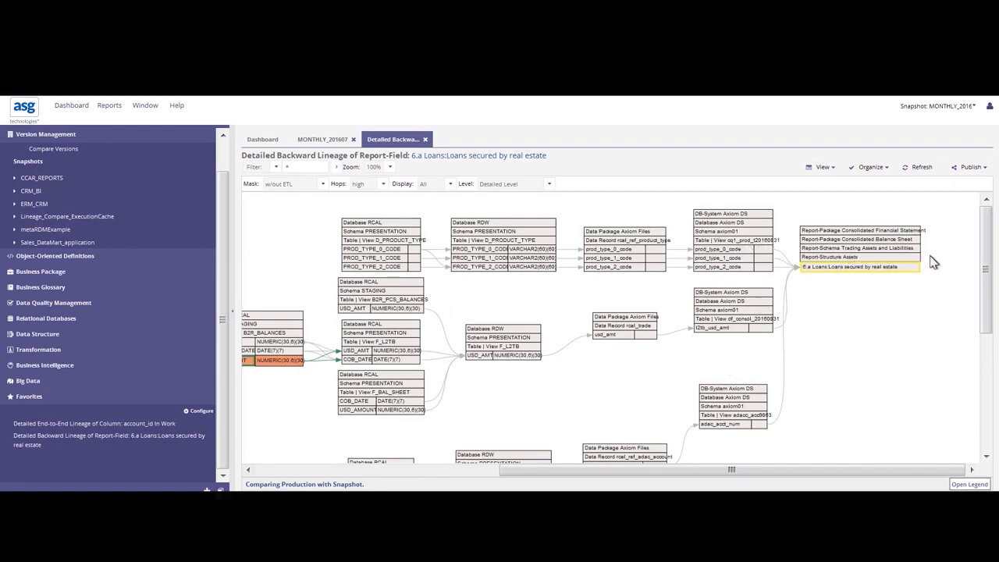
pyautogui.moveTo(738, 223)
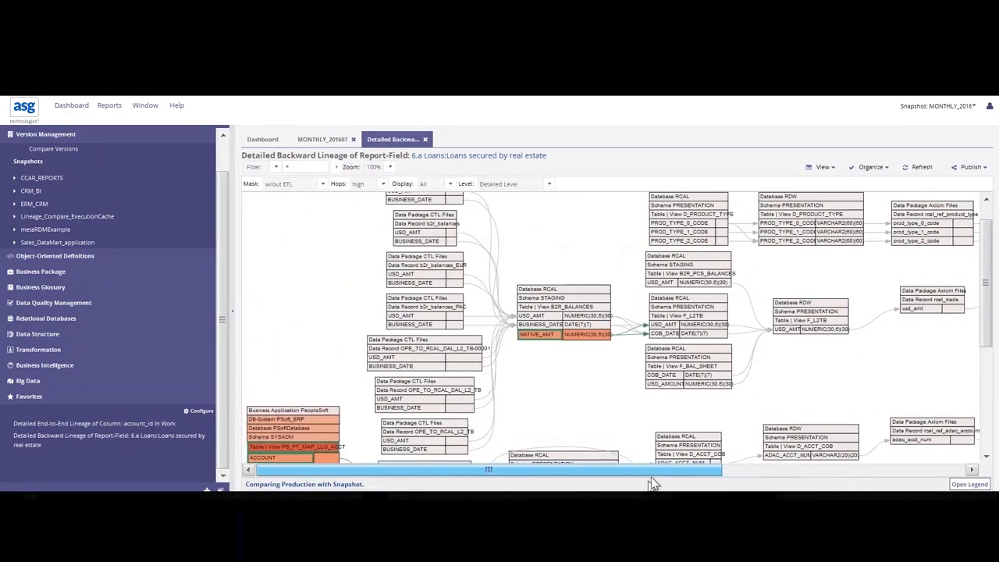
pyautogui.scroll(-3)
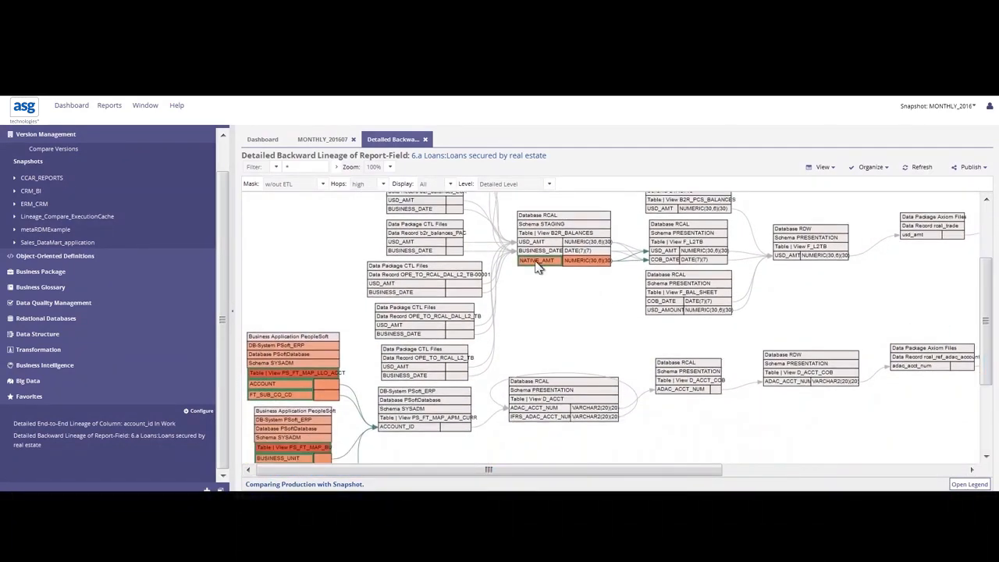
pyautogui.moveTo(484, 209)
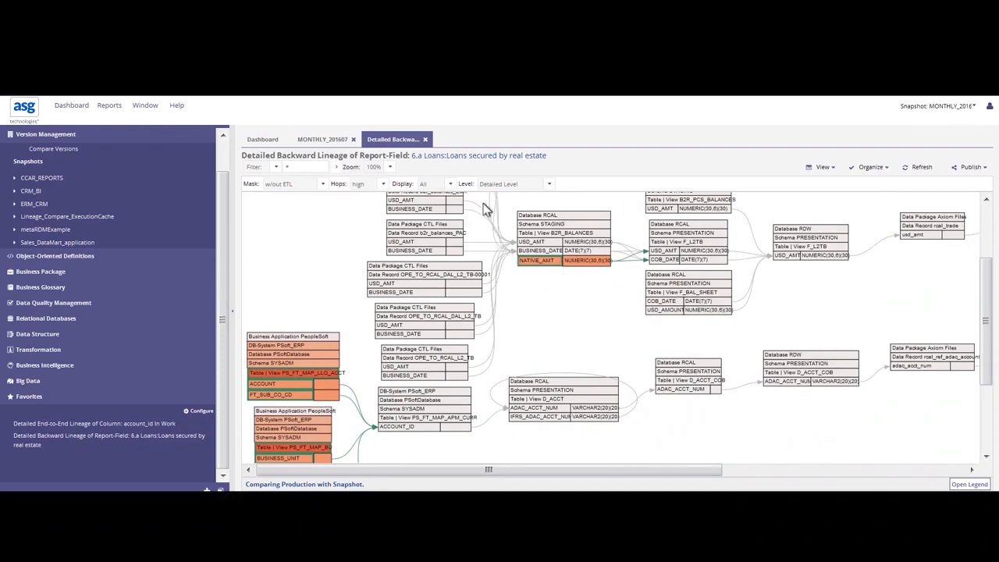
pyautogui.moveTo(535, 269)
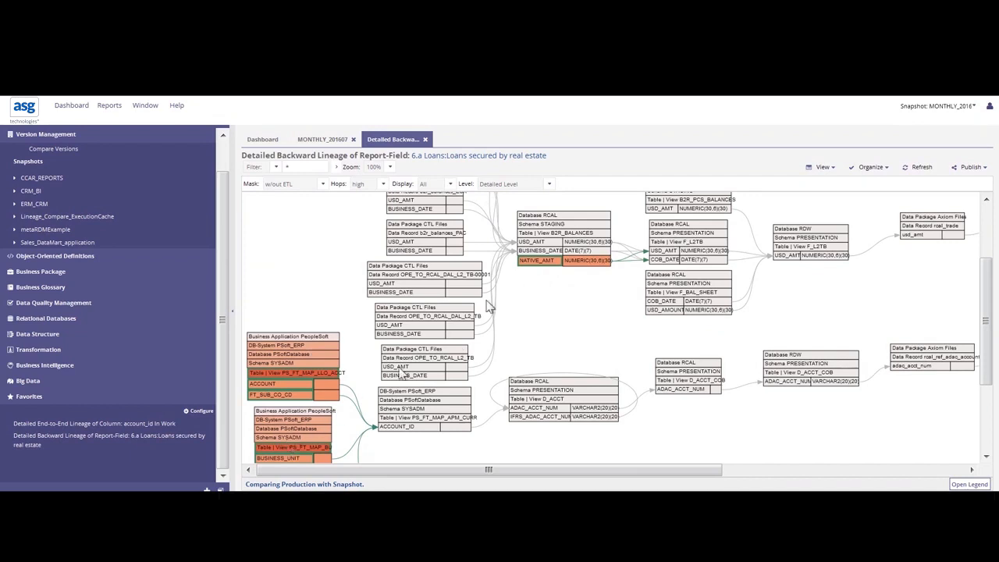
pyautogui.moveTo(613, 301)
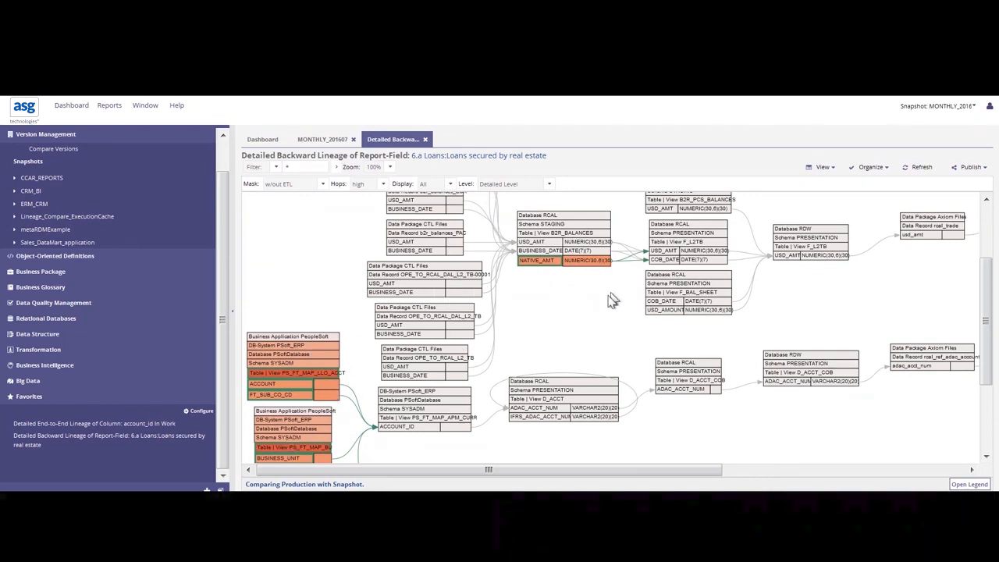
pyautogui.moveTo(593, 301)
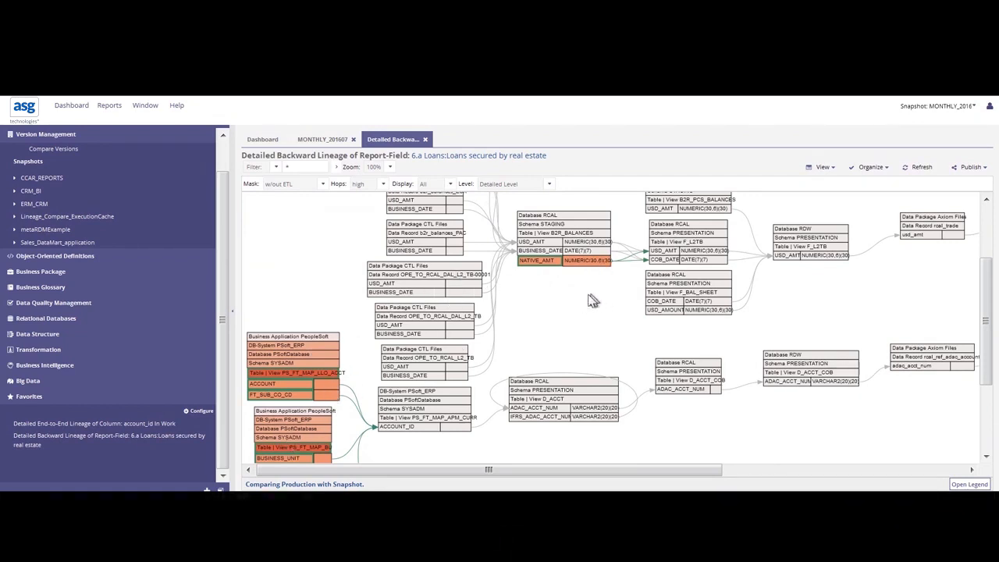
pyautogui.moveTo(619, 346)
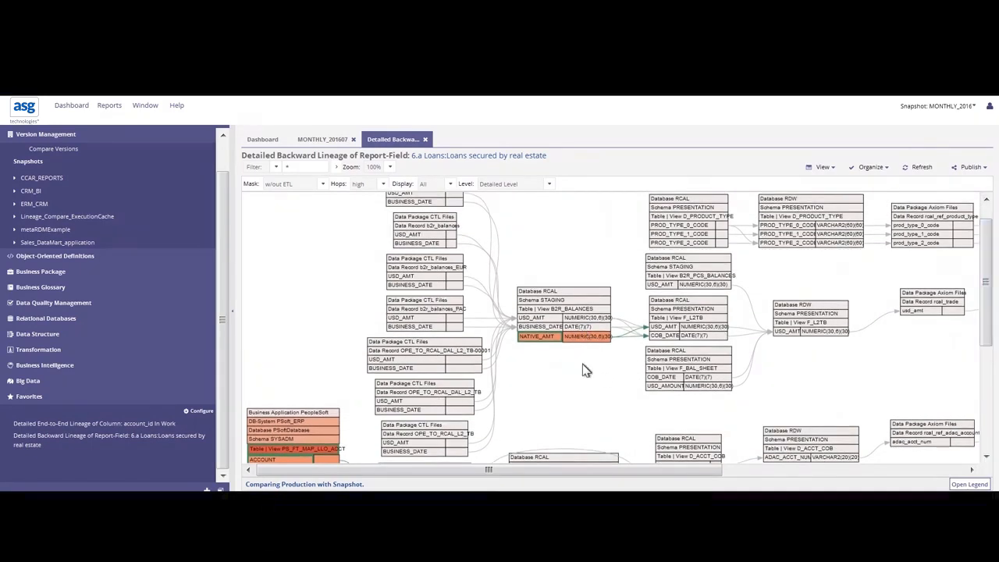
pyautogui.moveTo(554, 359)
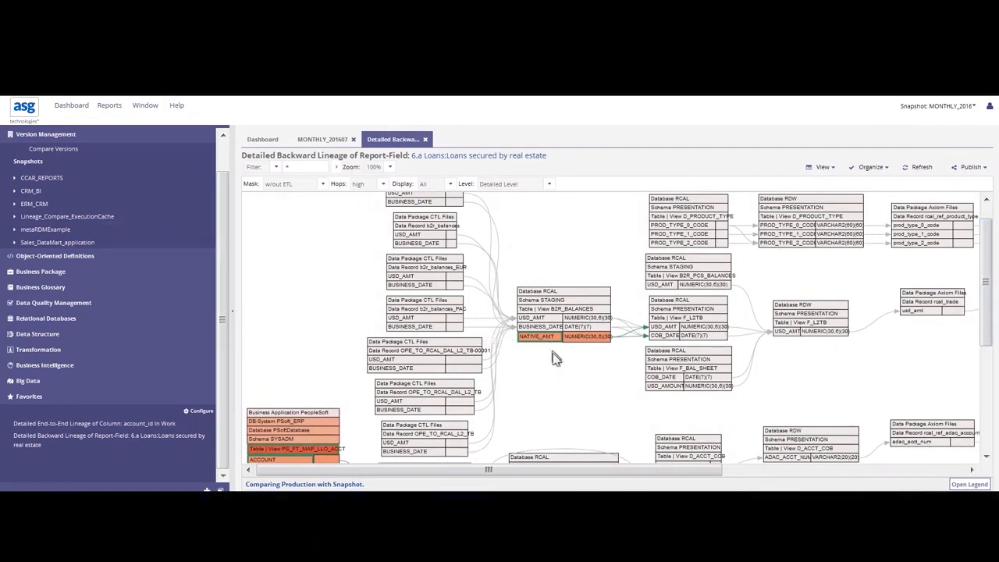
pyautogui.moveTo(669, 363)
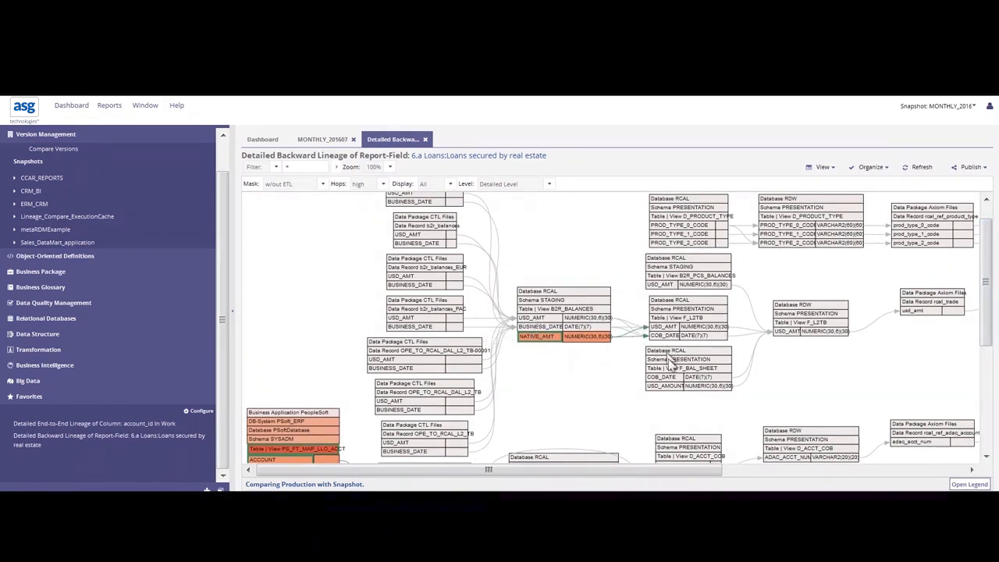
pyautogui.moveTo(850, 335)
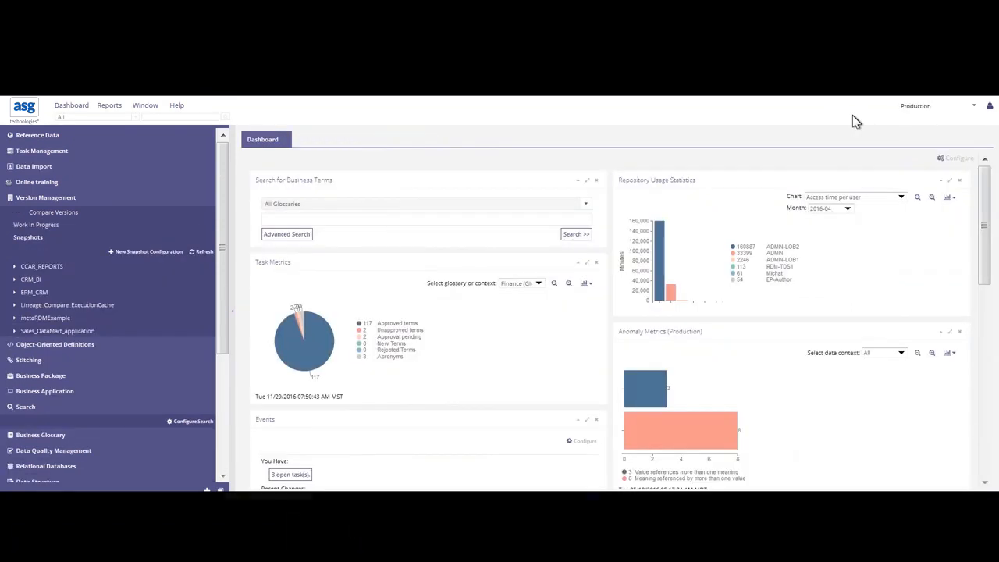
pyautogui.moveTo(232, 288)
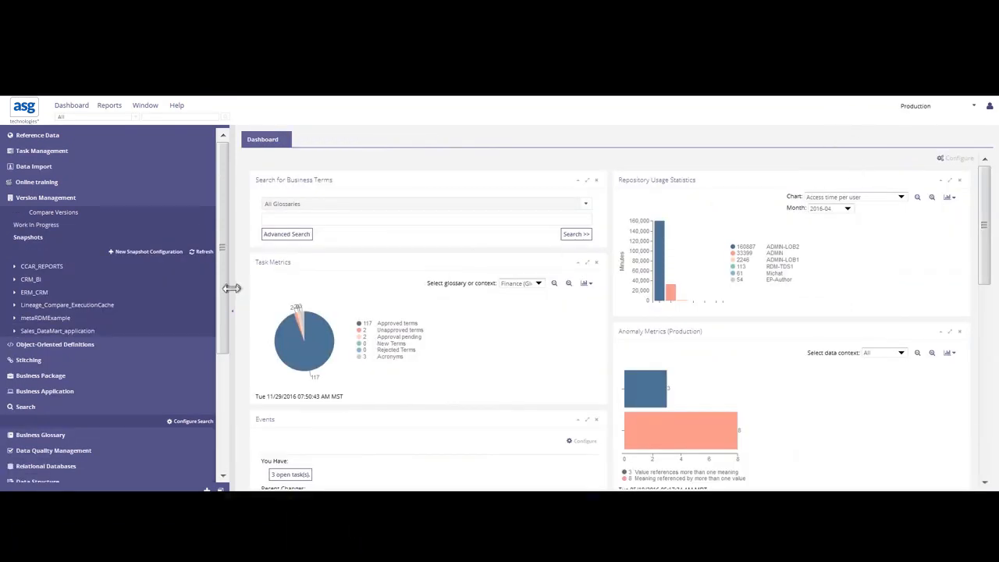
# Step: Reopen the favorite backward lineage of 6.a Loans in Production as a diagram
pyautogui.scroll(-3)
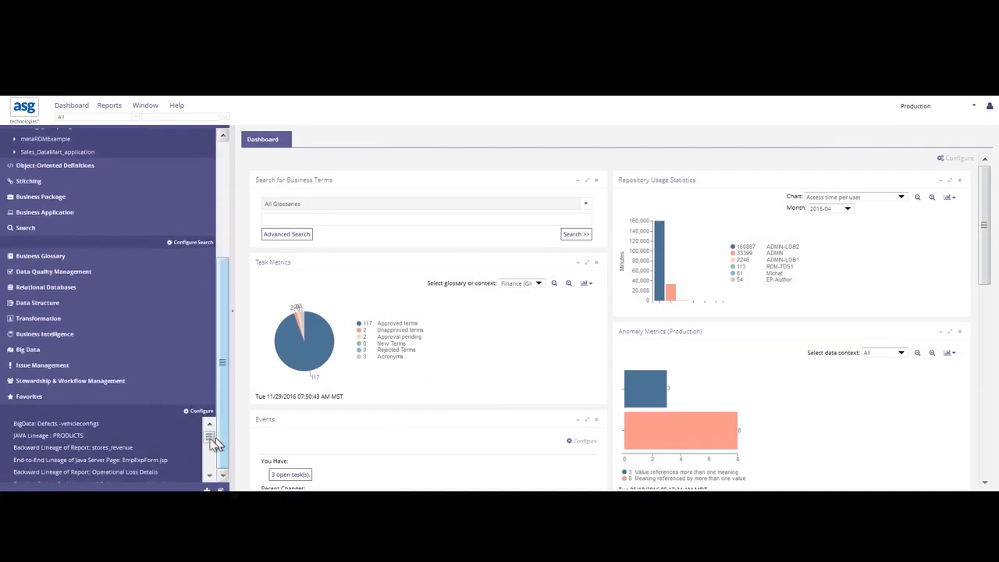
pyautogui.scroll(-3)
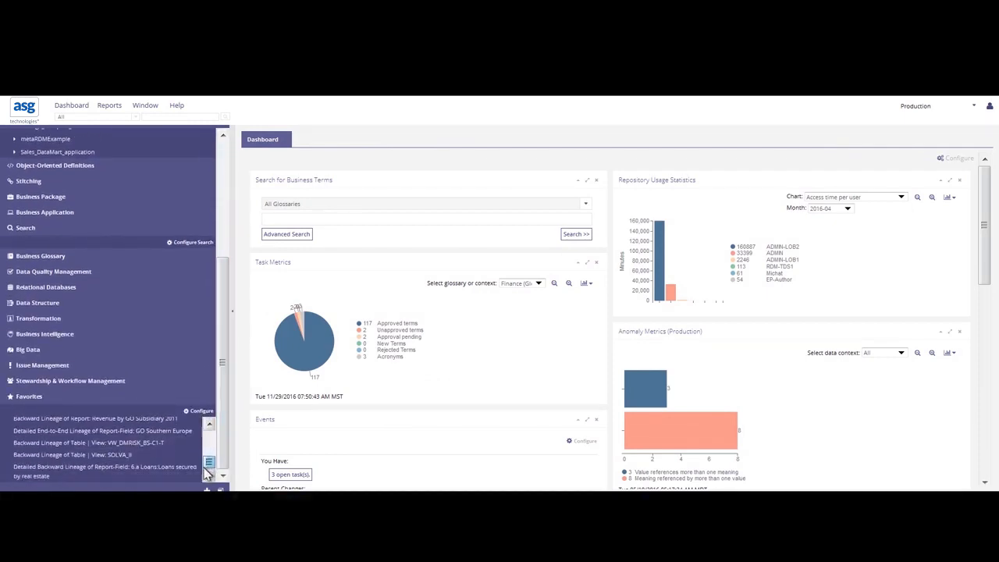
pyautogui.moveTo(176, 475)
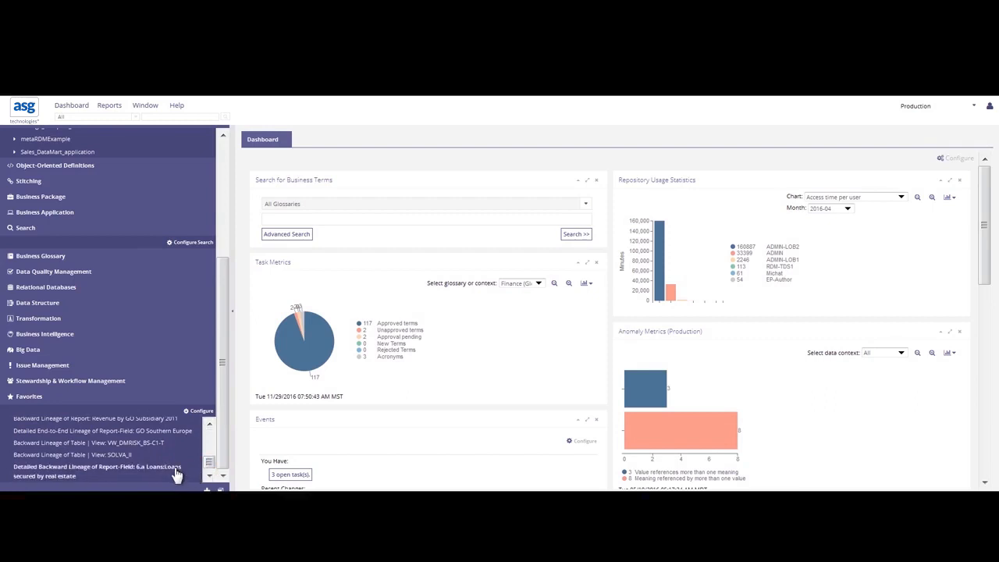
pyautogui.click(97, 471)
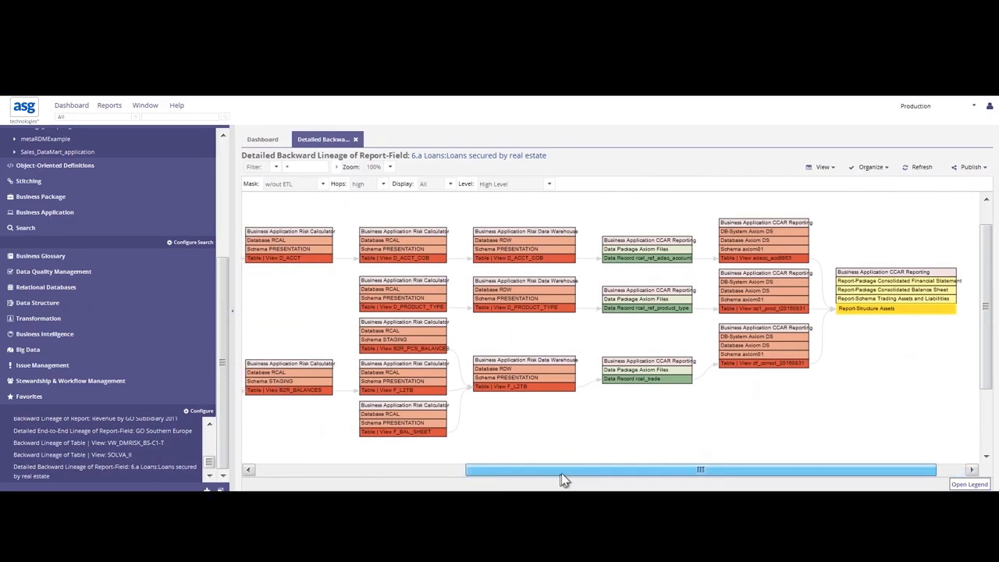
pyautogui.click(821, 167)
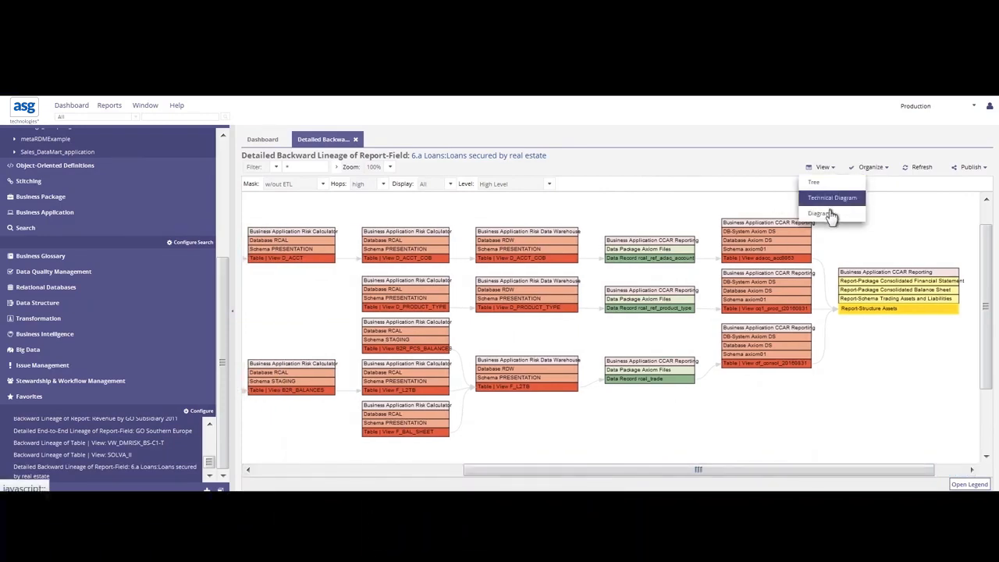
pyautogui.click(548, 183)
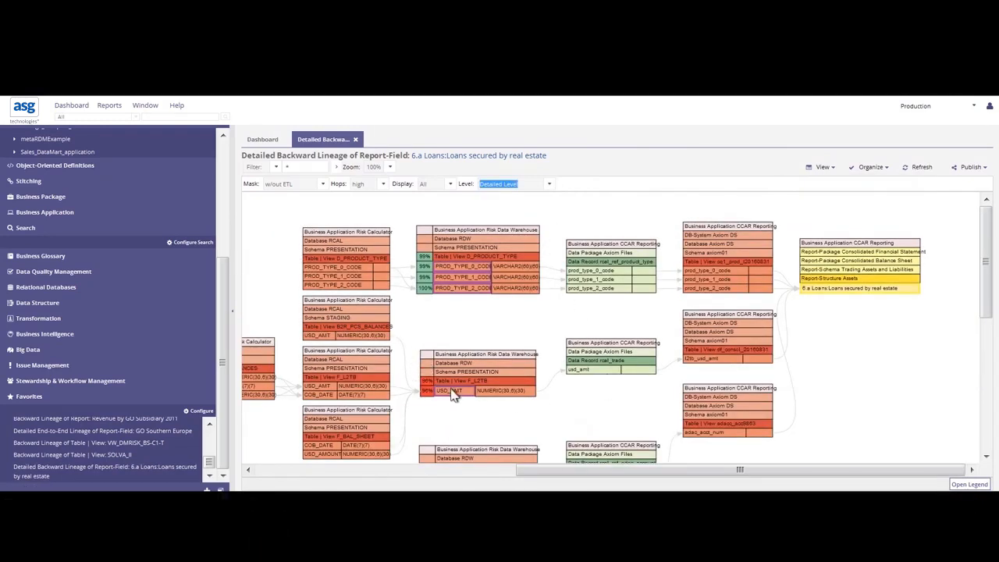
pyautogui.moveTo(446, 400)
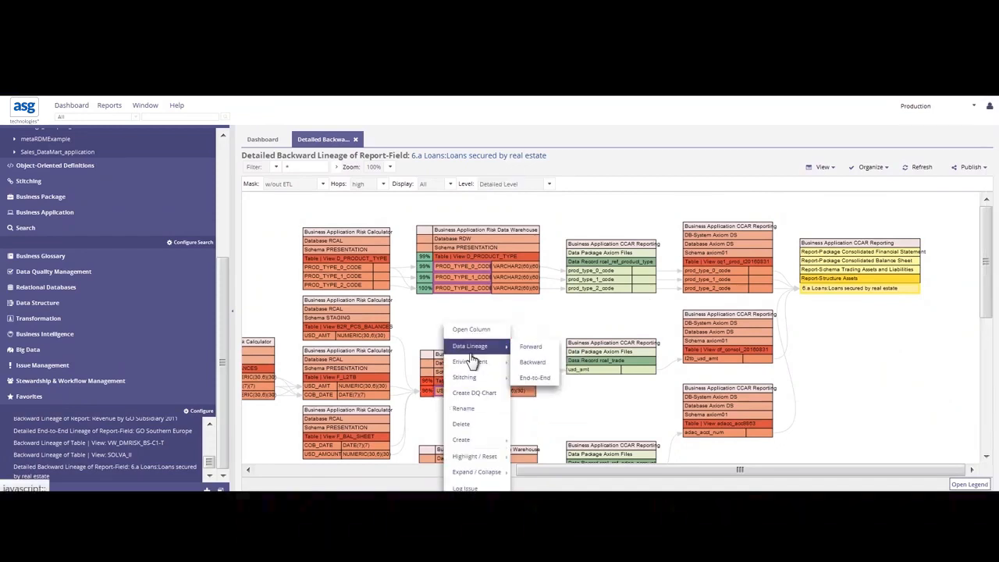
pyautogui.moveTo(470, 361)
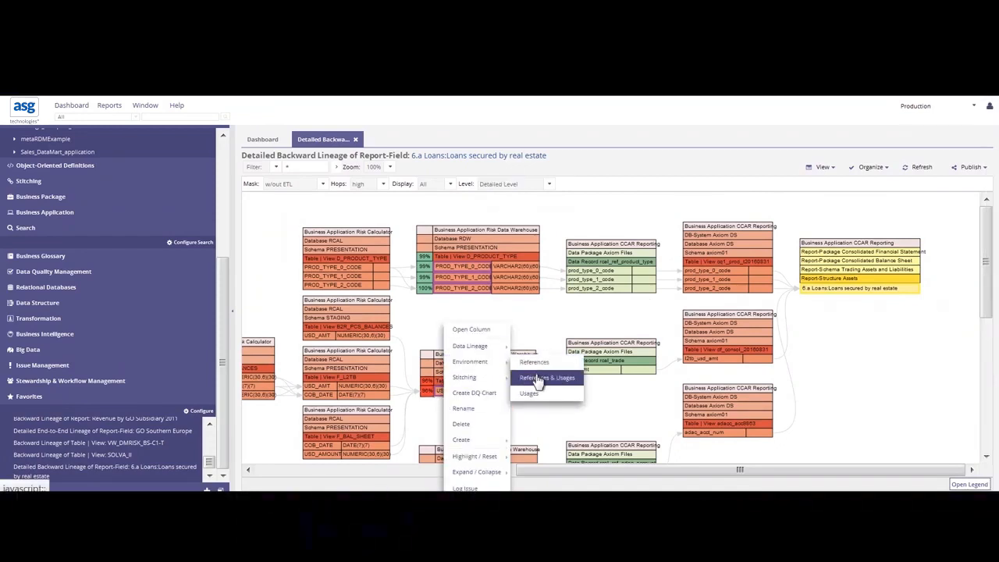
# Step: Show References & Usages for the USD_AMT column of F_L2TB
pyautogui.click(534, 361)
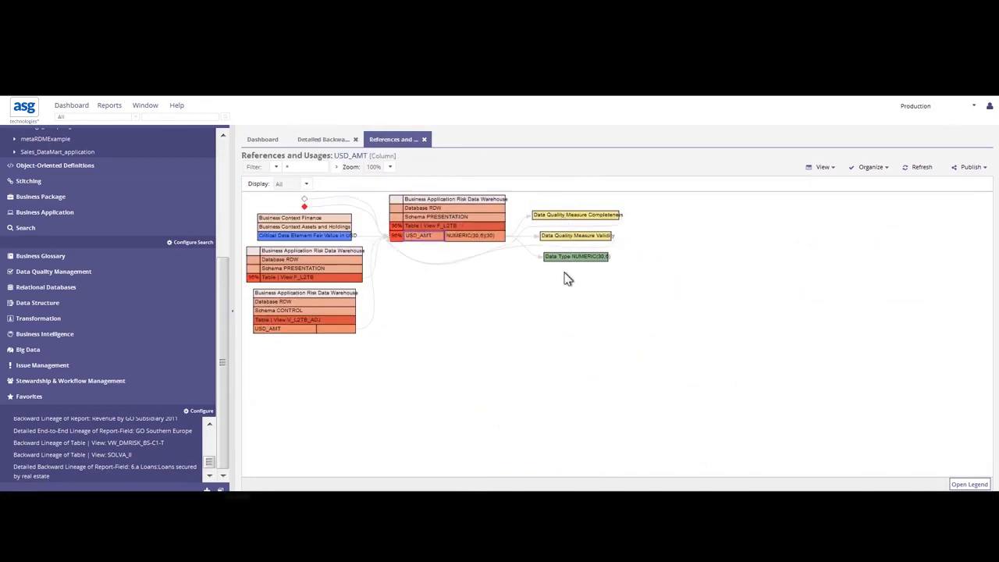
pyautogui.moveTo(349, 336)
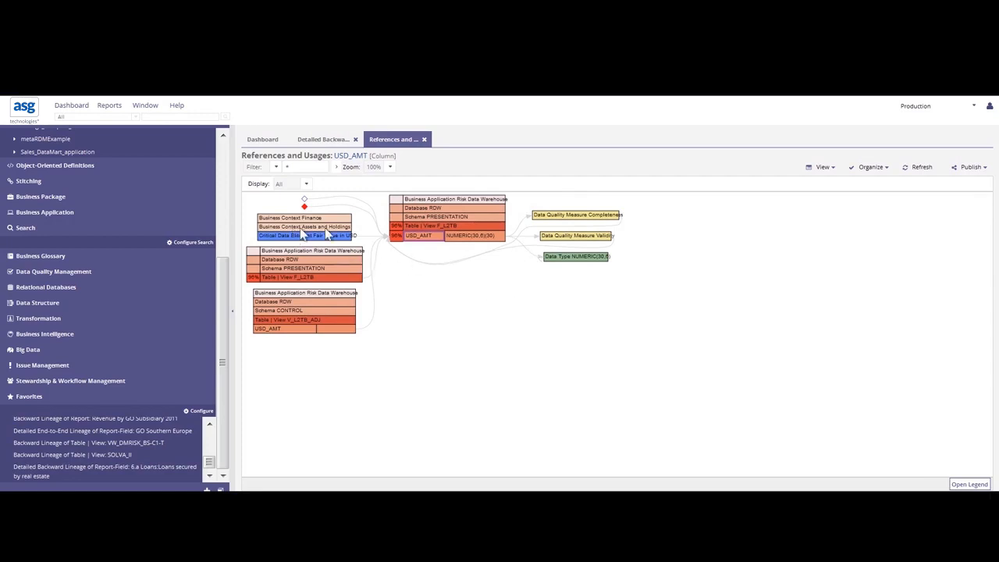
pyautogui.moveTo(322, 244)
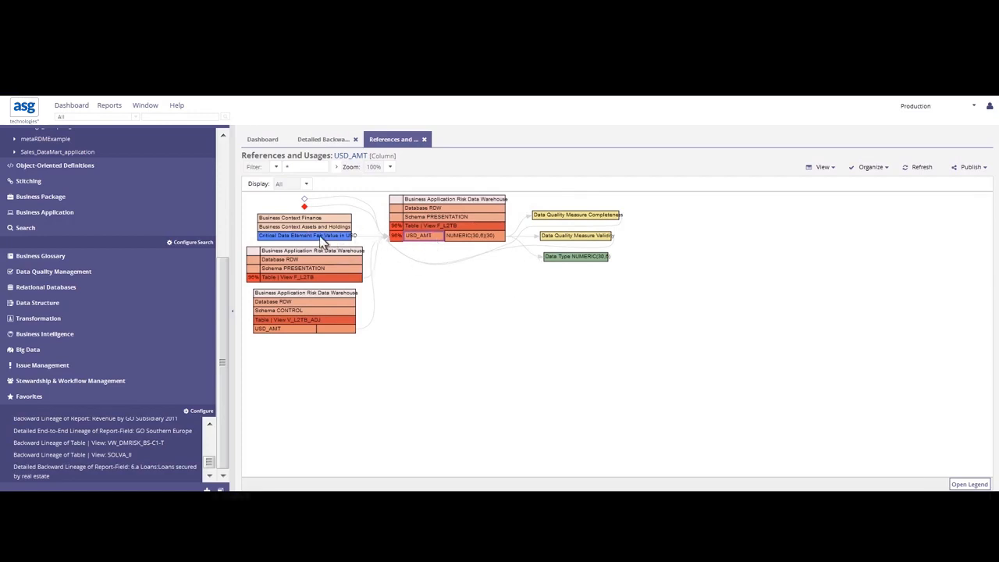
# Step: Open the Fair Value in USD critical data element from the USD_AMT usages diagram
pyautogui.click(306, 235)
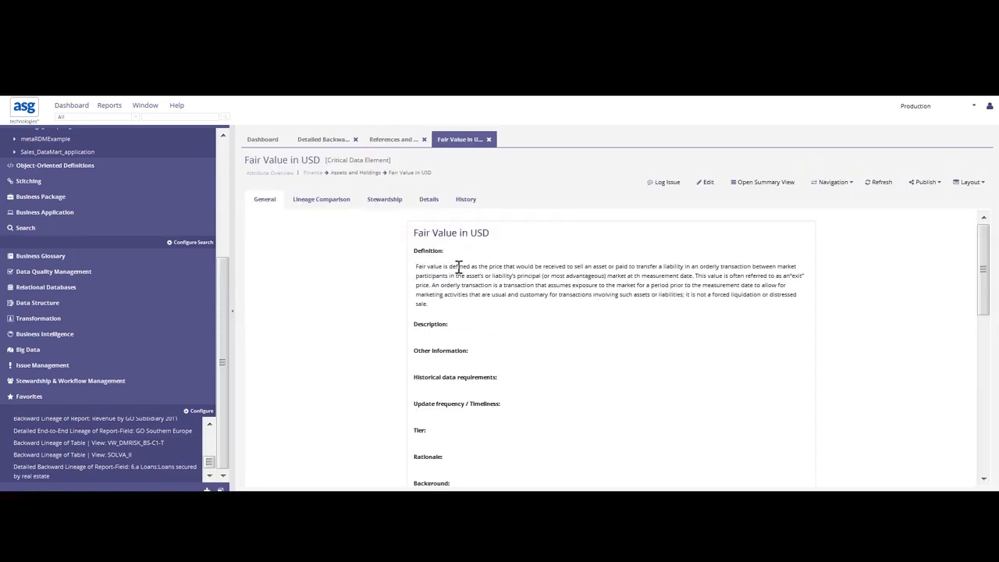
pyautogui.moveTo(447, 262)
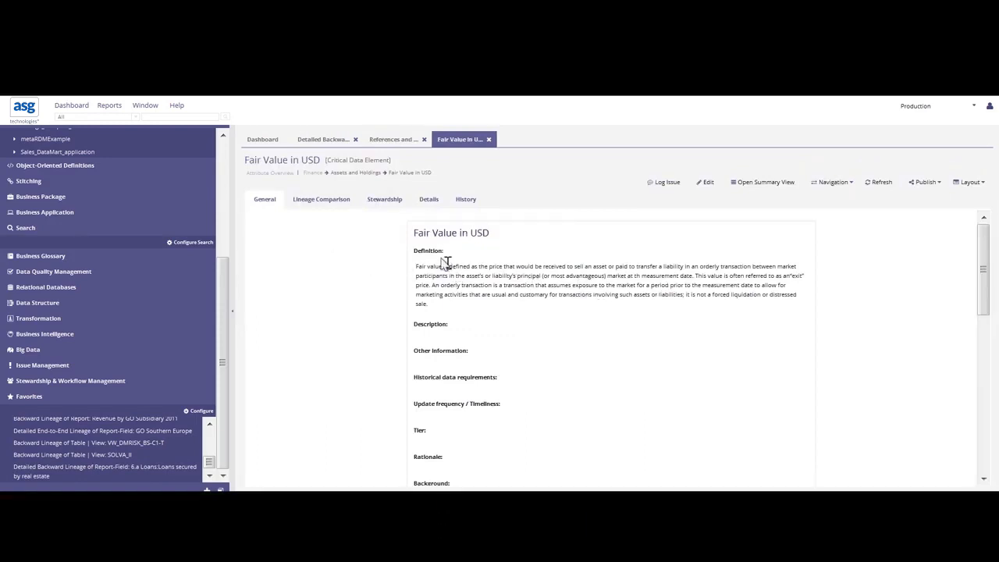
pyautogui.moveTo(695, 191)
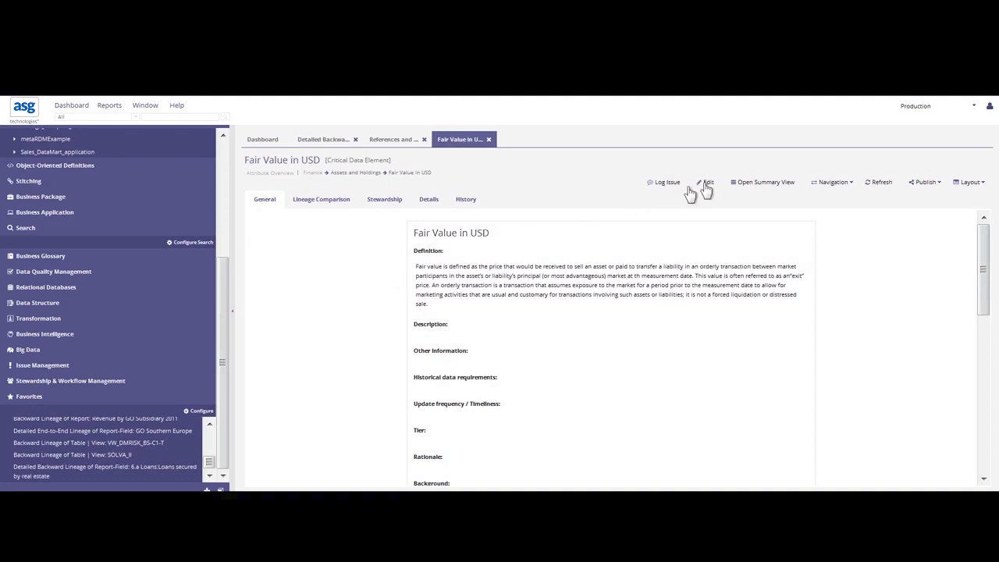
# Step: Choose Navigation > Data Lineage > Traceability for Fair Value in USD
pyautogui.click(833, 182)
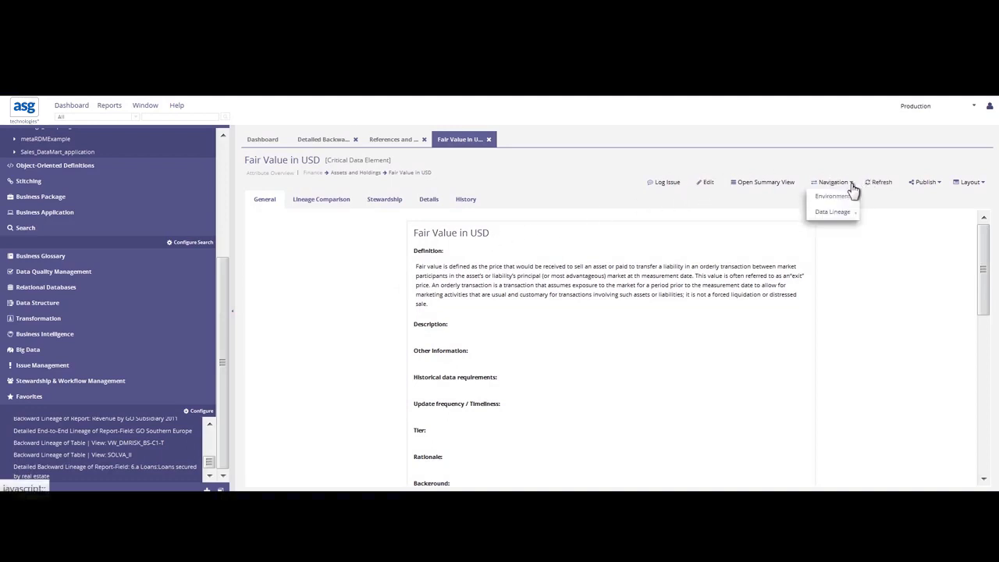
pyautogui.moveTo(832, 211)
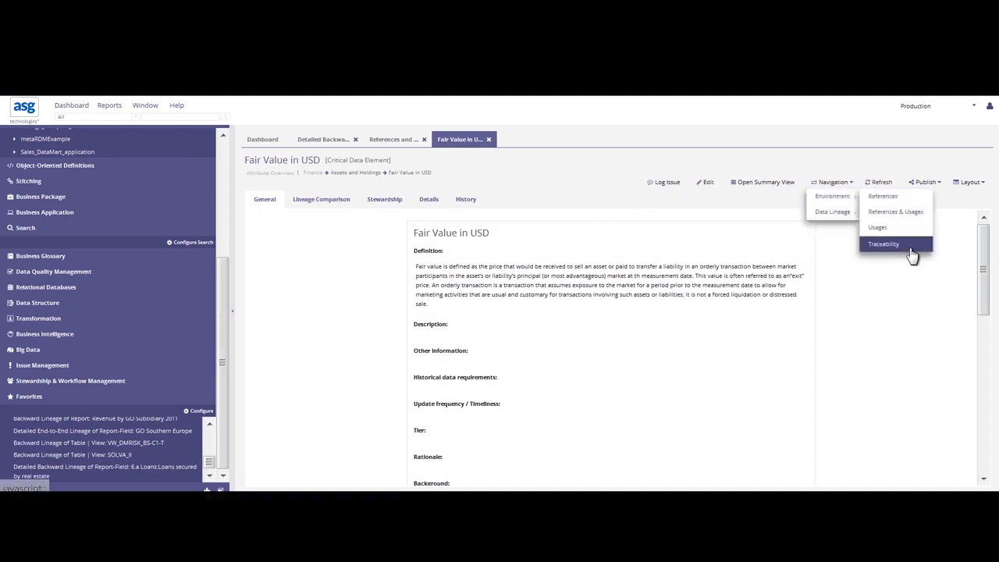
pyautogui.click(883, 243)
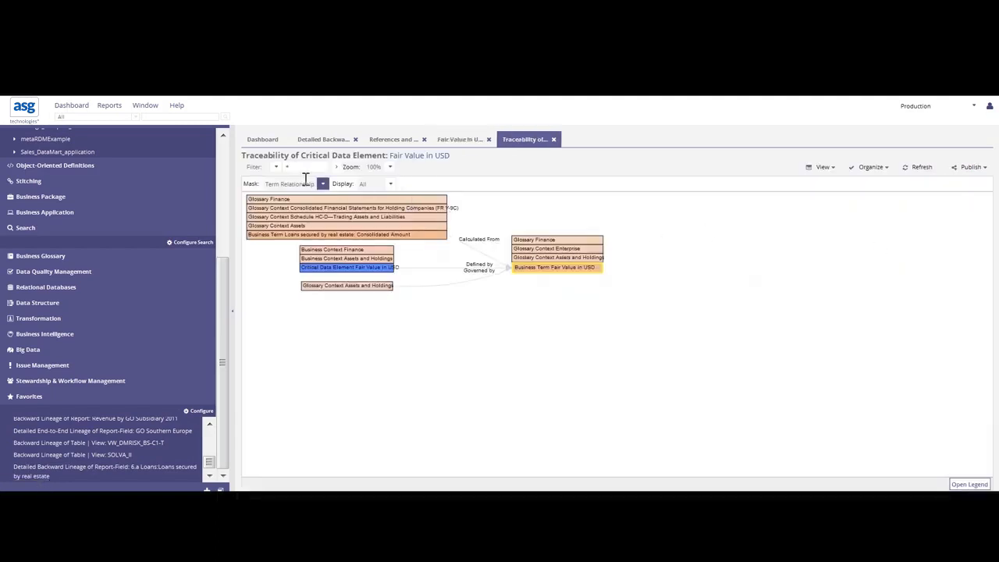
# Step: Set the traceability Mask to Complete and open business rule USDAMT0001 Completeness
pyautogui.click(322, 184)
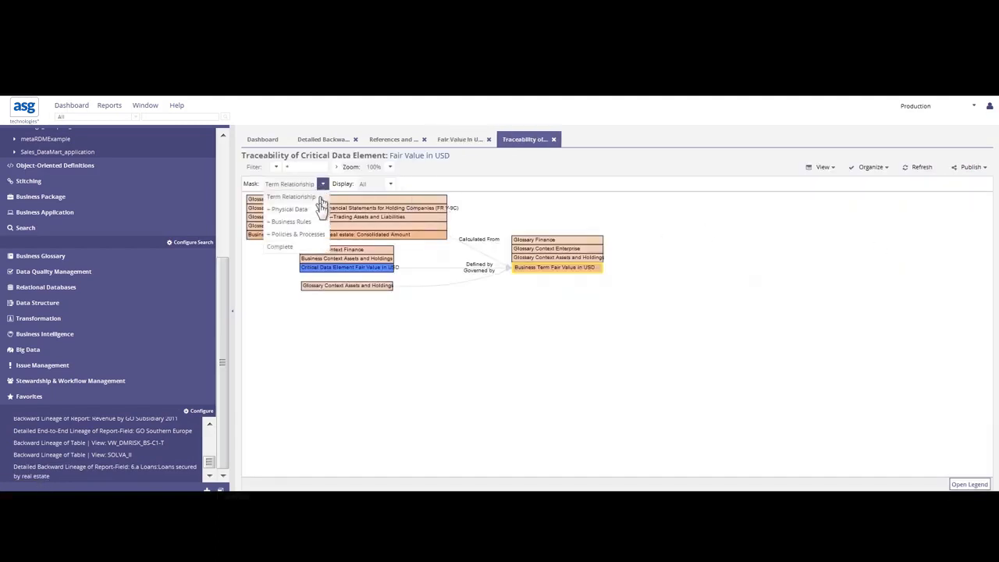
pyautogui.click(279, 247)
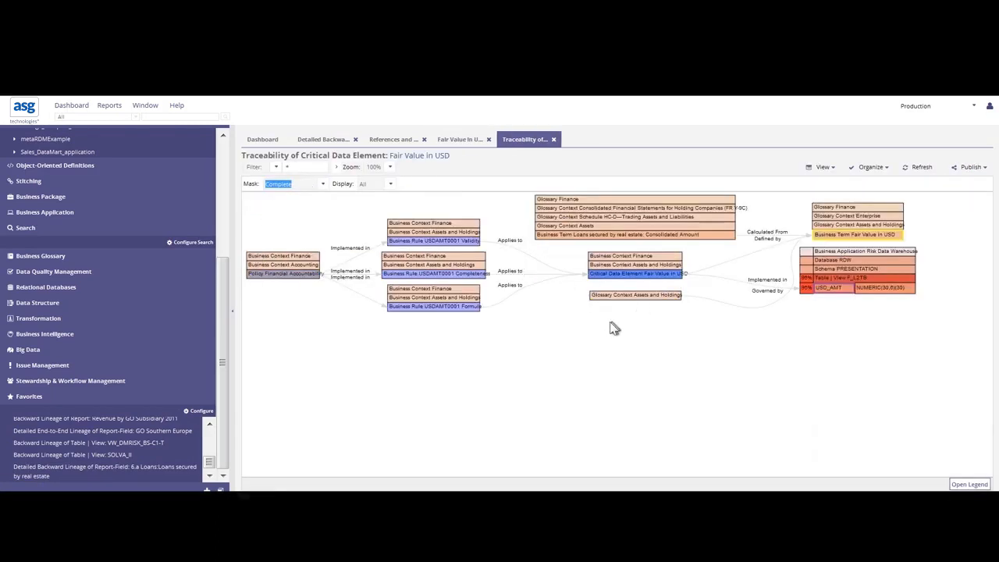
pyautogui.moveTo(829, 300)
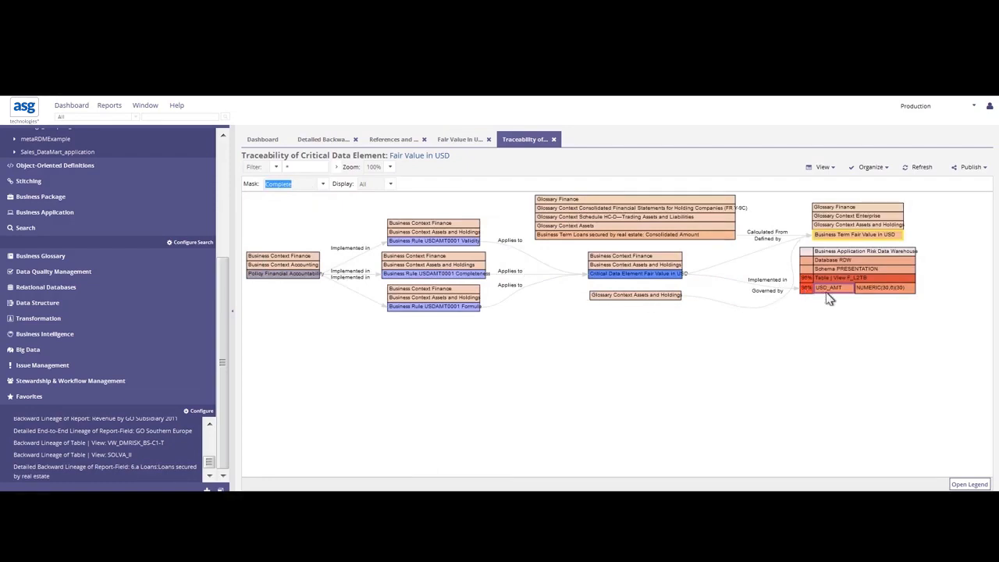
pyautogui.moveTo(830, 289)
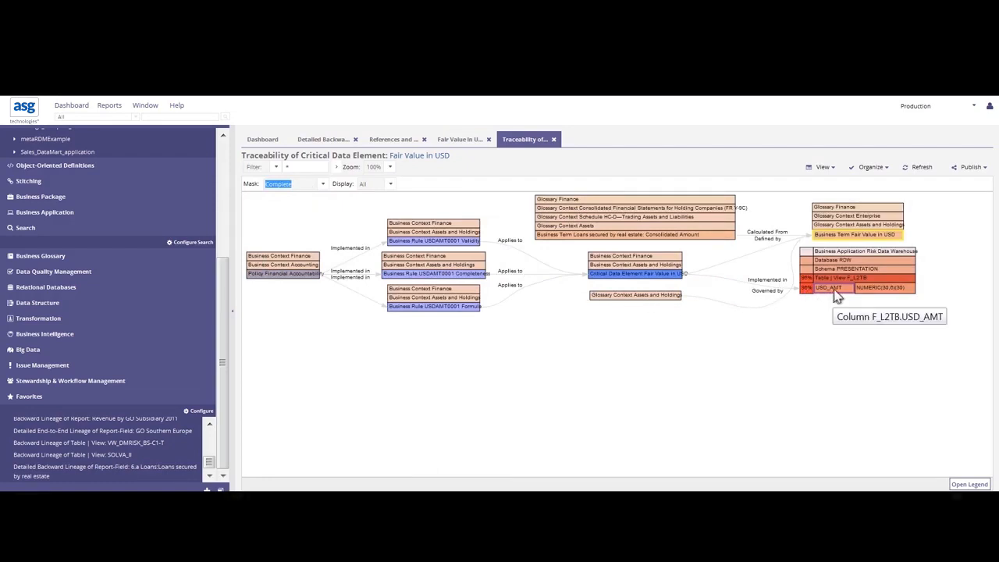
pyautogui.moveTo(593, 285)
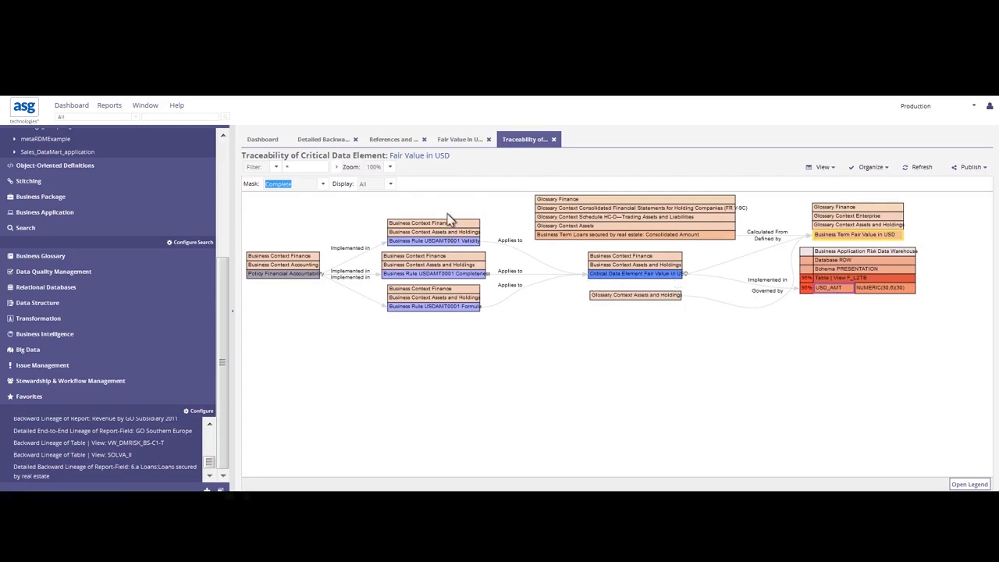
pyautogui.moveTo(261, 281)
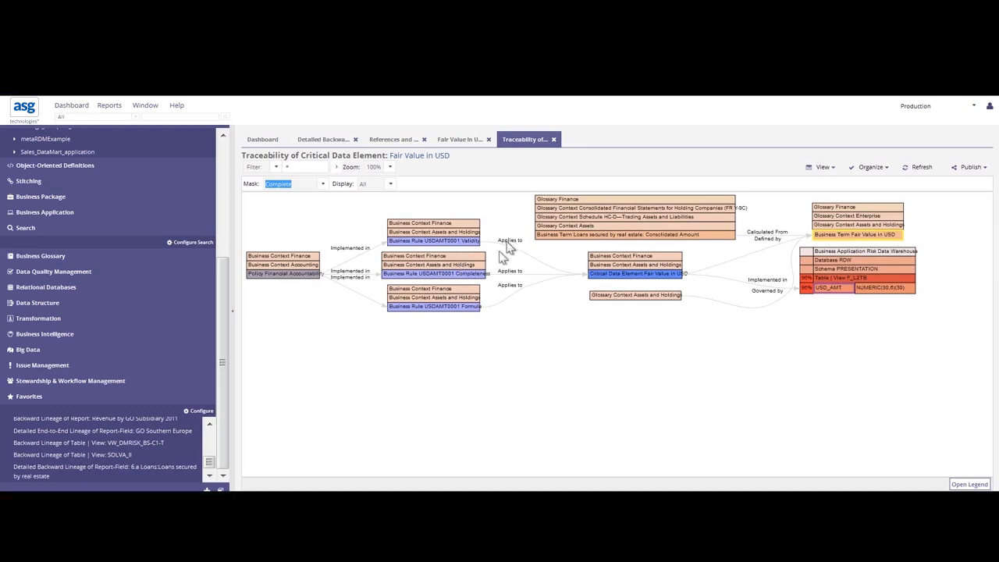
pyautogui.click(435, 265)
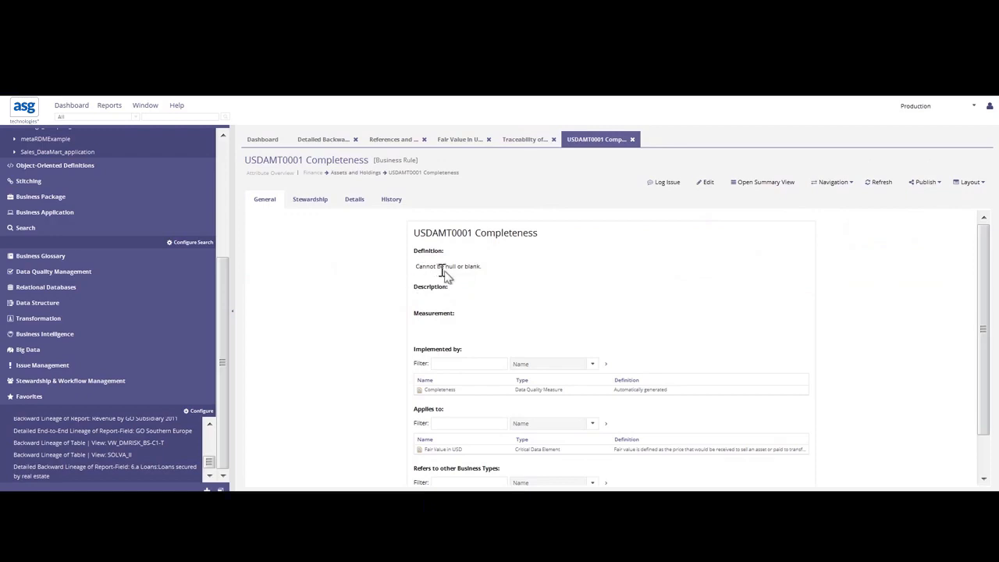
pyautogui.moveTo(498, 274)
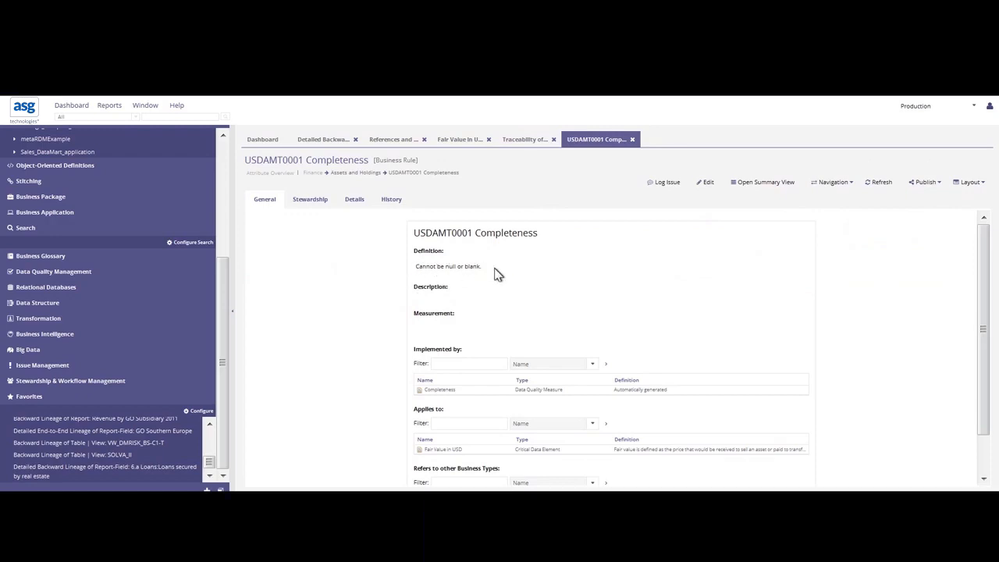
# Step: Review the Completeness rule's Stewardship, Details and General tabs, then open its Completeness measure
pyautogui.click(310, 200)
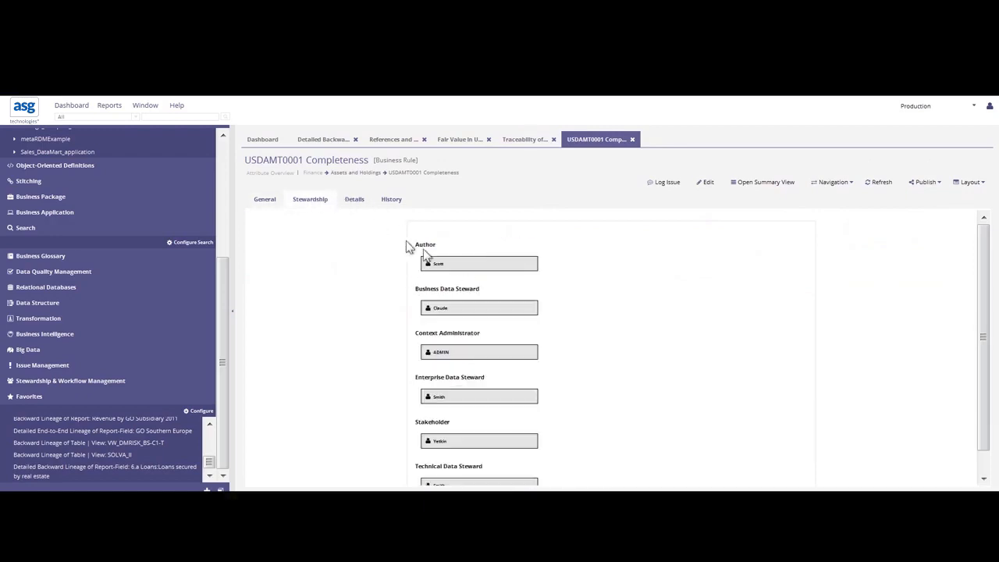
pyautogui.moveTo(344, 160)
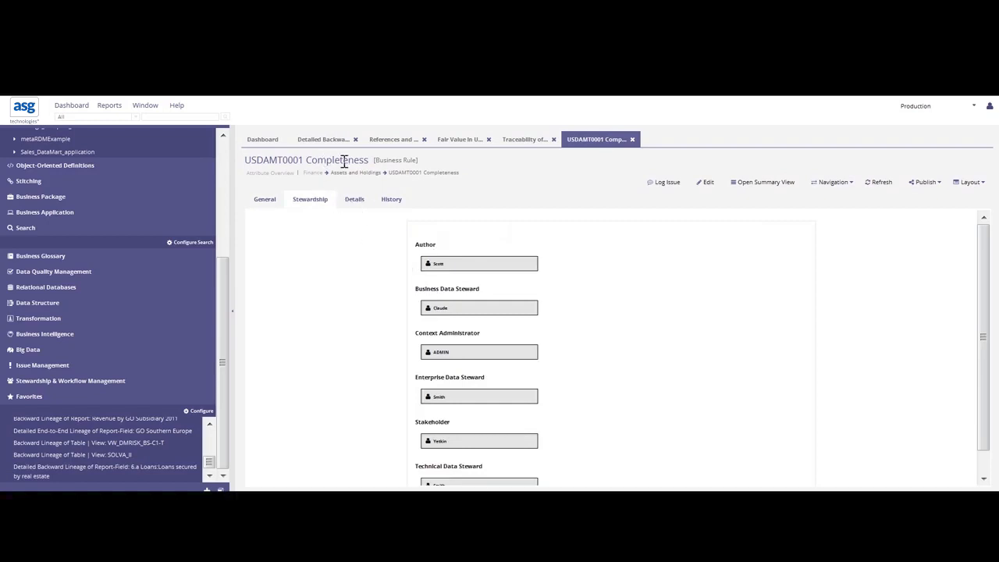
pyautogui.moveTo(354, 199)
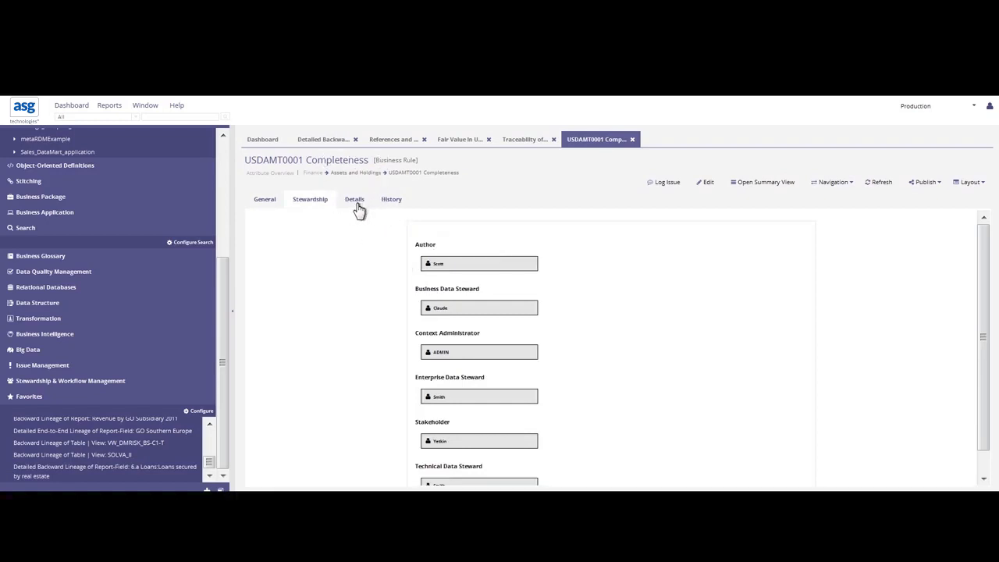
pyautogui.click(264, 199)
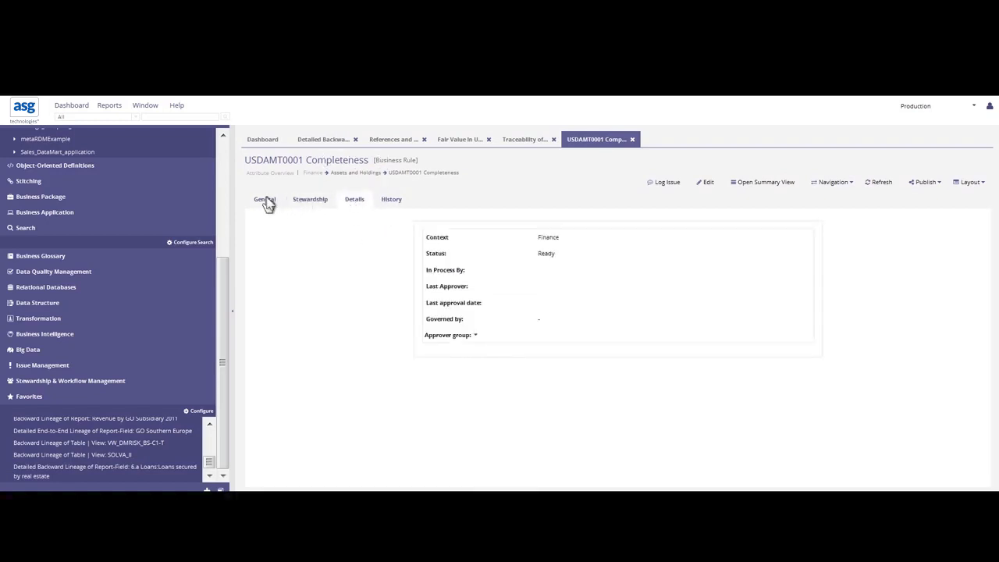
pyautogui.click(264, 199)
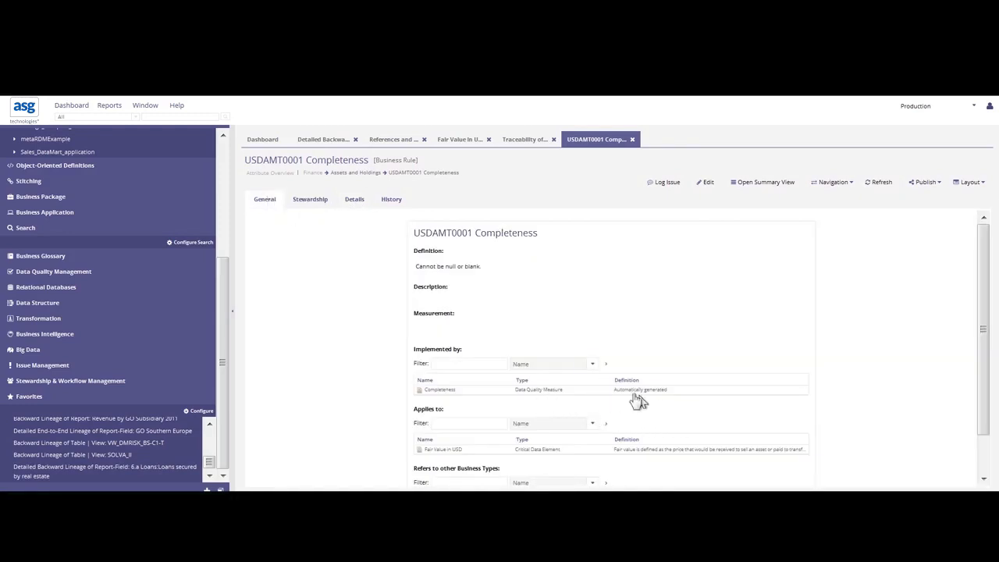
pyautogui.click(589, 389)
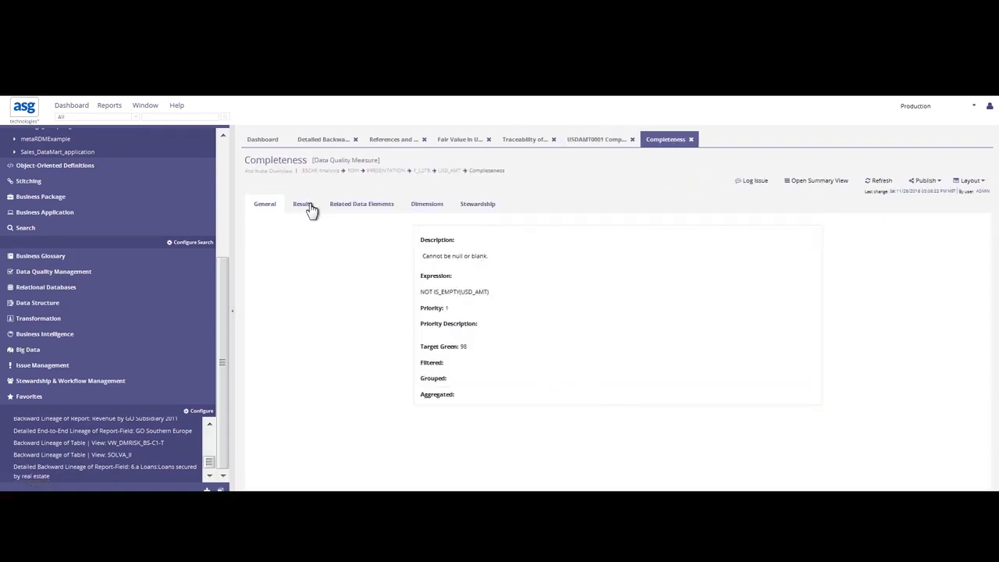
# Step: Review the Completeness measure's inspection results and pass/fail counts, then return to General
pyautogui.click(302, 203)
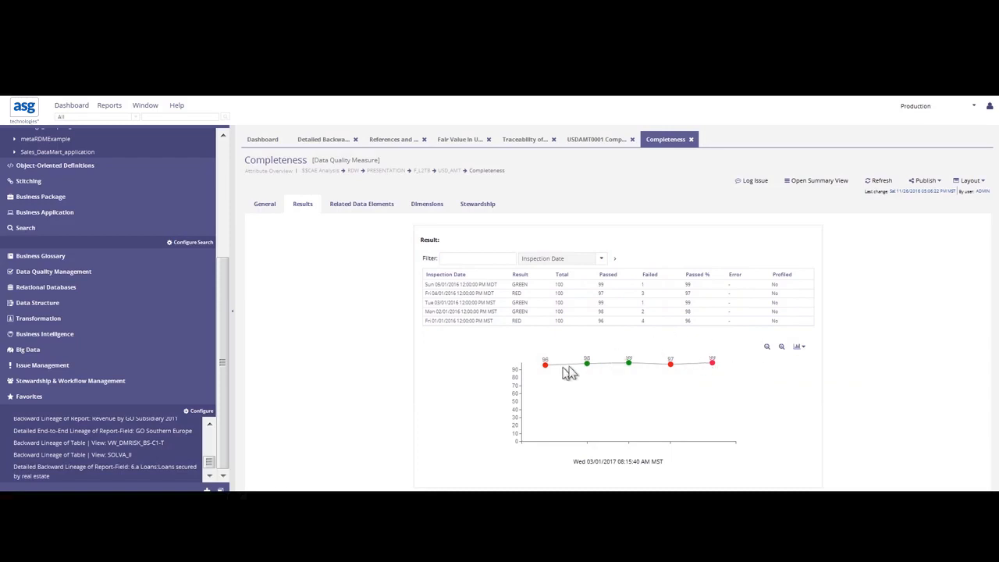
pyautogui.click(461, 284)
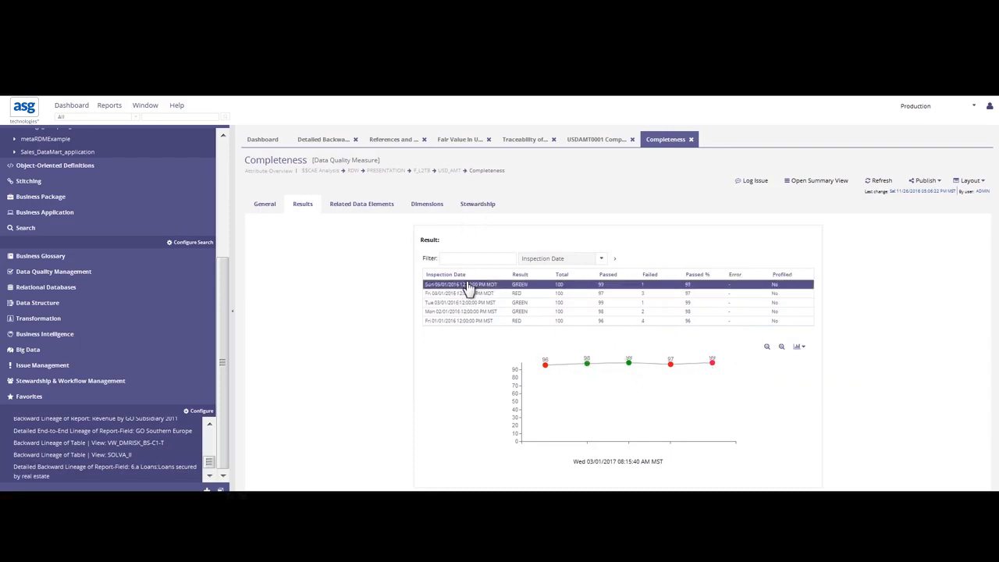
pyautogui.click(461, 321)
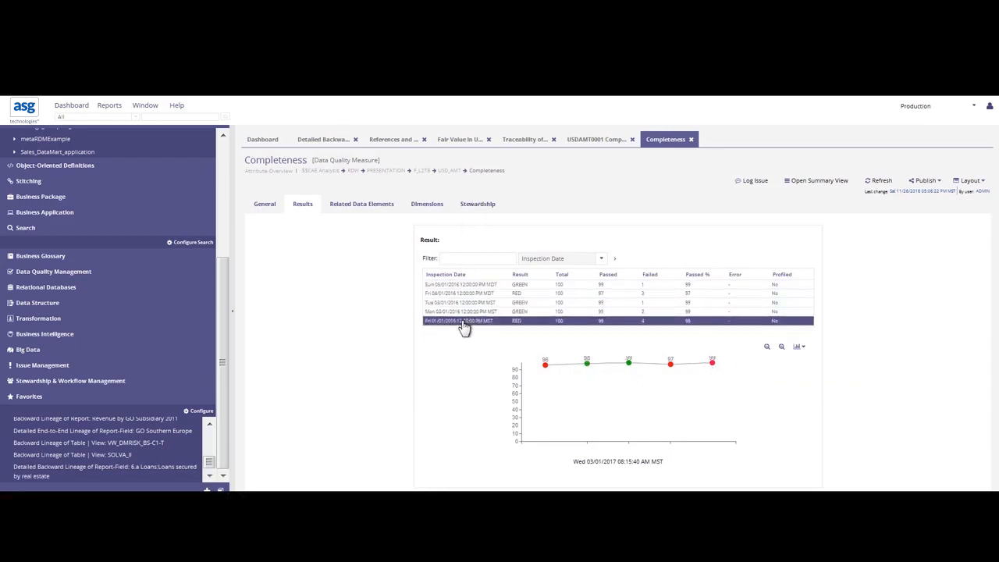
pyautogui.click(460, 284)
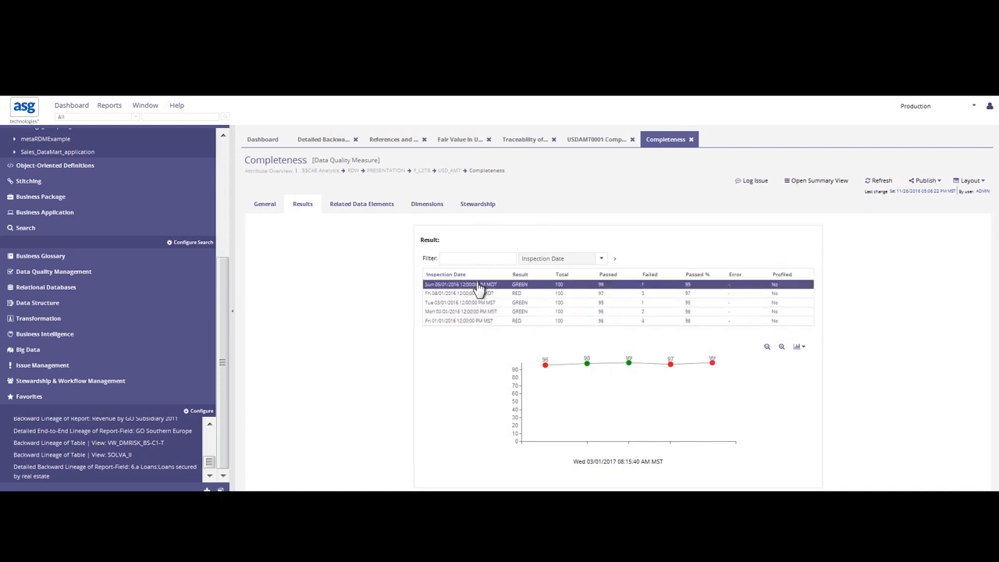
pyautogui.moveTo(546, 292)
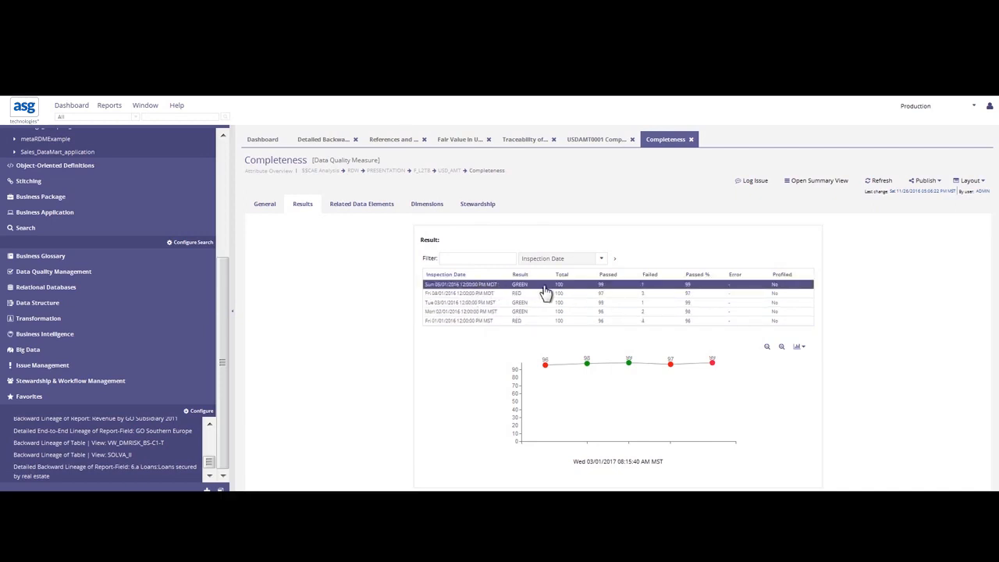
pyautogui.click(547, 312)
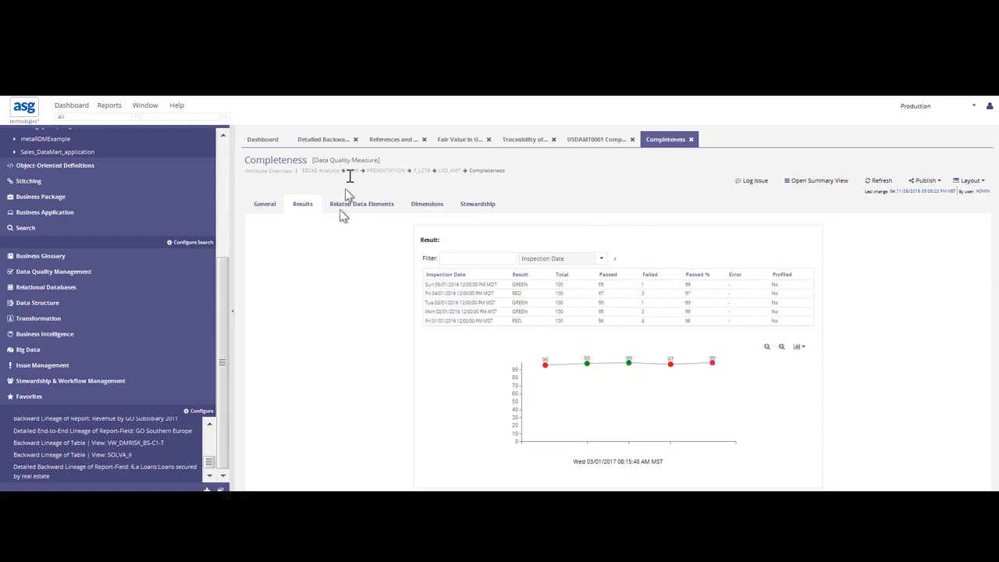
pyautogui.click(264, 204)
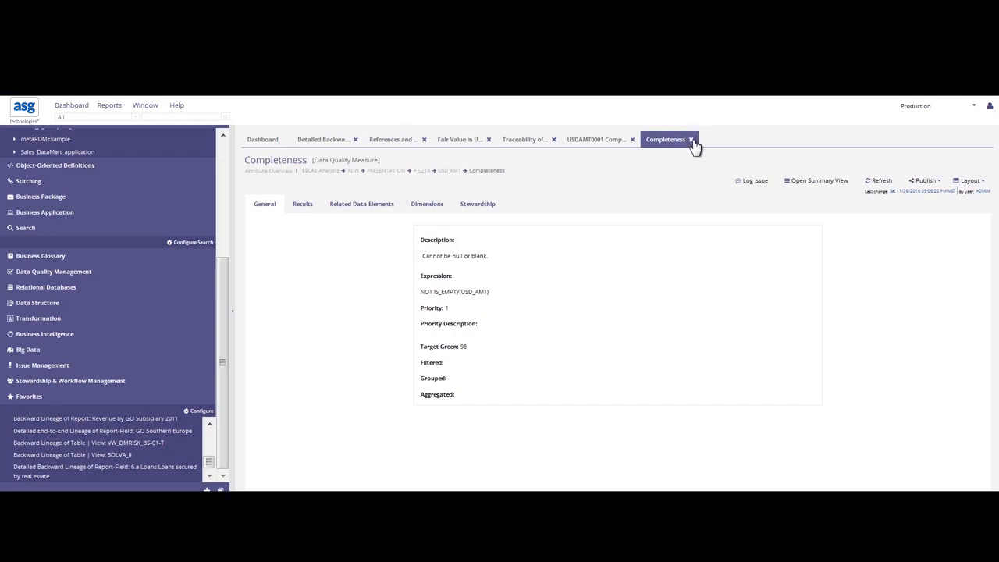
pyautogui.moveTo(494, 138)
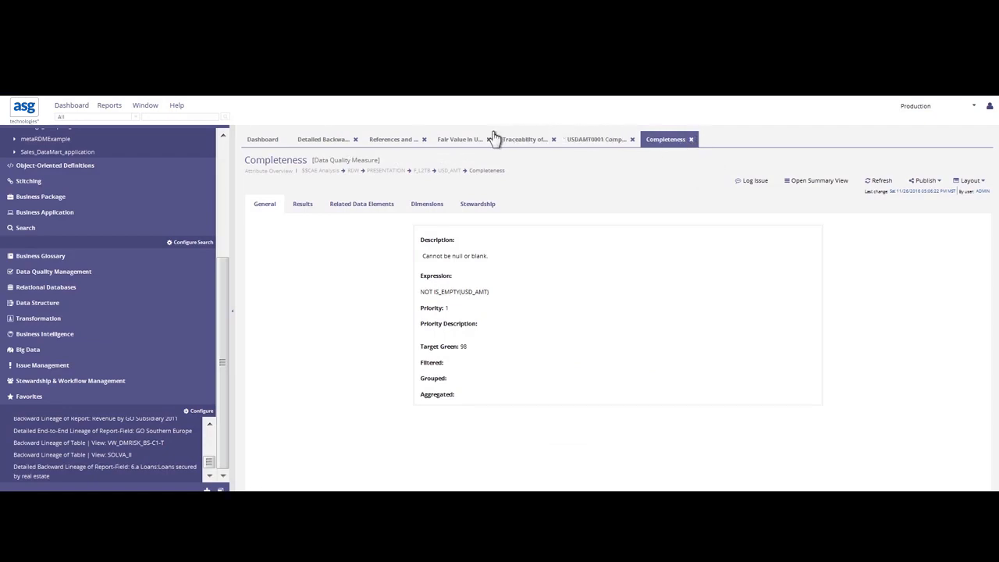
# Step: Return to the Traceability of Fair Value in USD tab
pyautogui.click(525, 138)
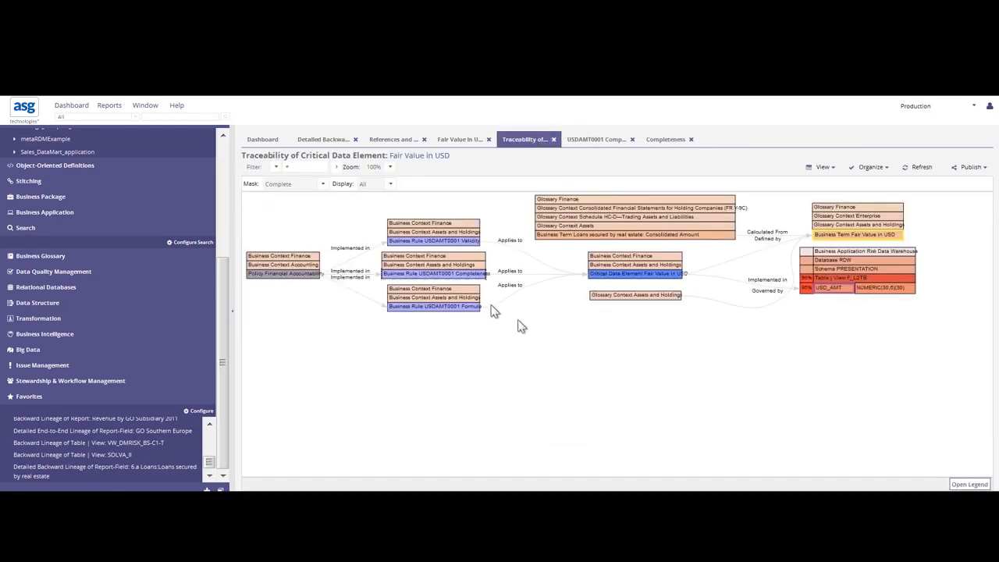
pyautogui.moveTo(519, 281)
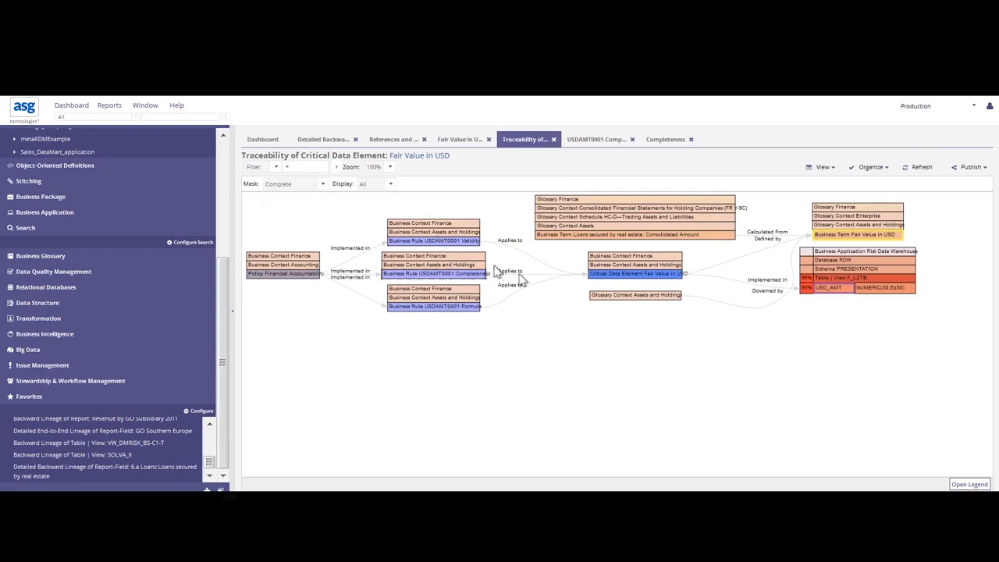
pyautogui.moveTo(777, 287)
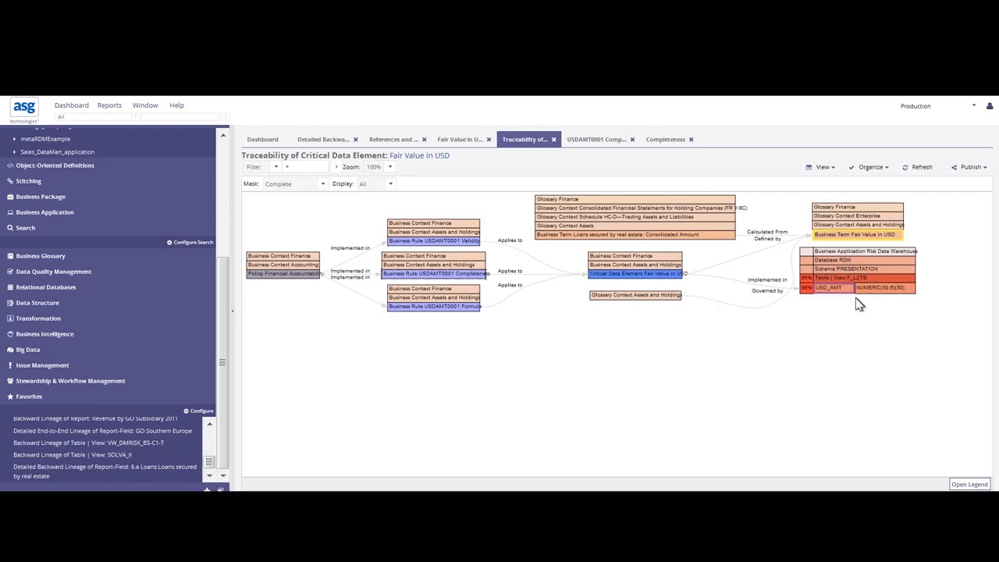
pyautogui.moveTo(849, 315)
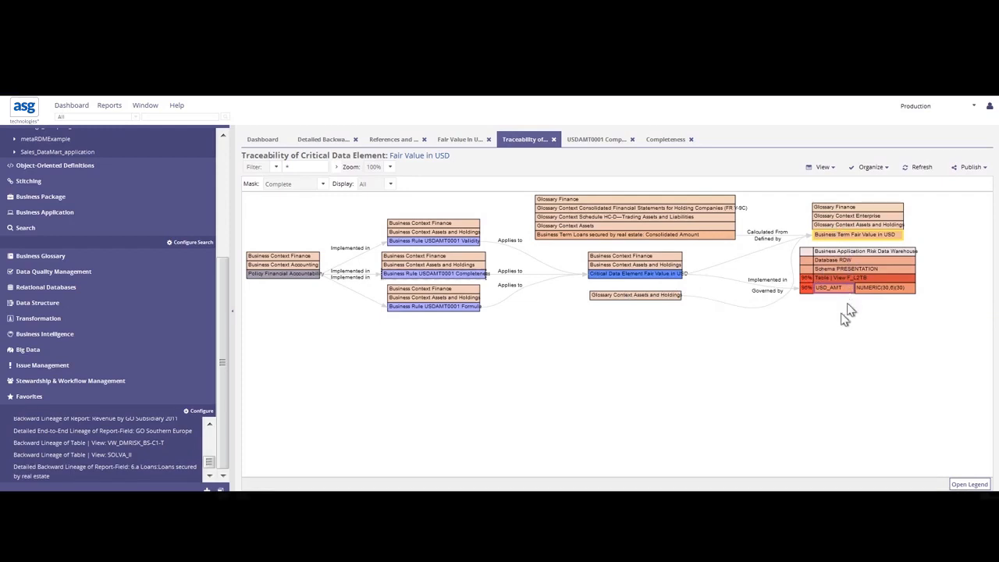